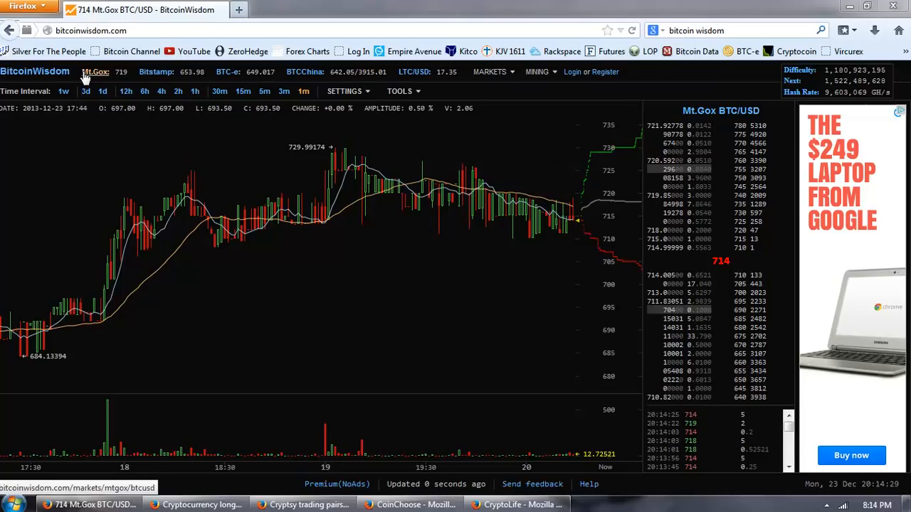
mouse_move(540, 245)
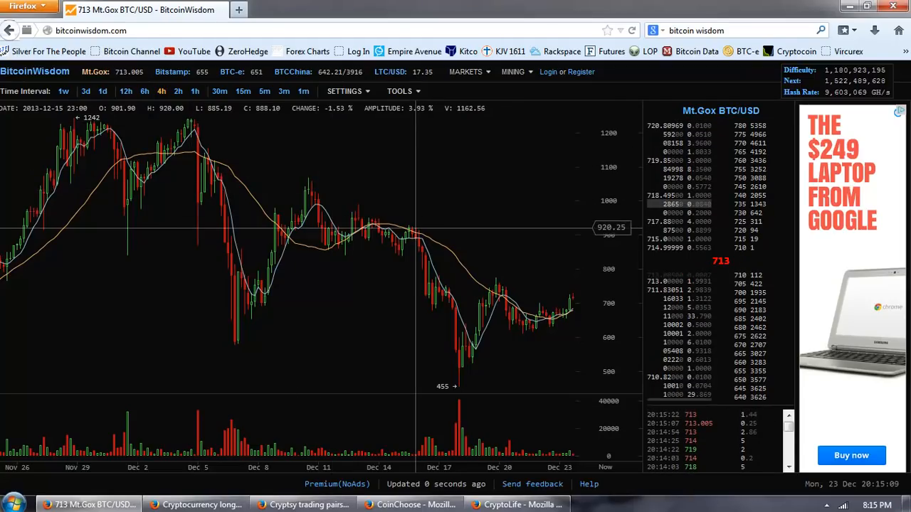
mouse_move(555, 293)
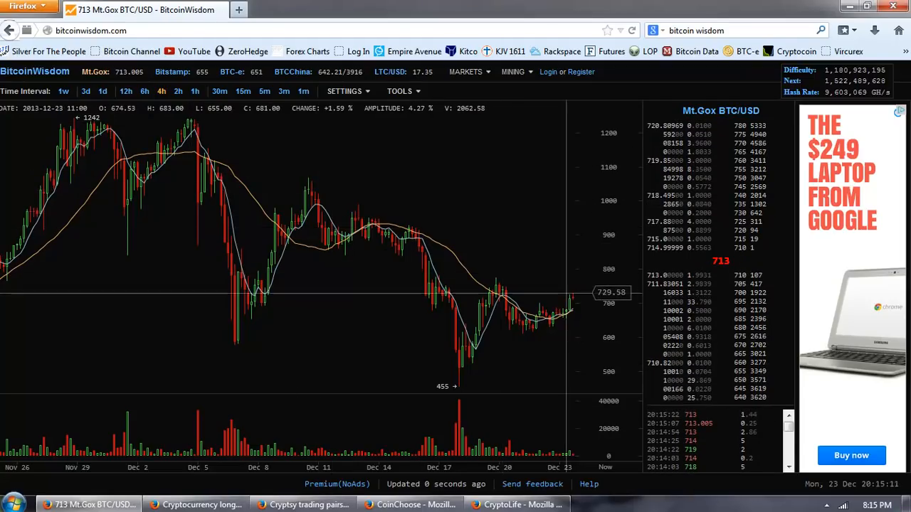
mouse_move(563, 306)
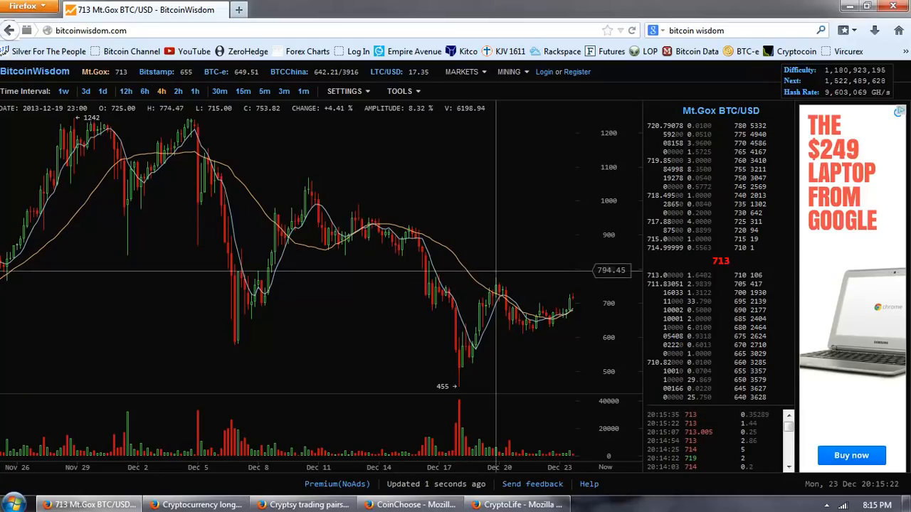
mouse_move(487, 254)
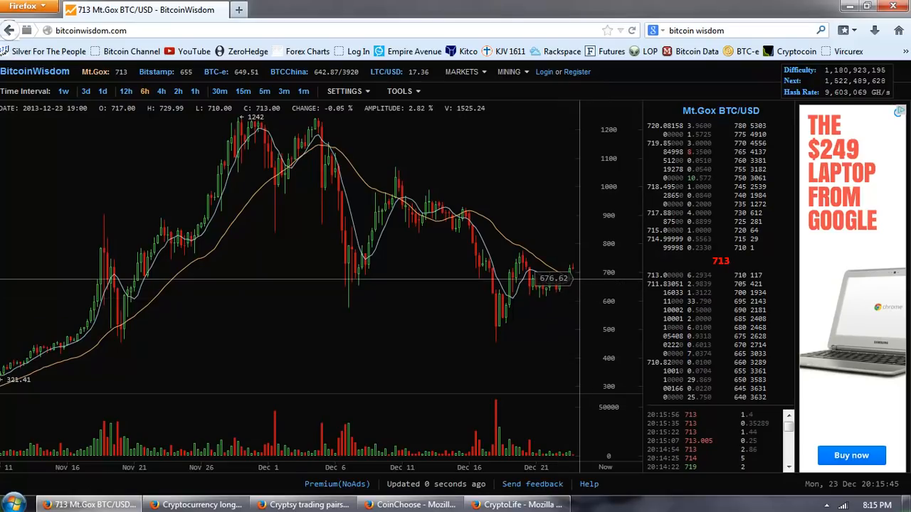
mouse_move(554, 220)
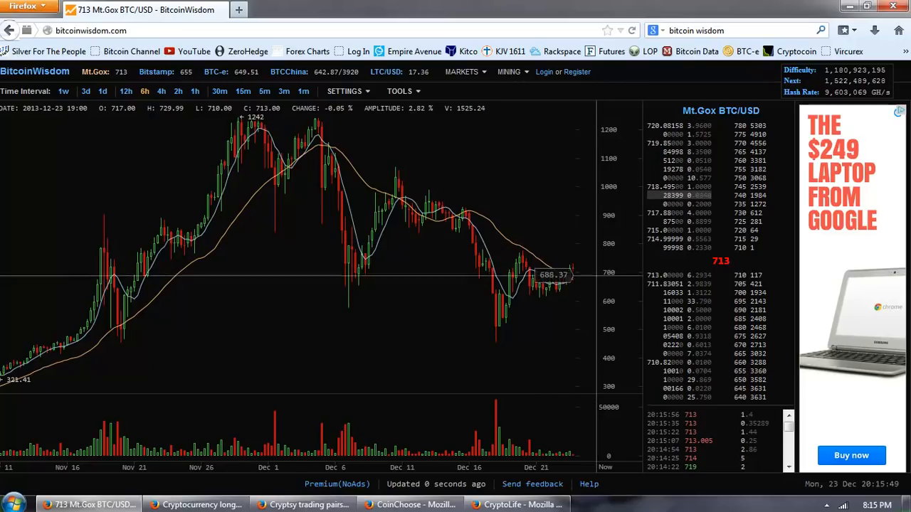
mouse_move(569, 287)
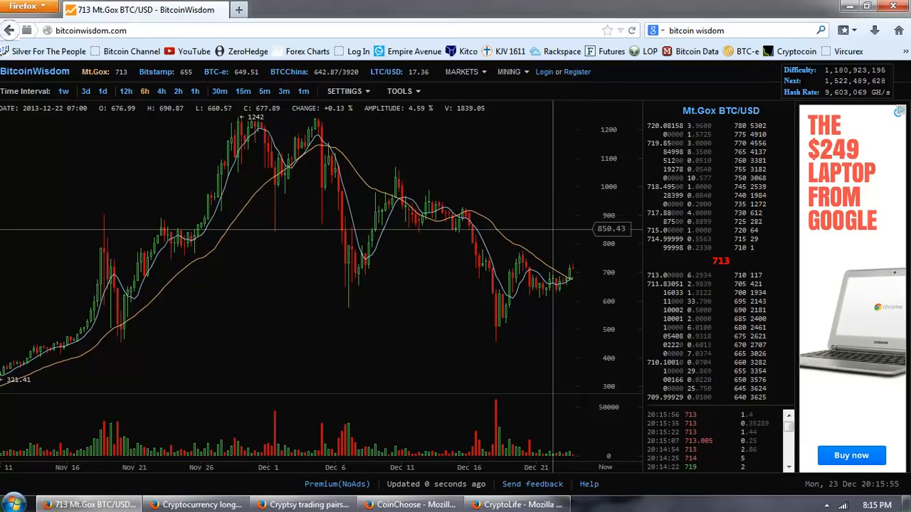
mouse_move(552, 249)
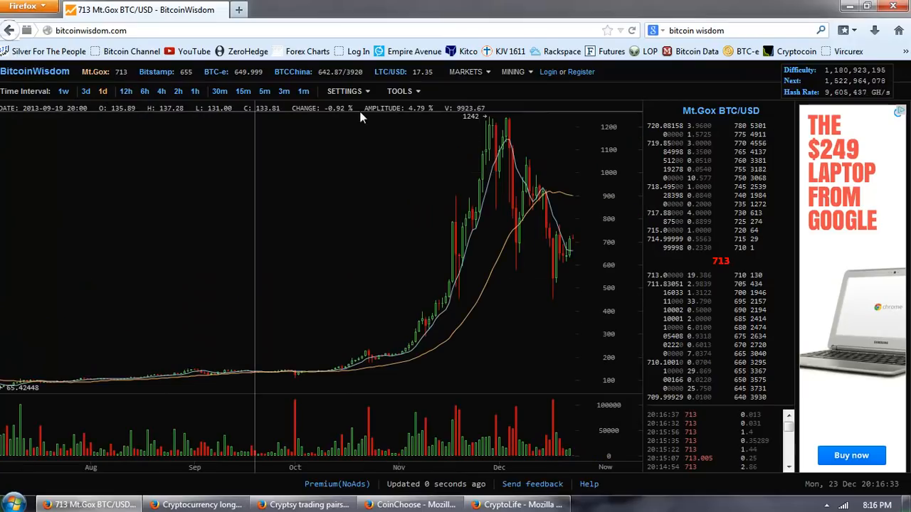
mouse_move(566, 226)
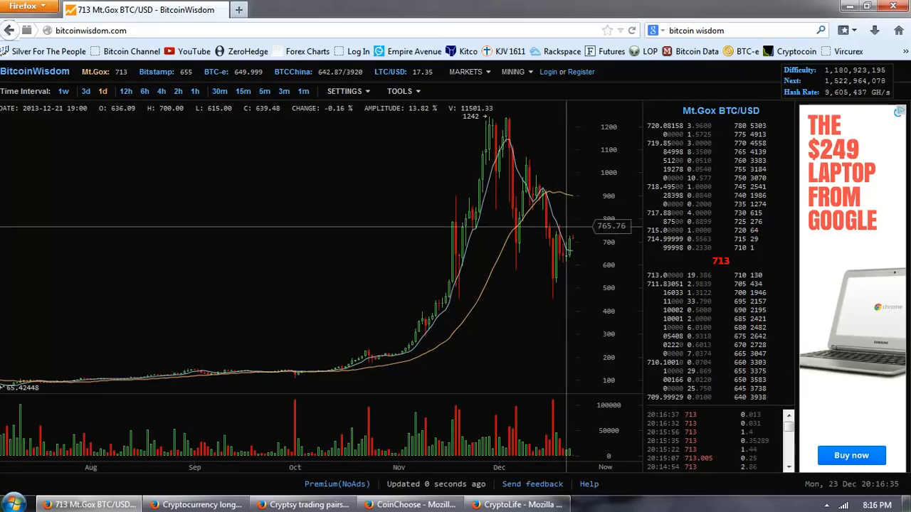
mouse_move(441, 347)
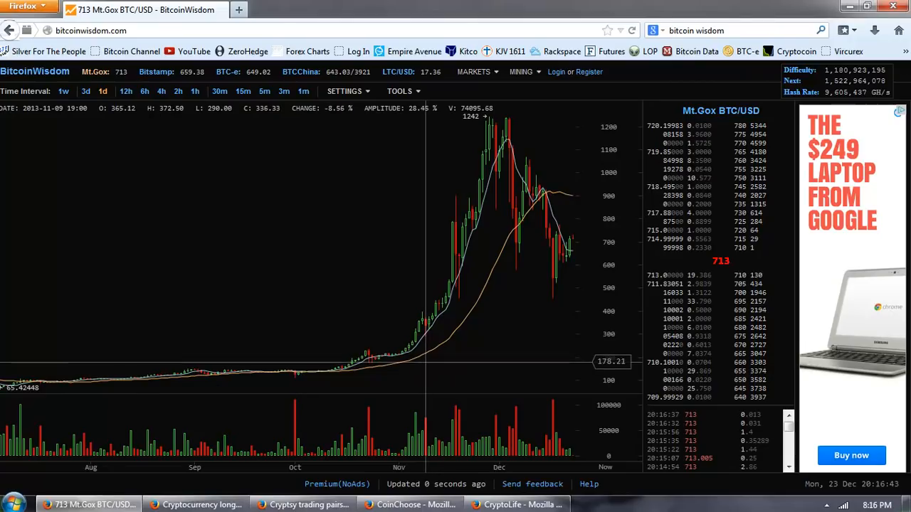
mouse_move(387, 353)
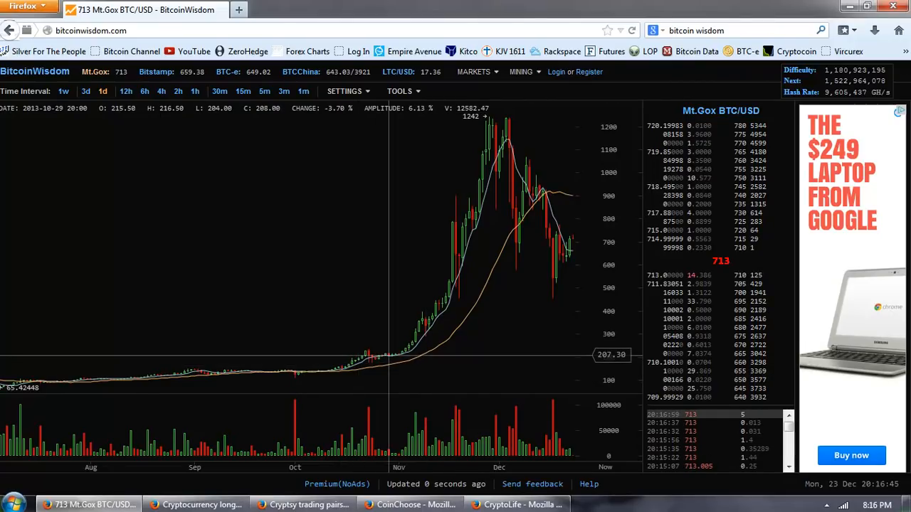
mouse_move(443, 329)
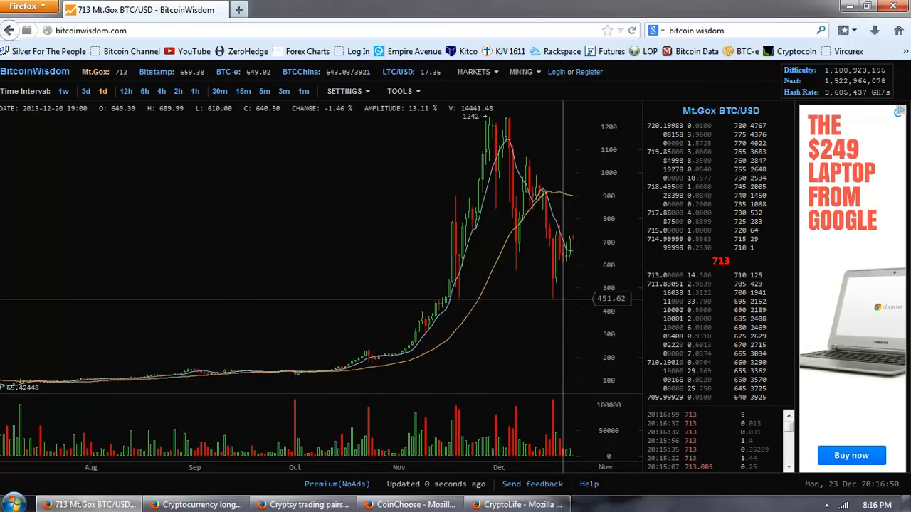
mouse_move(612, 323)
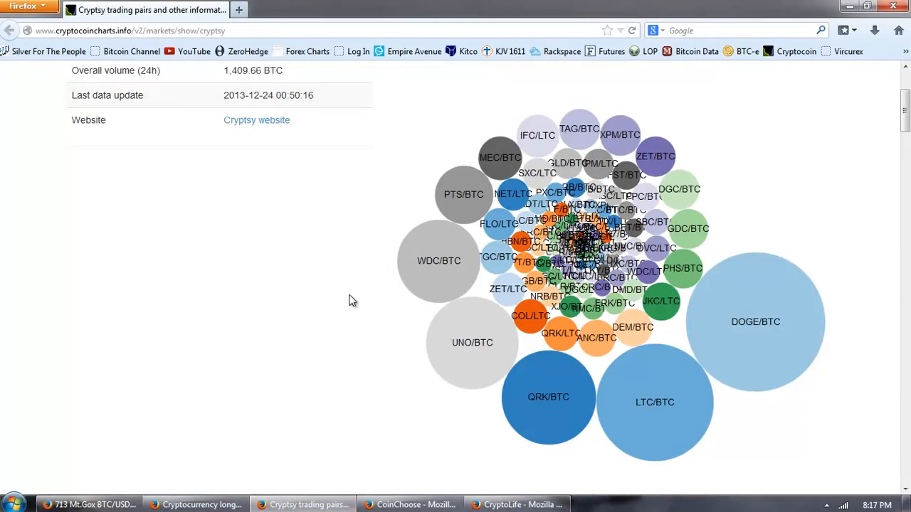
mouse_move(615, 288)
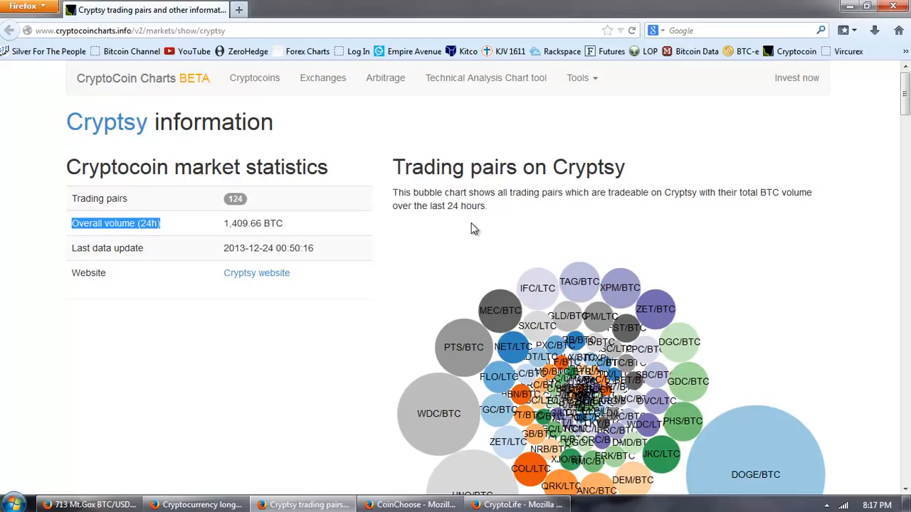
mouse_move(541, 215)
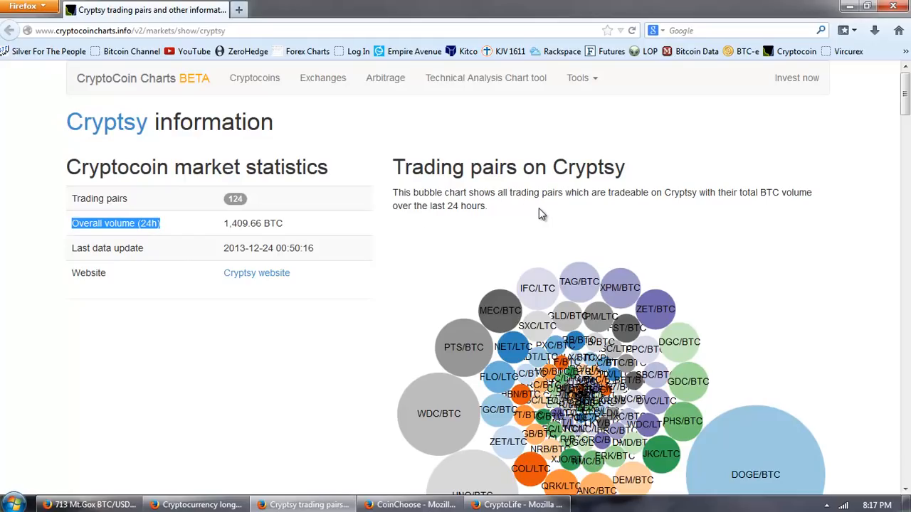
mouse_move(700, 214)
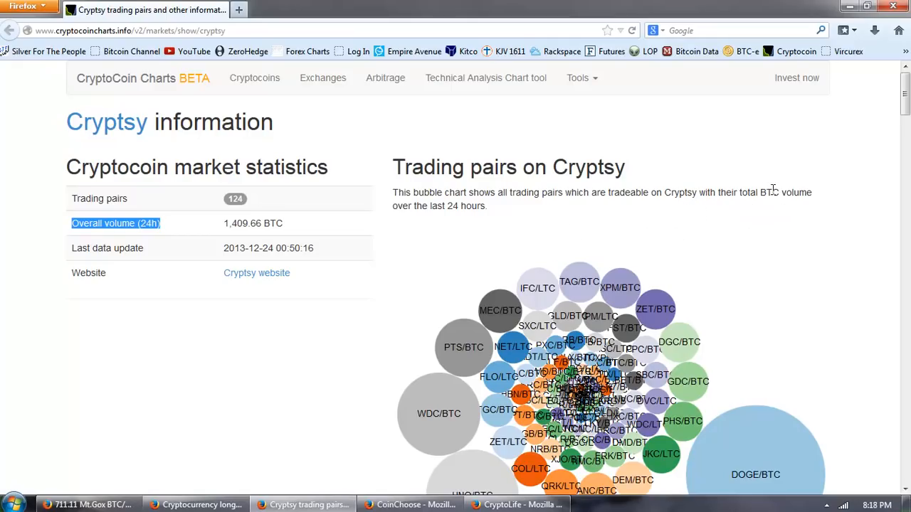
scroll(down, 3)
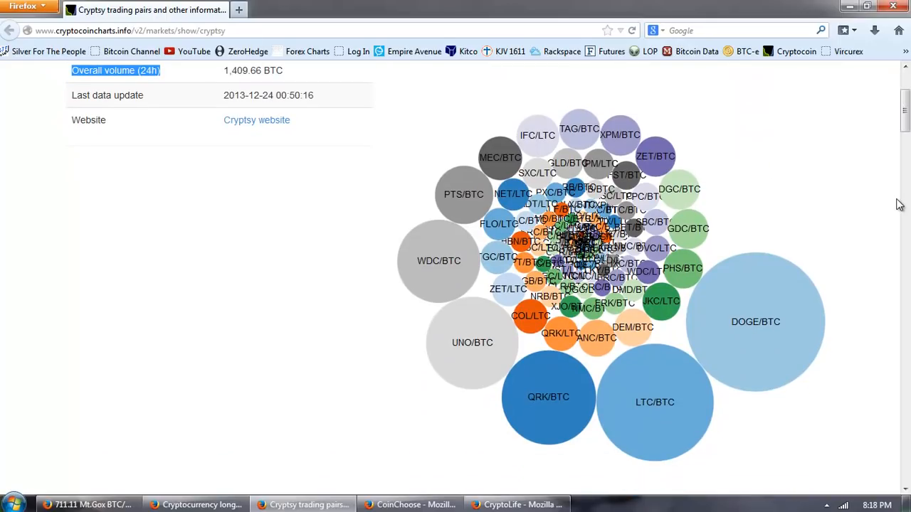
mouse_move(746, 322)
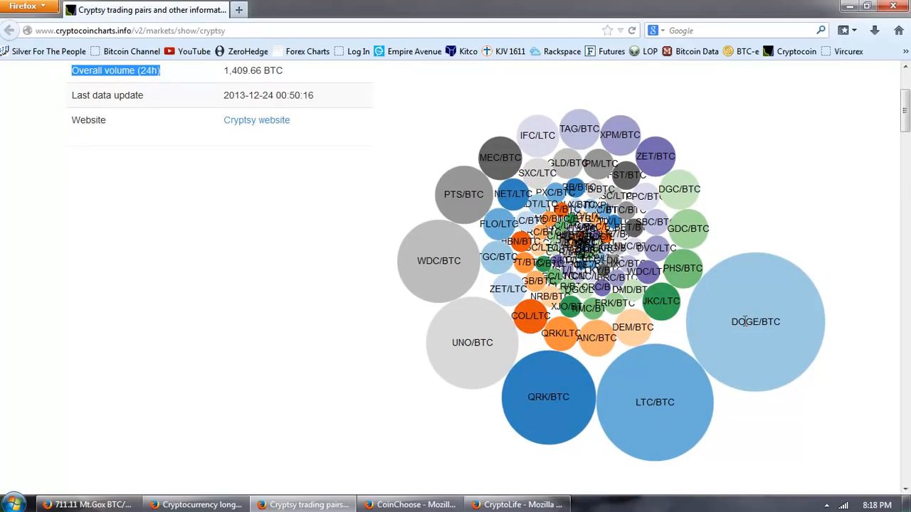
mouse_move(479, 335)
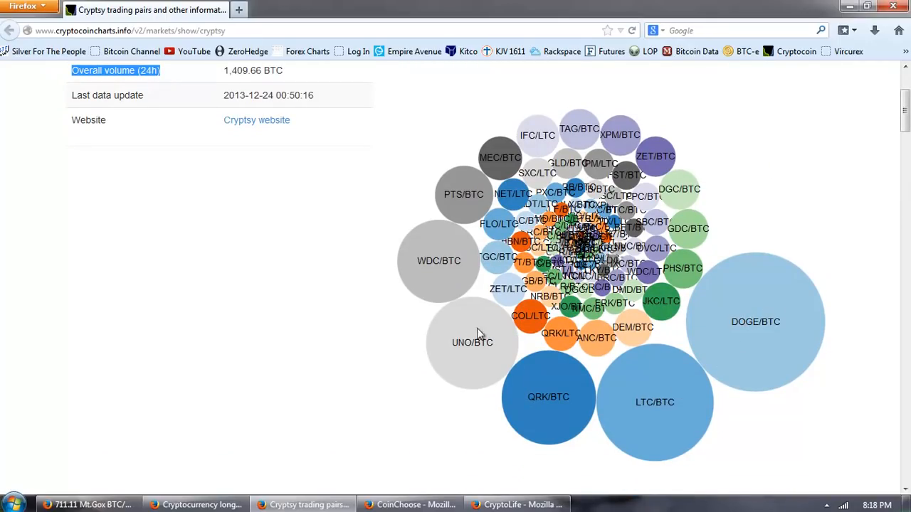
mouse_move(737, 250)
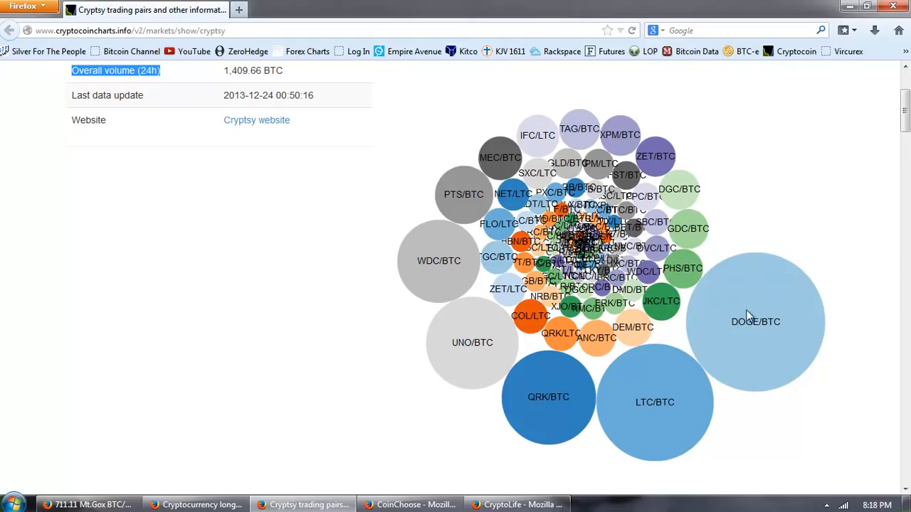
mouse_move(724, 346)
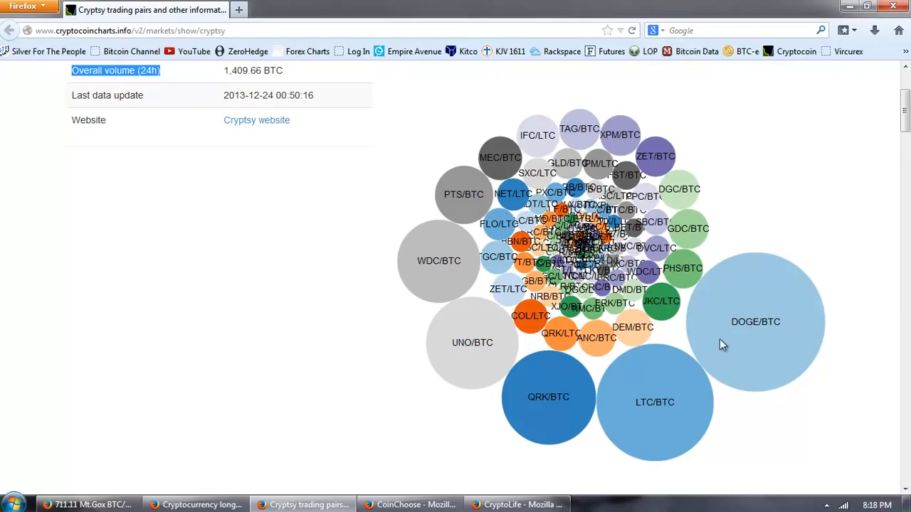
mouse_move(553, 416)
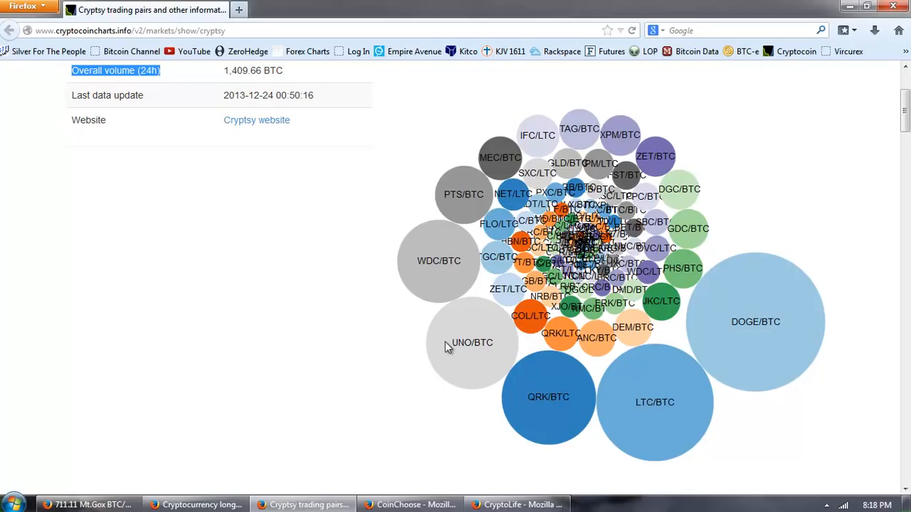
mouse_move(464, 376)
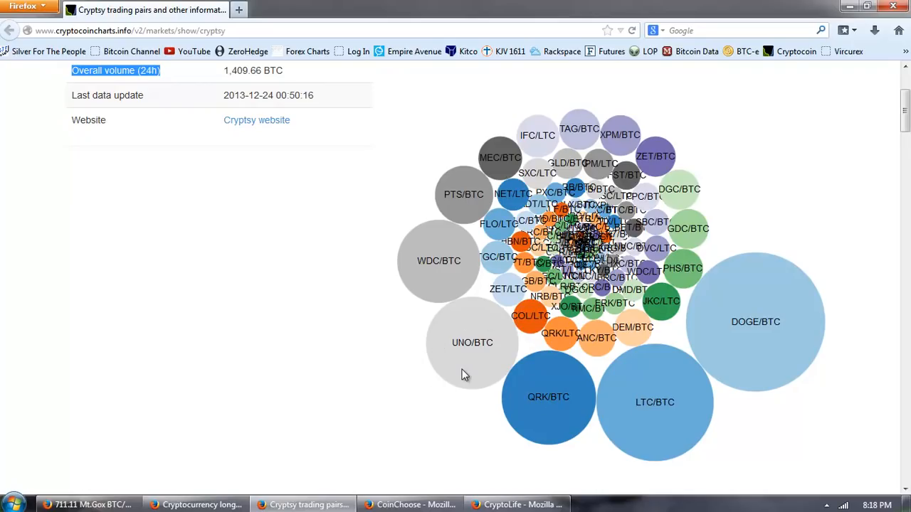
mouse_move(481, 346)
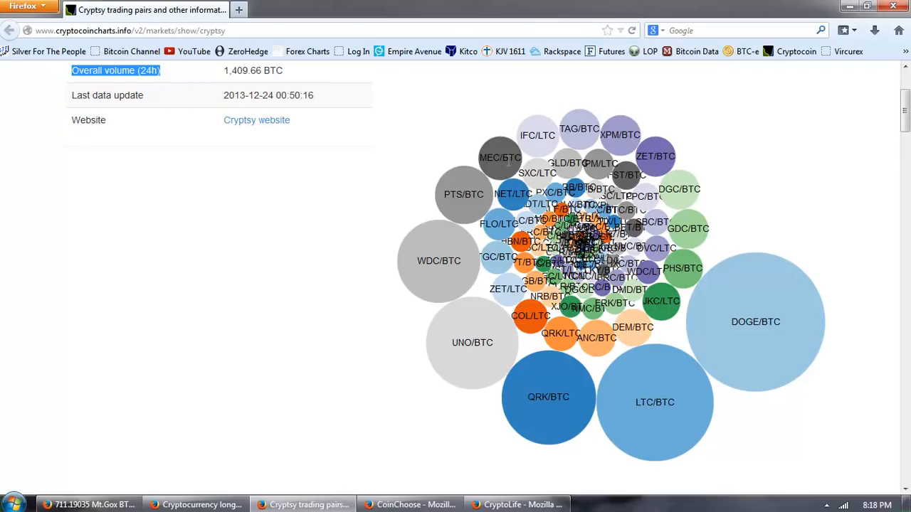
mouse_move(534, 141)
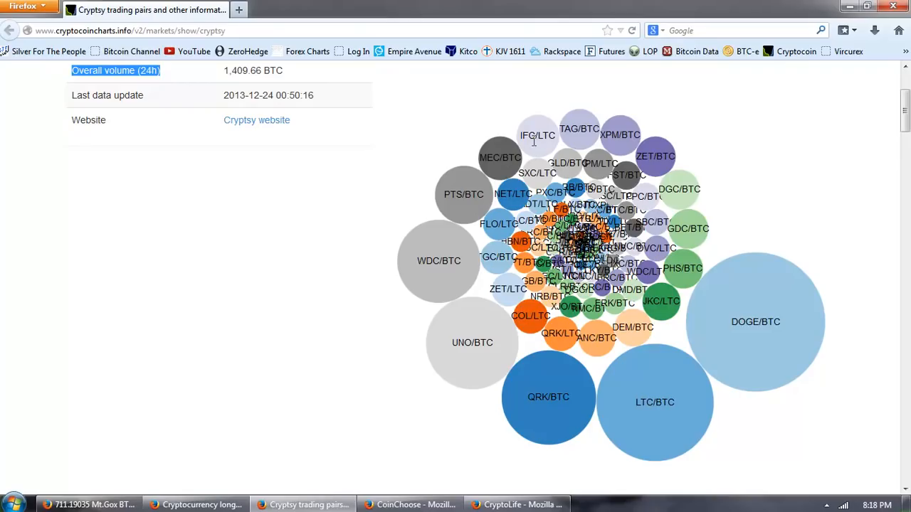
mouse_move(737, 212)
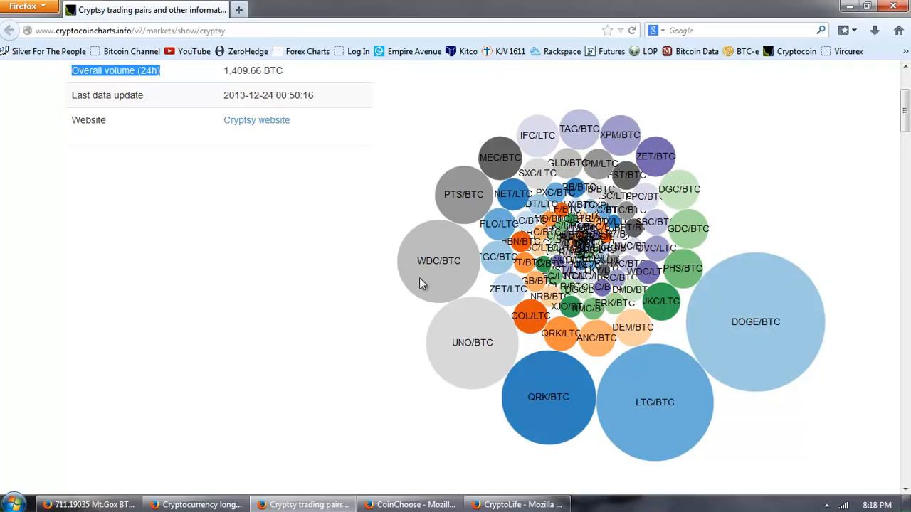
mouse_move(720, 197)
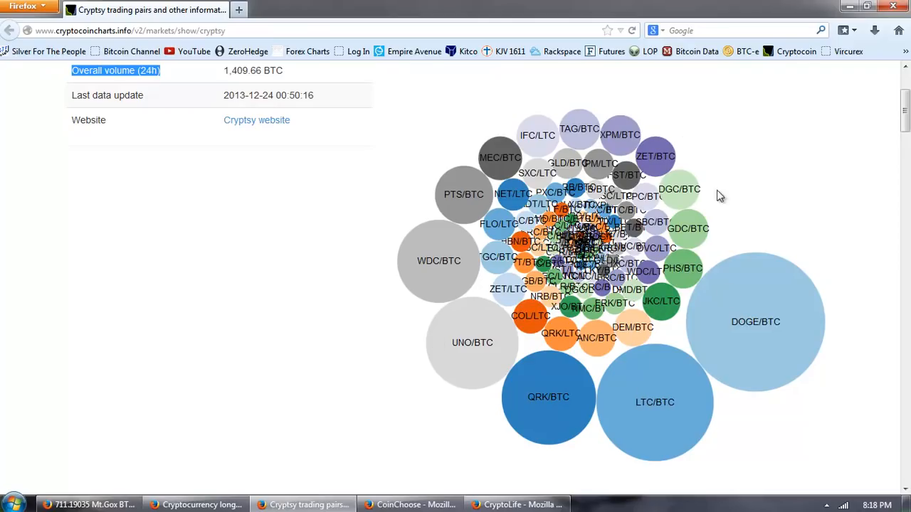
mouse_move(689, 217)
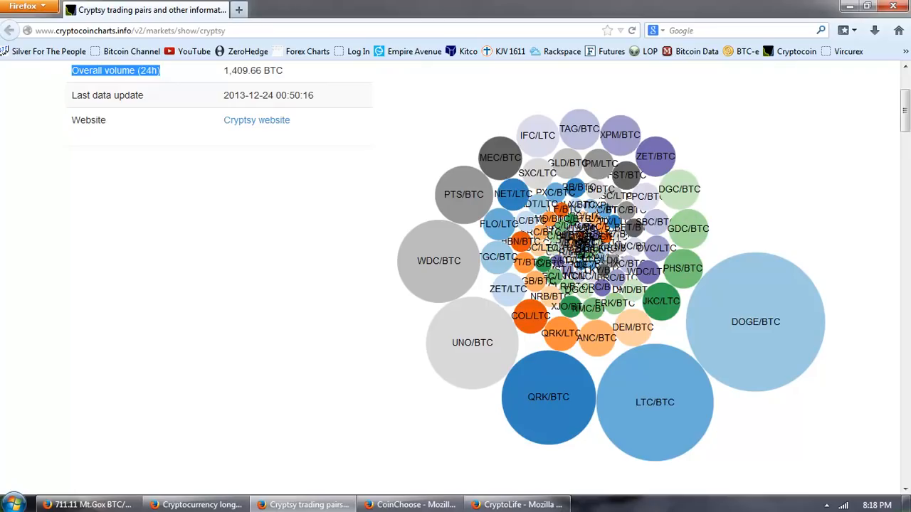
scroll(down, 3)
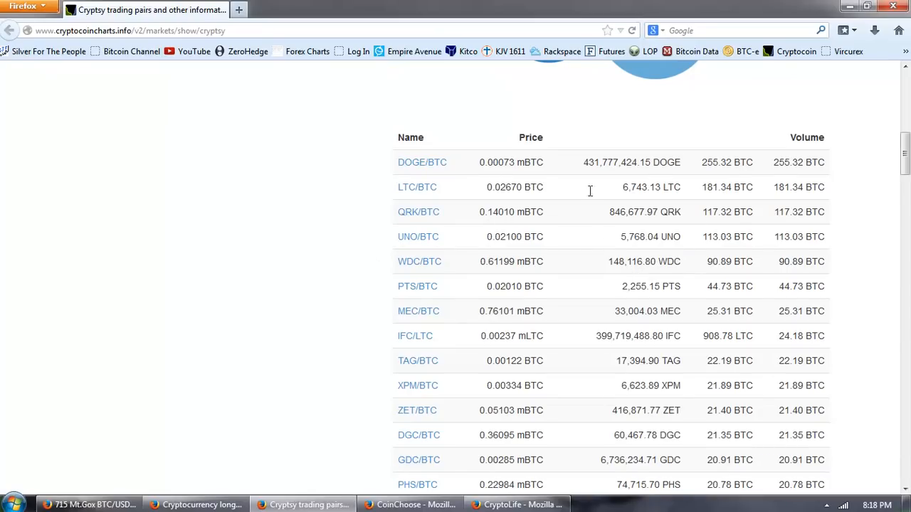
mouse_move(598, 193)
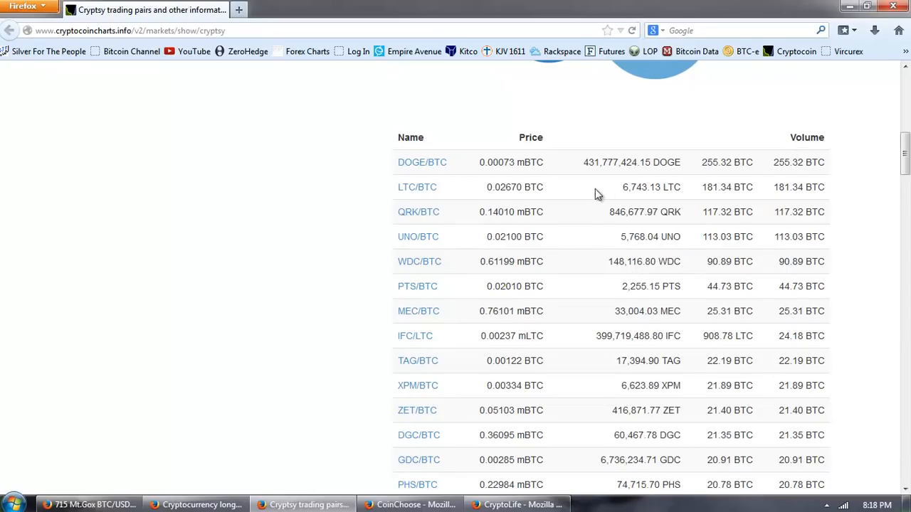
scroll(down, 3)
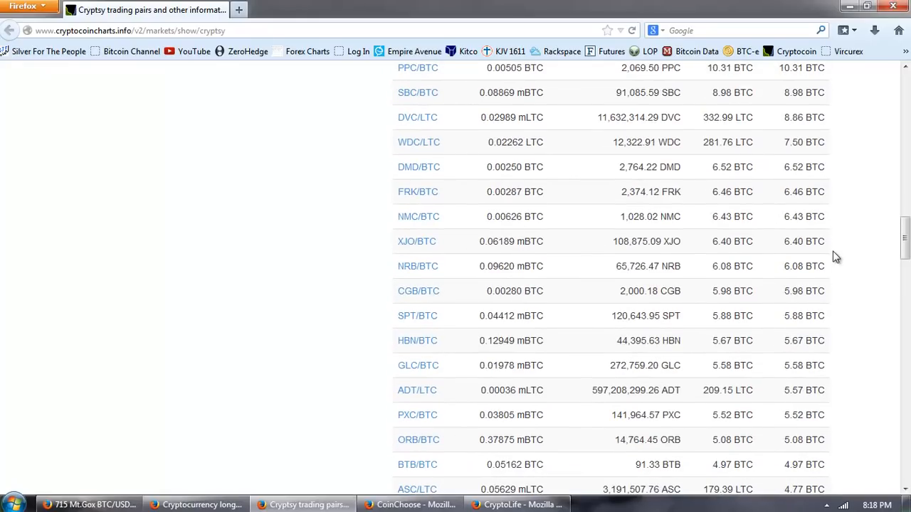
scroll(down, 3)
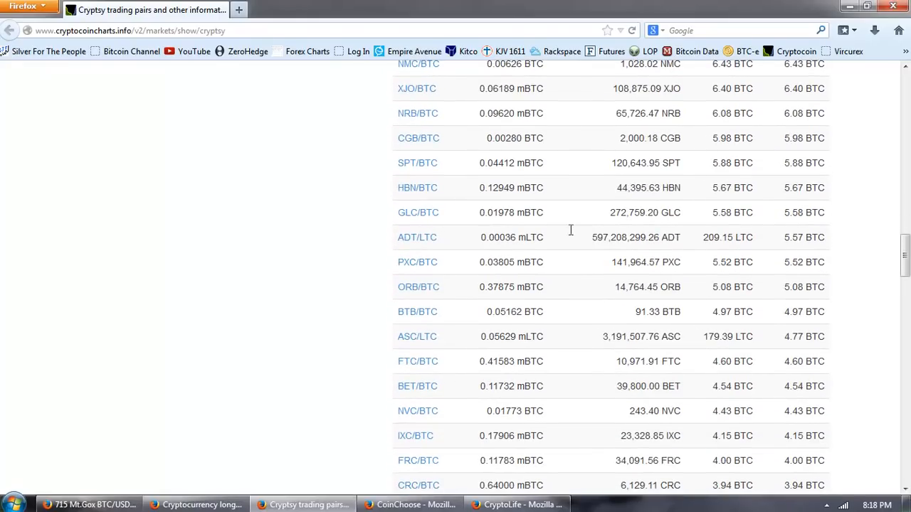
mouse_move(775, 279)
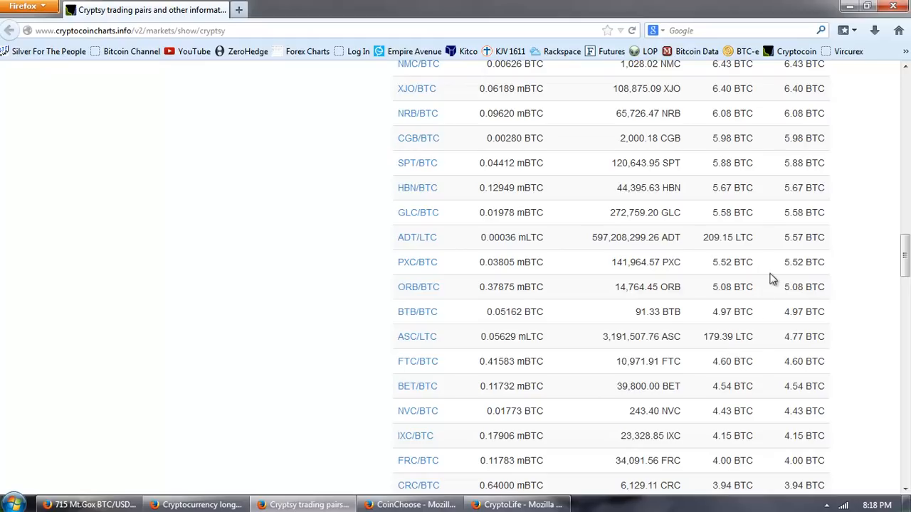
scroll(down, 3)
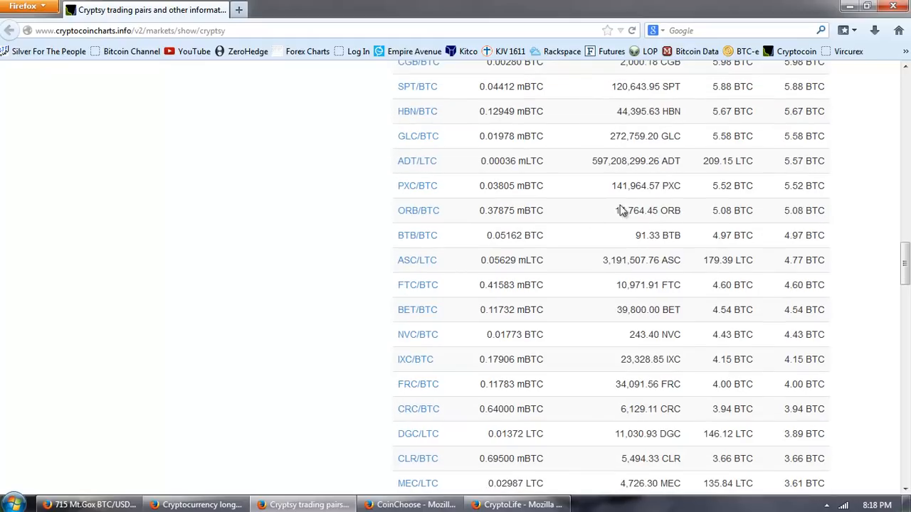
mouse_move(417, 259)
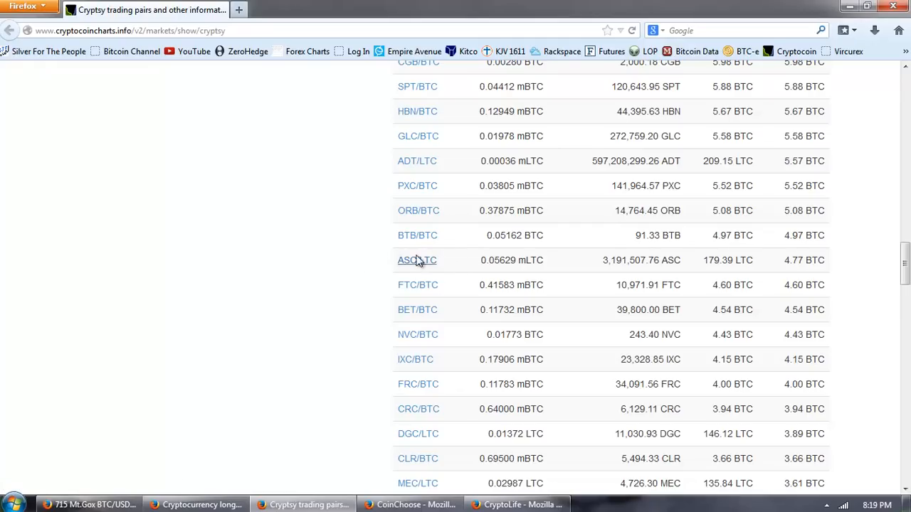
mouse_move(783, 275)
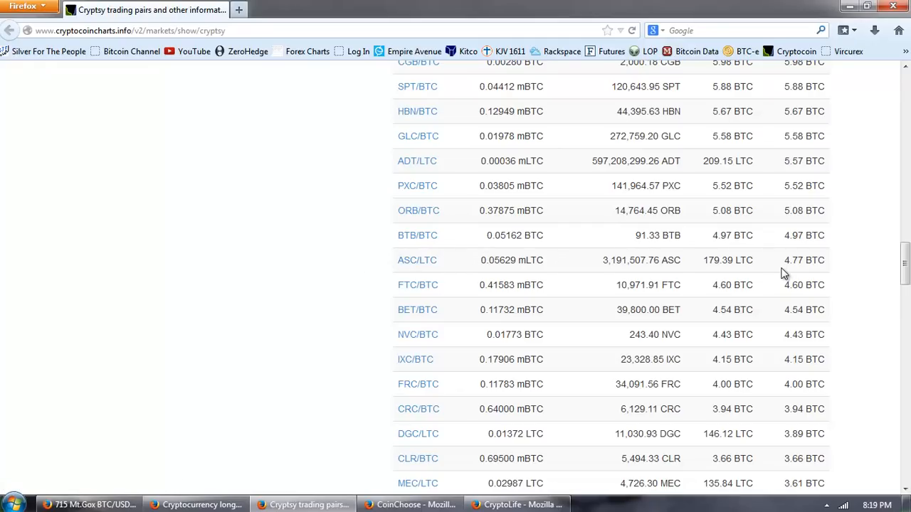
double_click(793, 259)
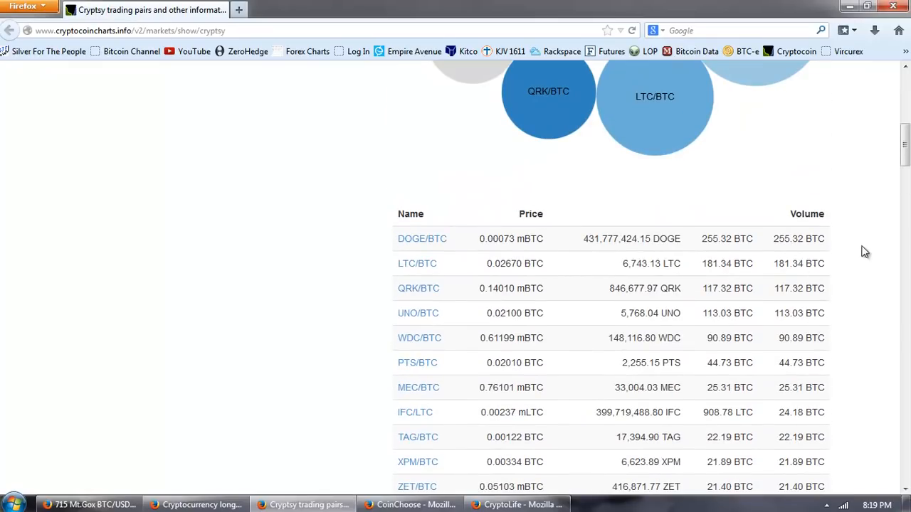
scroll(down, 3)
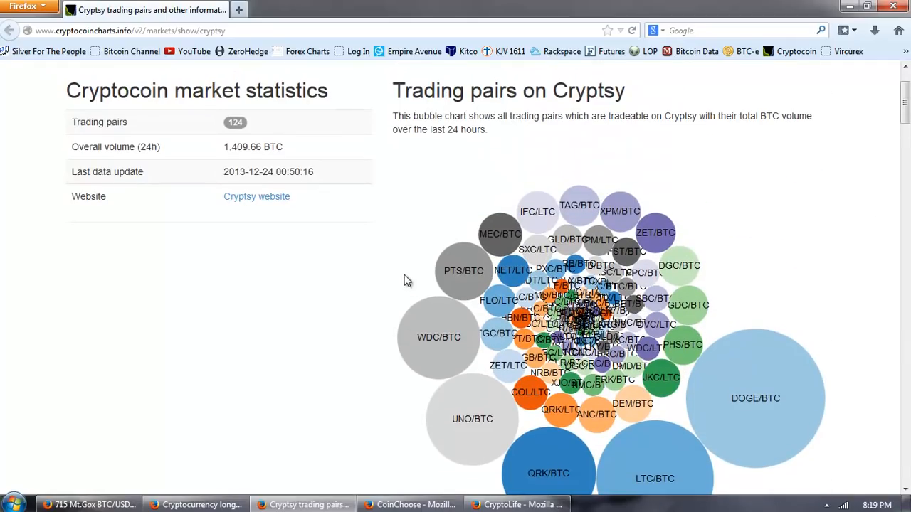
mouse_move(339, 269)
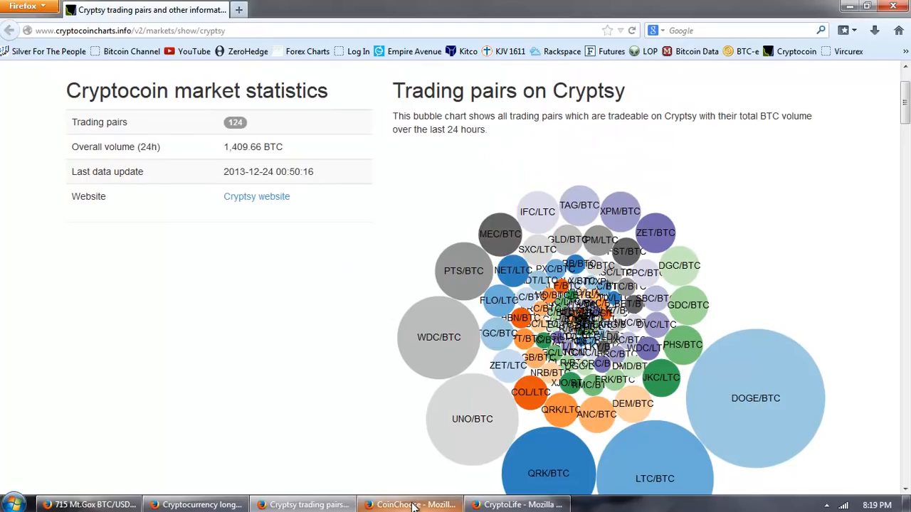
- Bring the CoinChoose window to the front from the taskbar
click(410, 504)
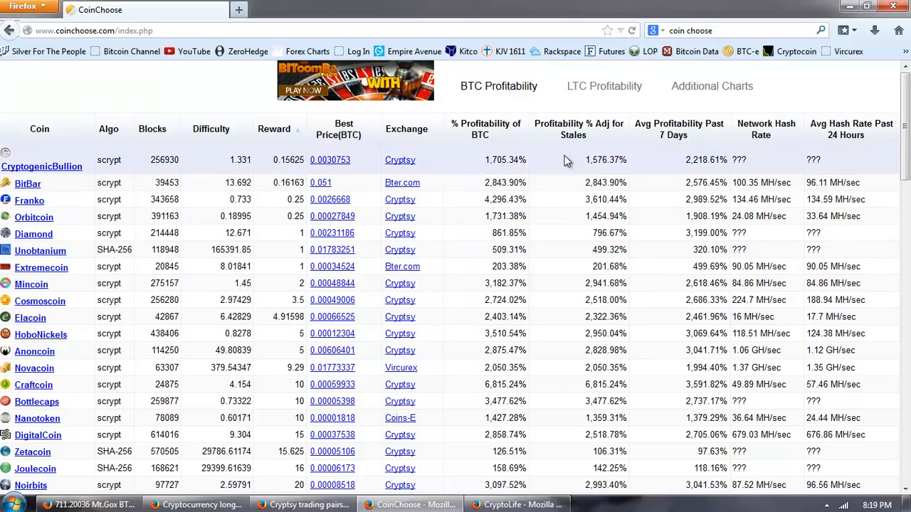
mouse_move(690, 151)
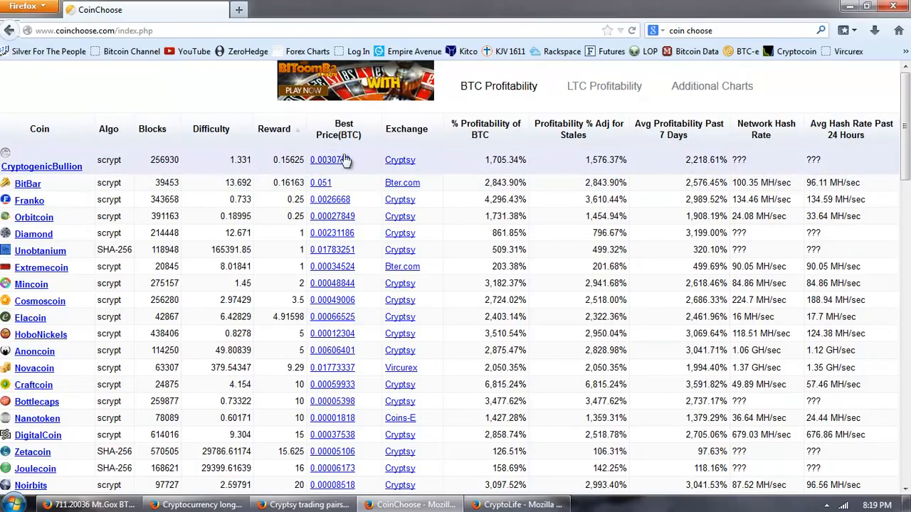
click(288, 128)
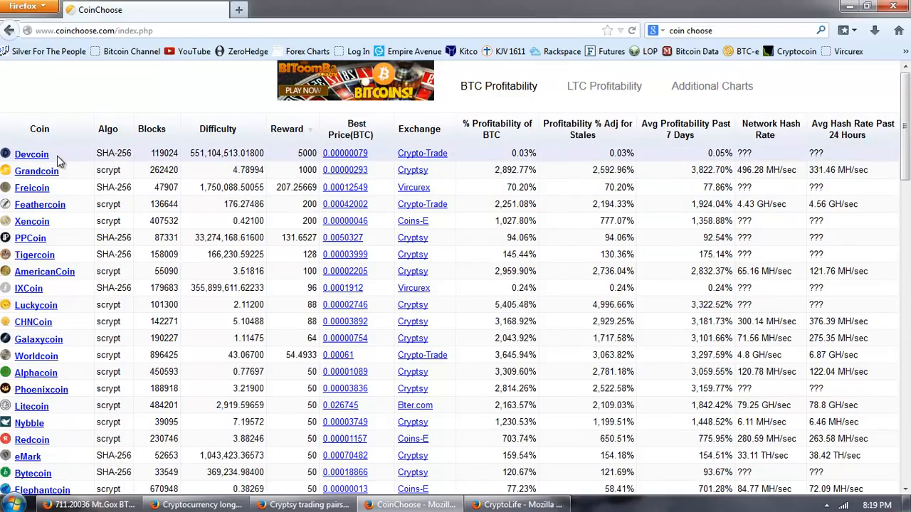
mouse_move(63, 178)
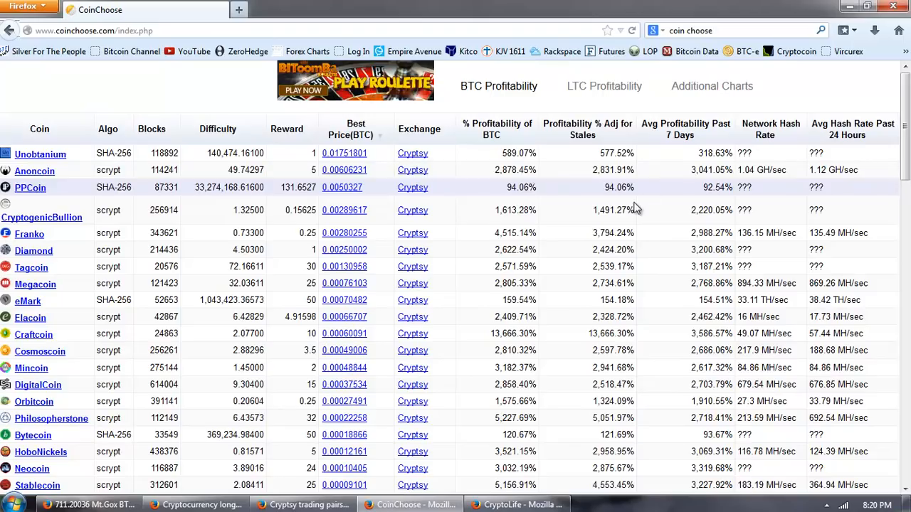
click(496, 128)
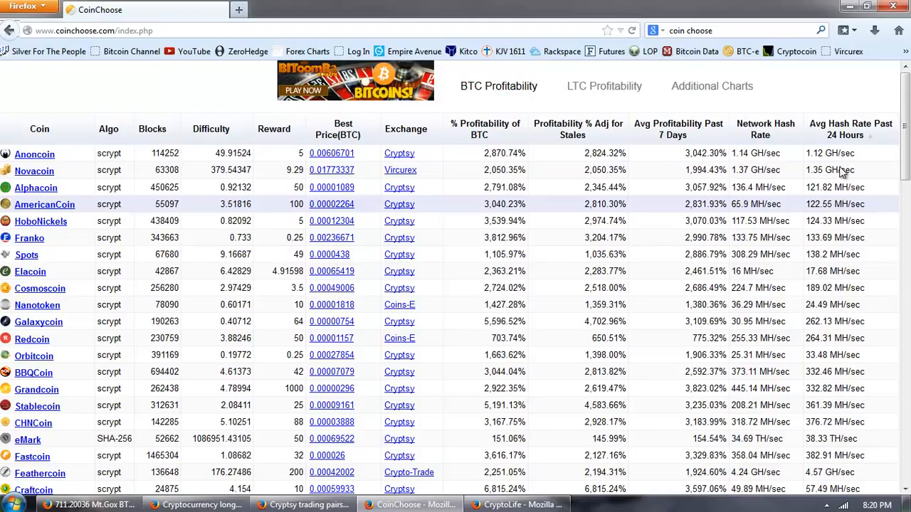
scroll(down, 3)
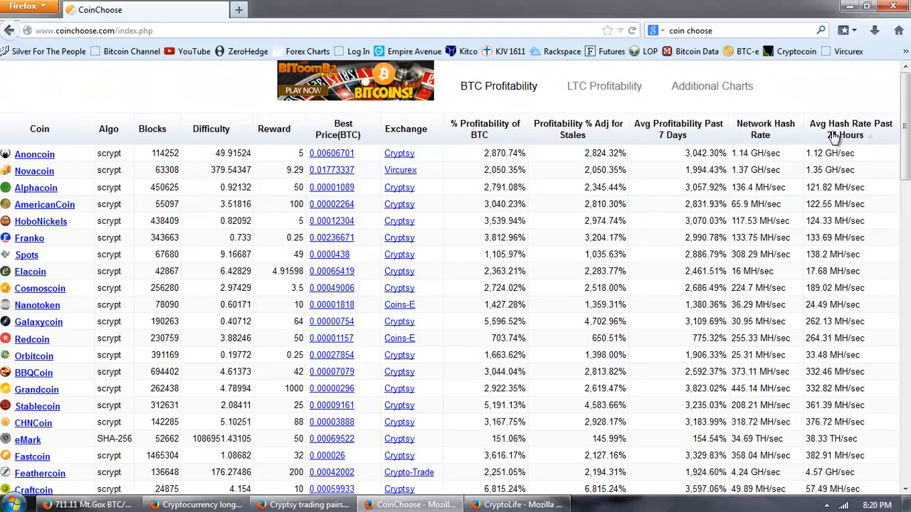
scroll(down, 3)
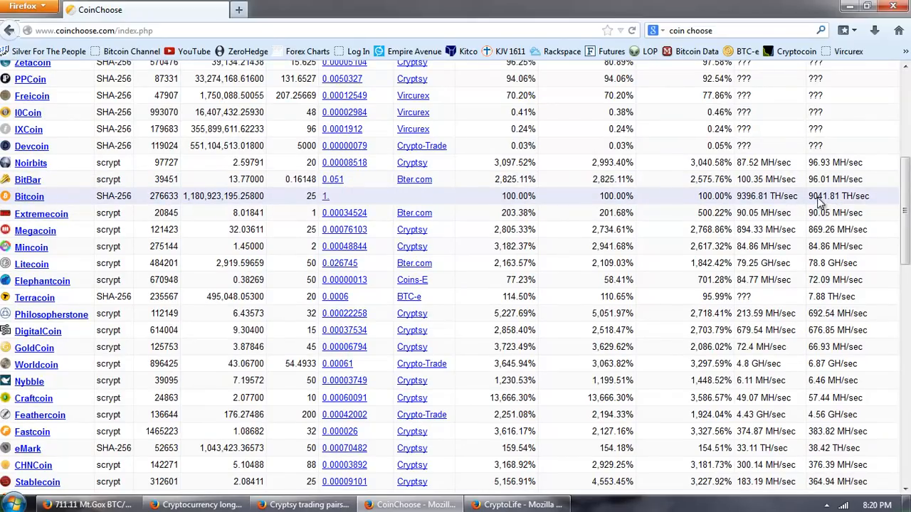
mouse_move(862, 206)
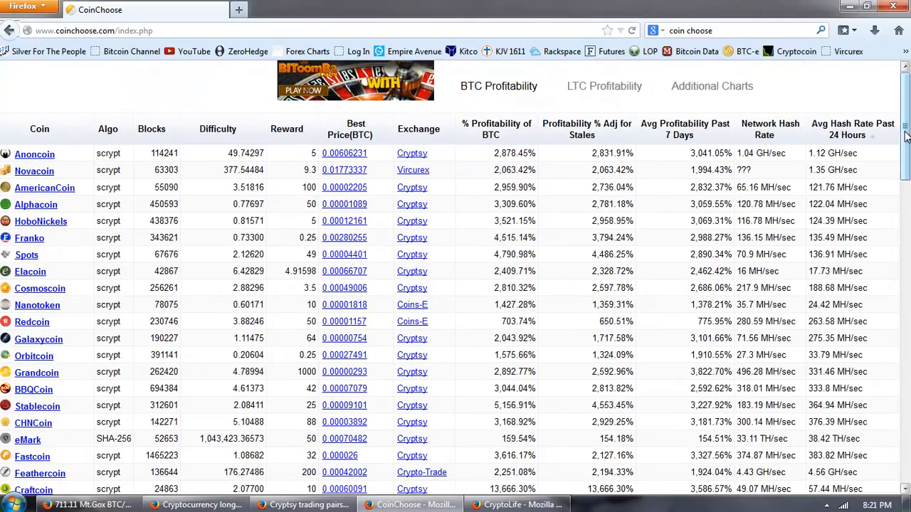
scroll(down, 3)
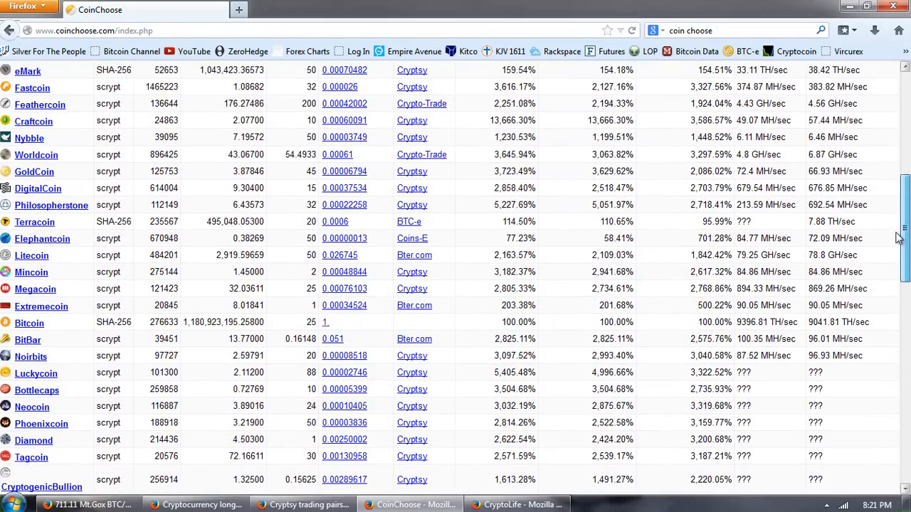
scroll(down, 3)
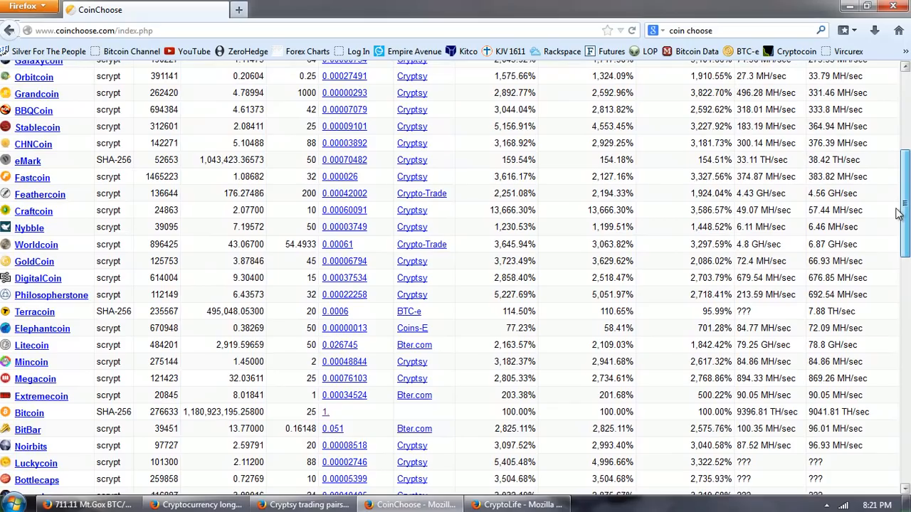
scroll(up, 3)
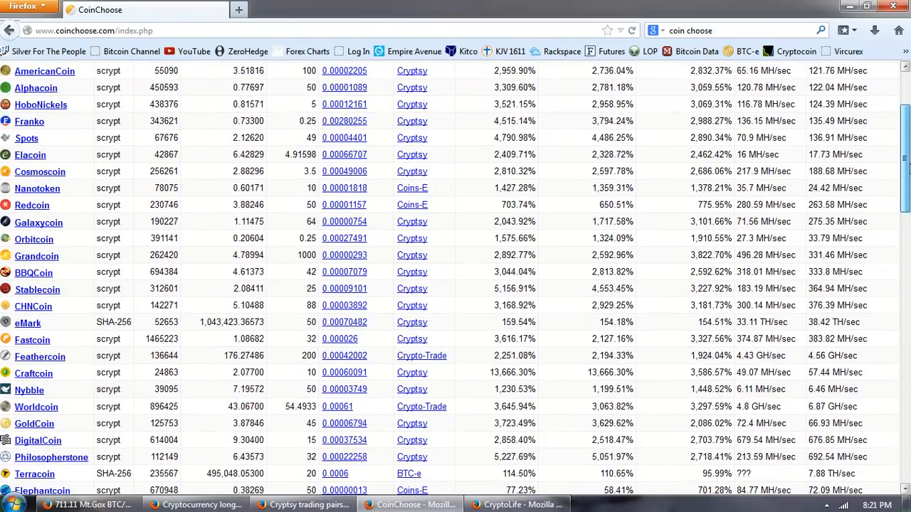
scroll(up, 3)
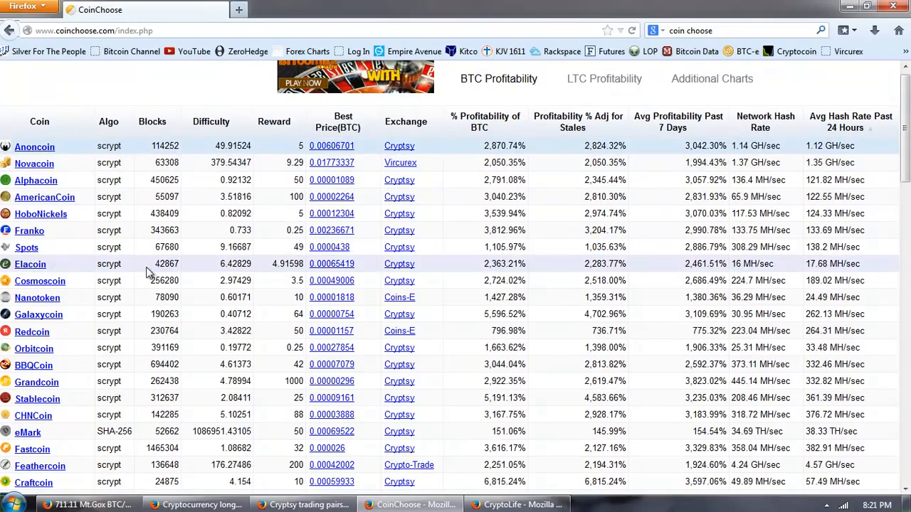
scroll(down, 3)
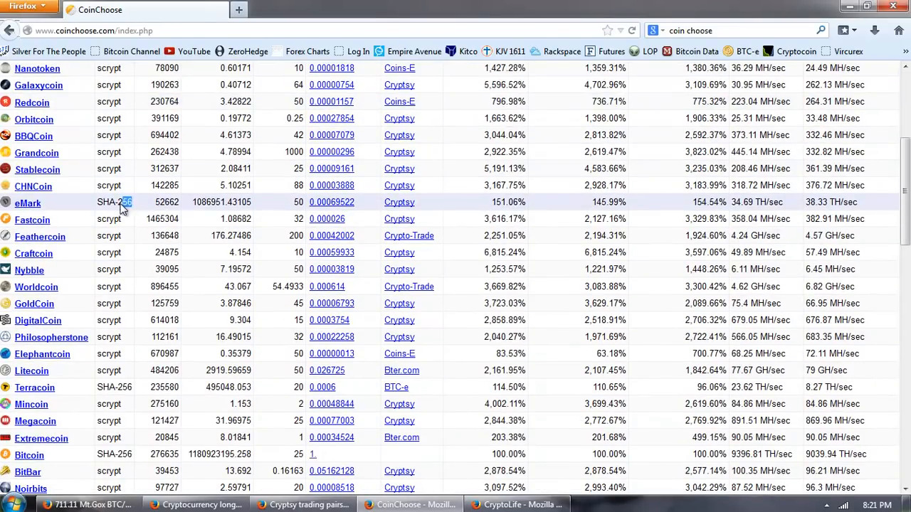
double_click(114, 202)
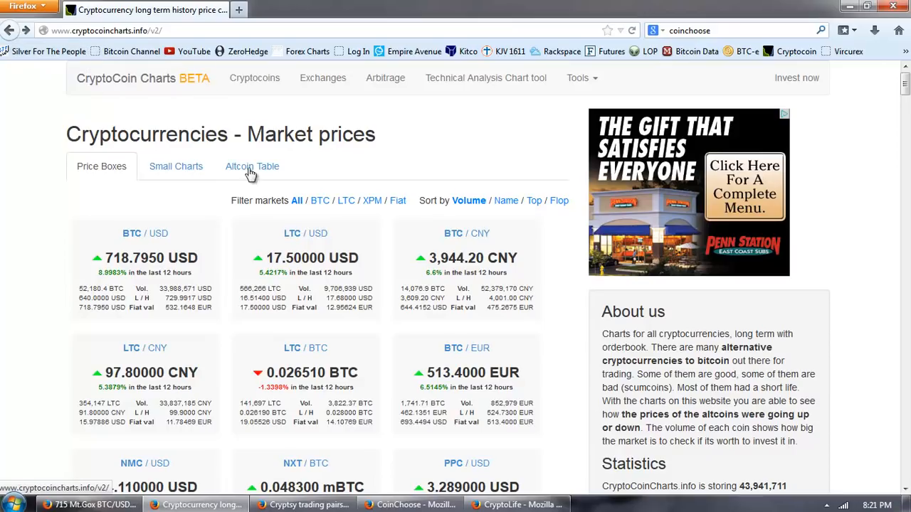
mouse_move(376, 239)
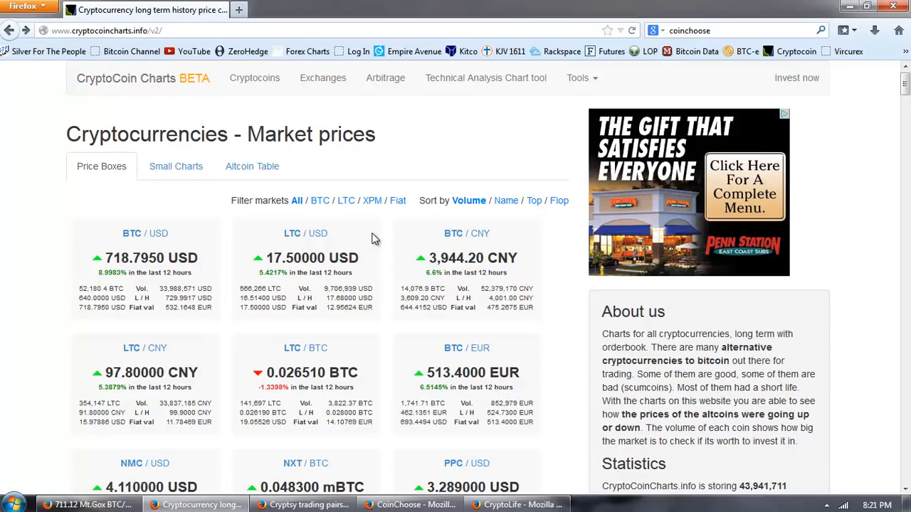
mouse_move(384, 248)
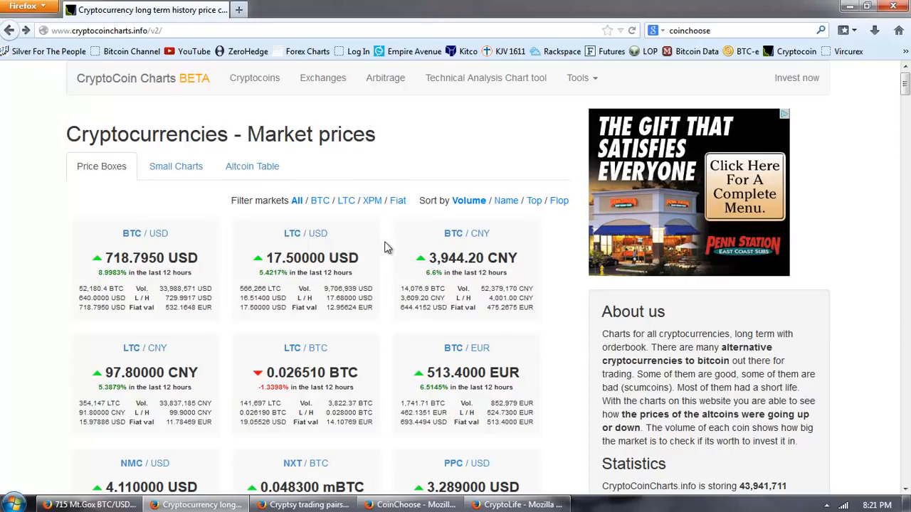
mouse_move(13, 244)
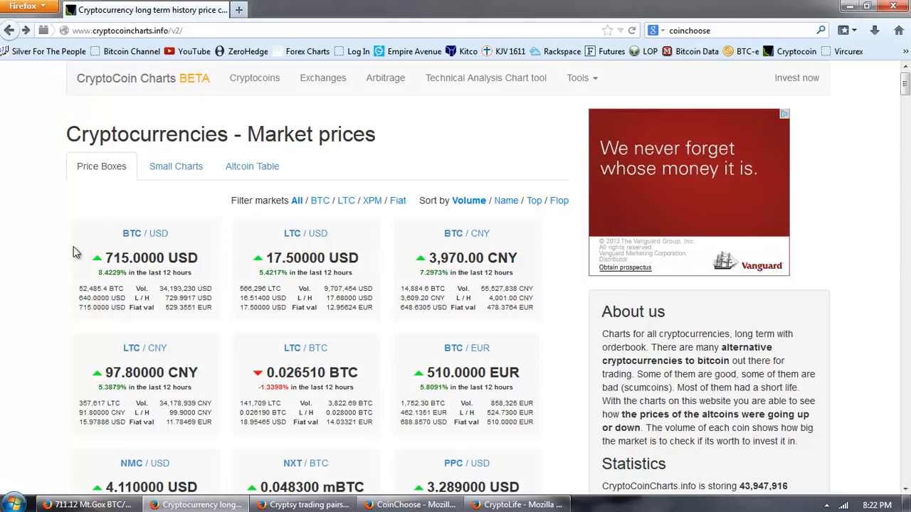
mouse_move(145, 234)
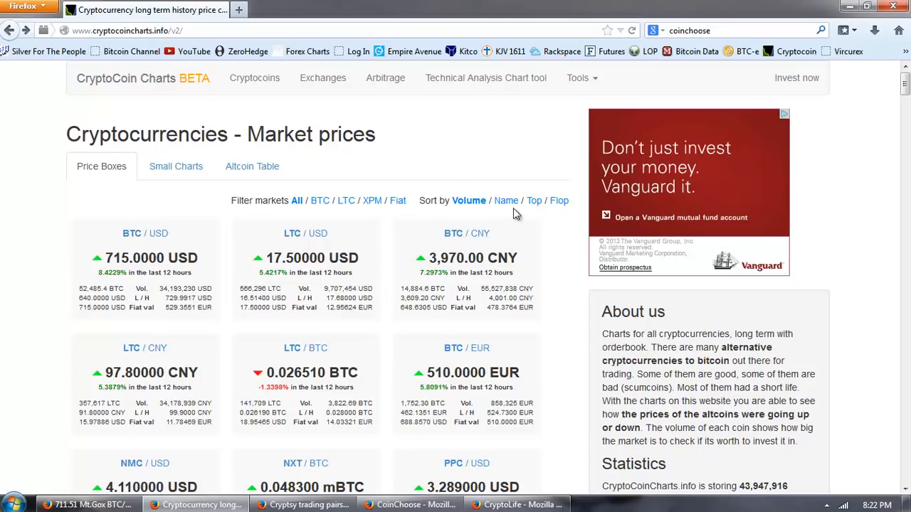
mouse_move(164, 356)
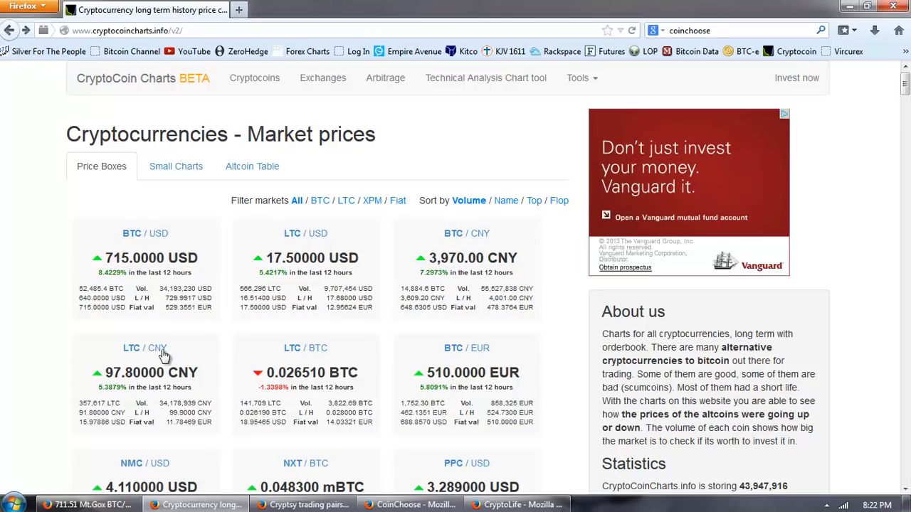
mouse_move(444, 244)
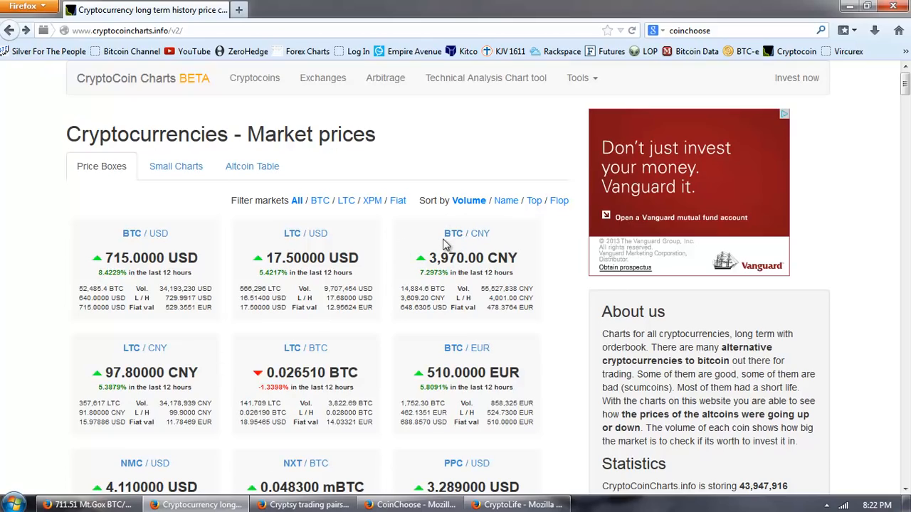
- Scroll down the CryptoCoin Charts pair tiles from BTC/USD toward FTC/BTC
scroll(down, 3)
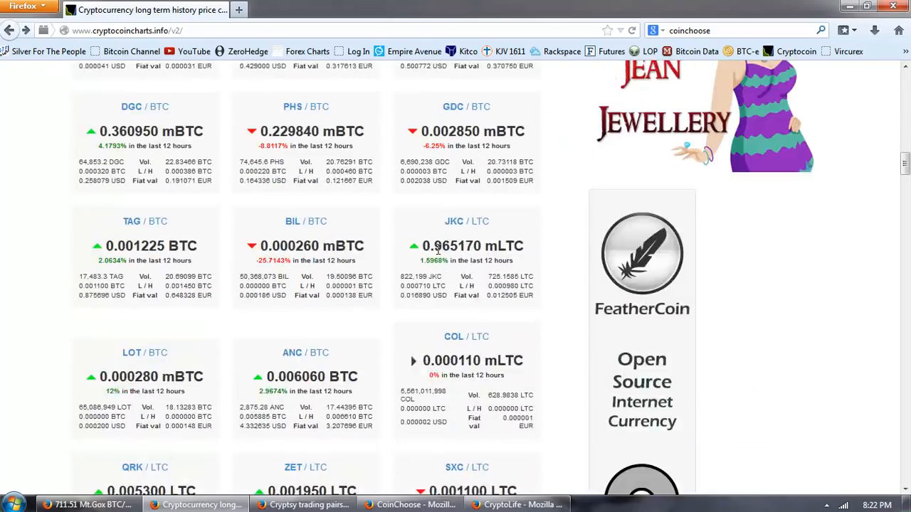
scroll(down, 3)
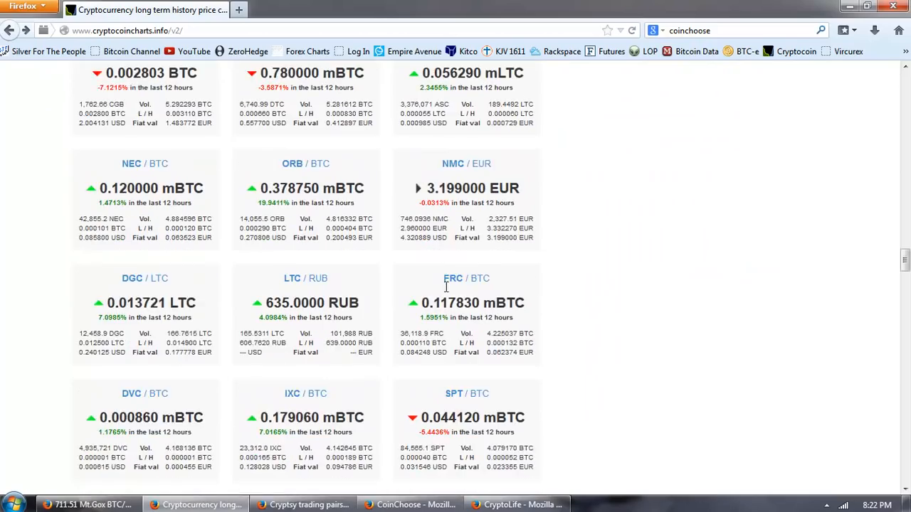
scroll(down, 3)
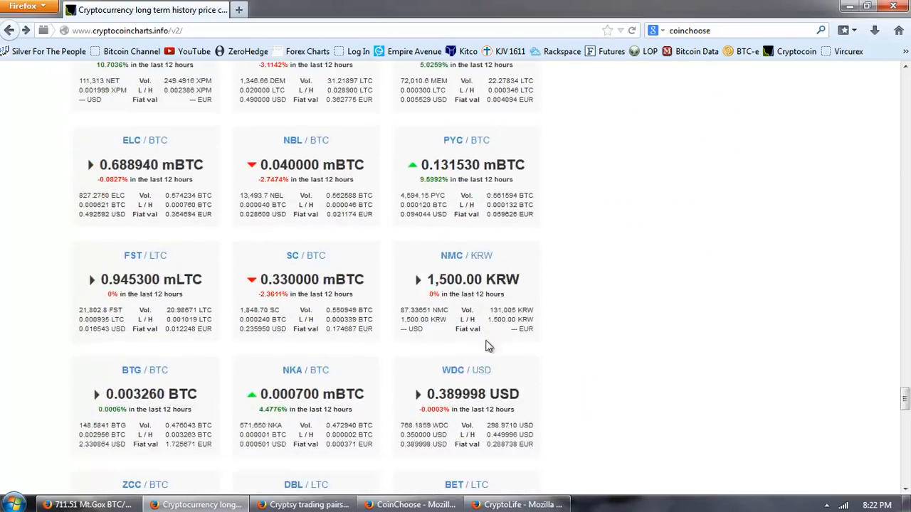
scroll(down, 3)
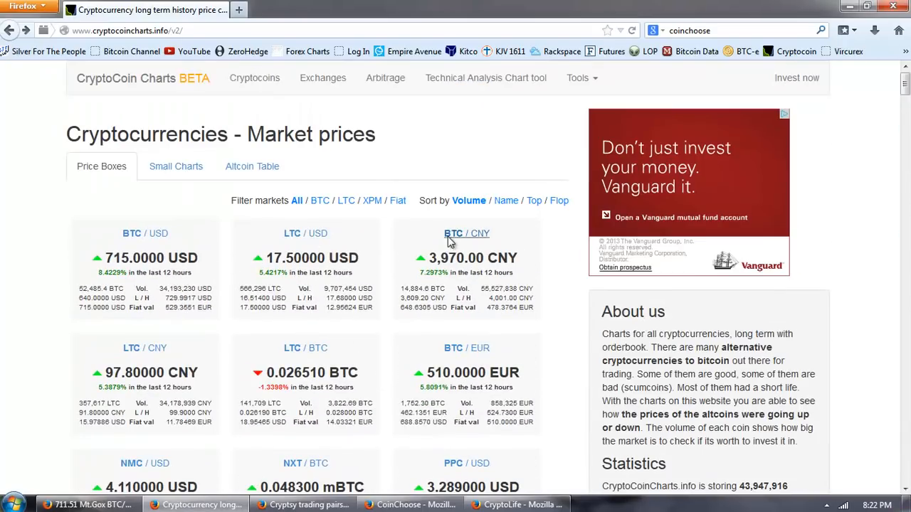
mouse_move(334, 217)
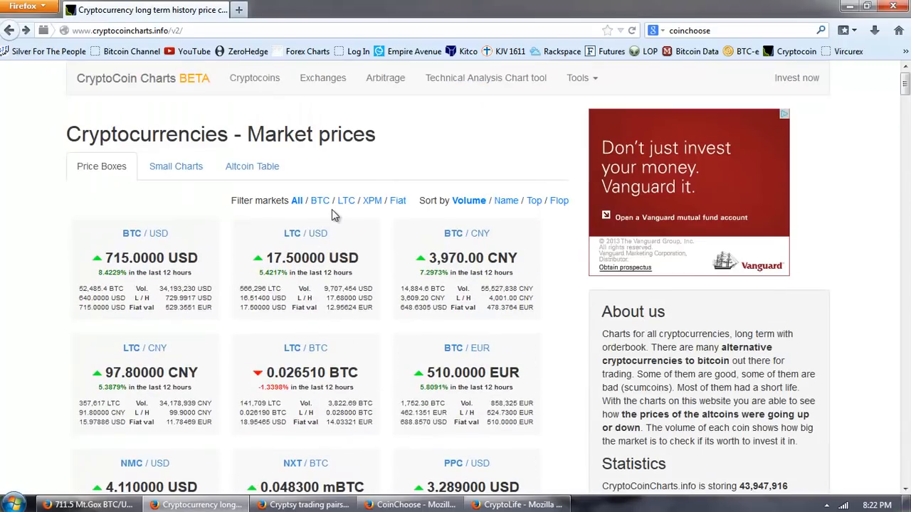
scroll(down, 3)
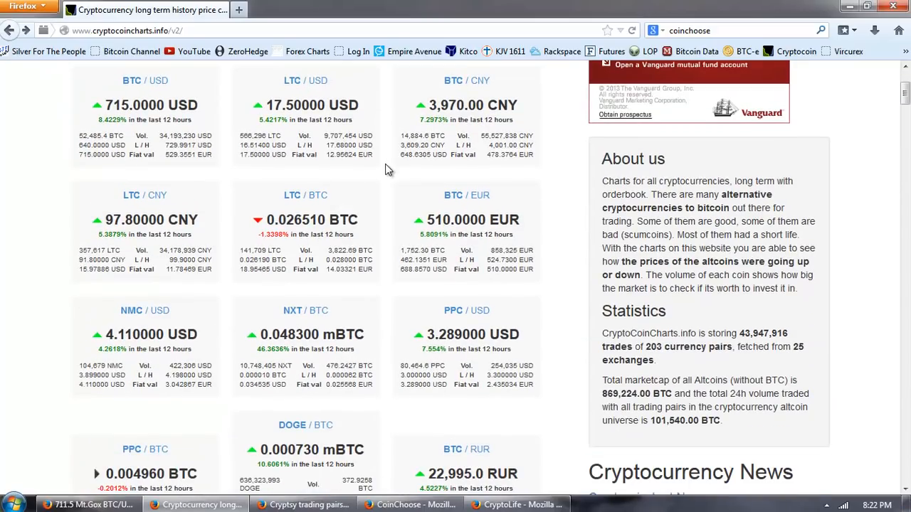
mouse_move(396, 174)
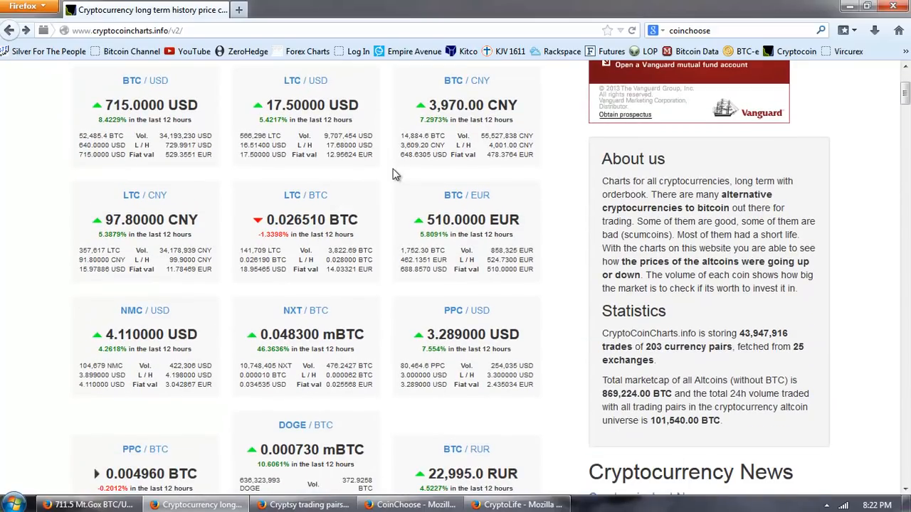
scroll(down, 3)
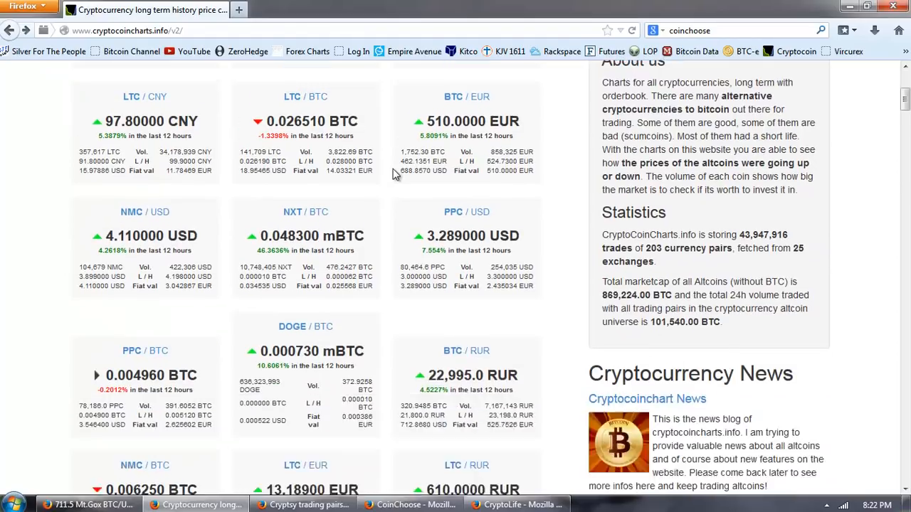
scroll(down, 3)
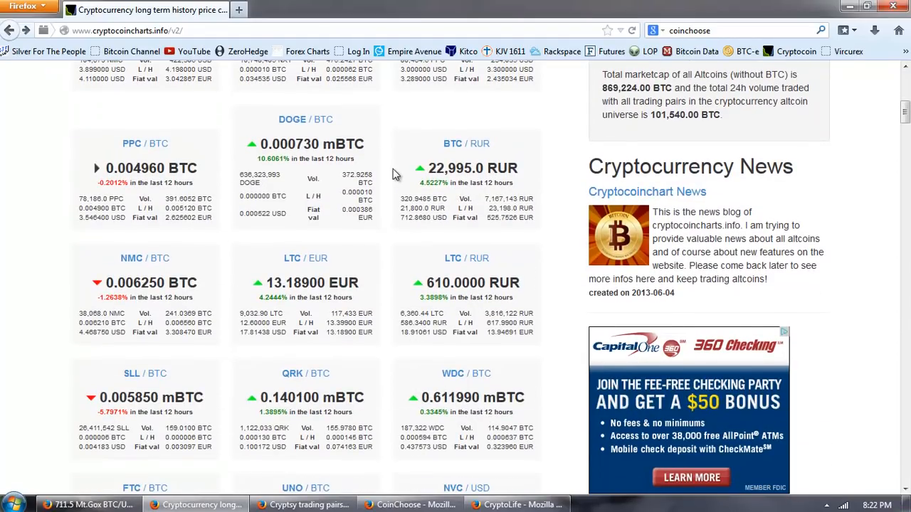
scroll(down, 3)
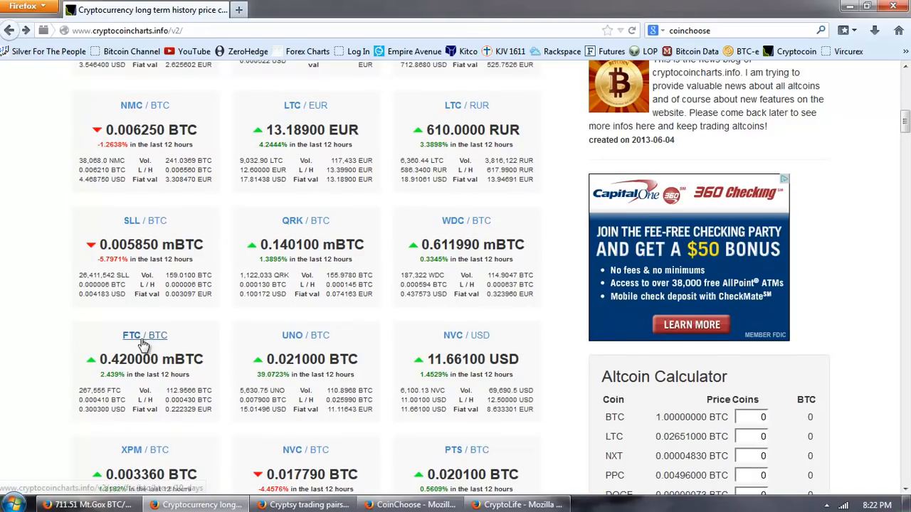
- View the FTC/BTC 10-day page from BTC-e and scroll through its chart, volume and orderbook
click(145, 336)
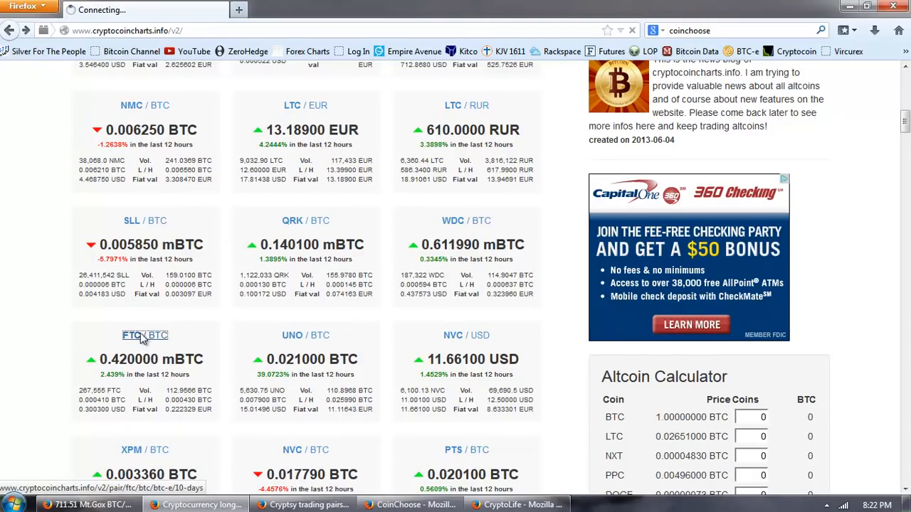
click(145, 336)
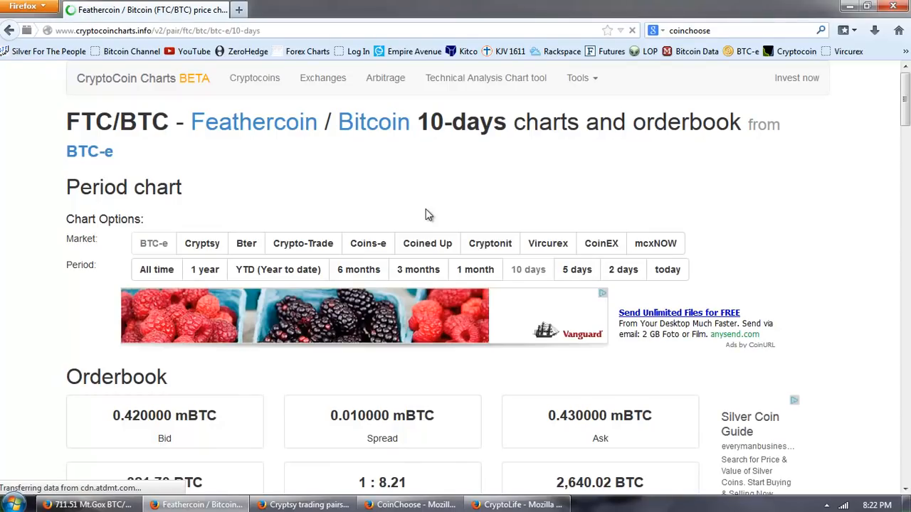
scroll(down, 3)
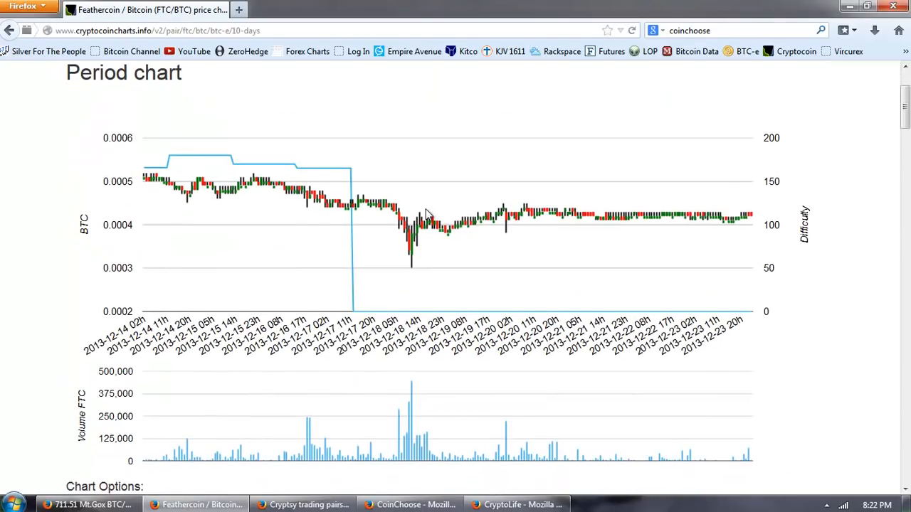
scroll(down, 3)
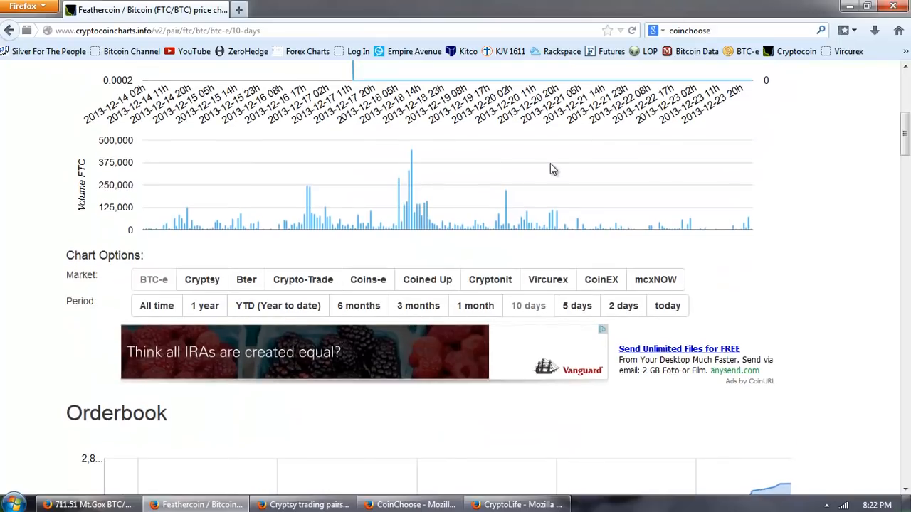
scroll(down, 3)
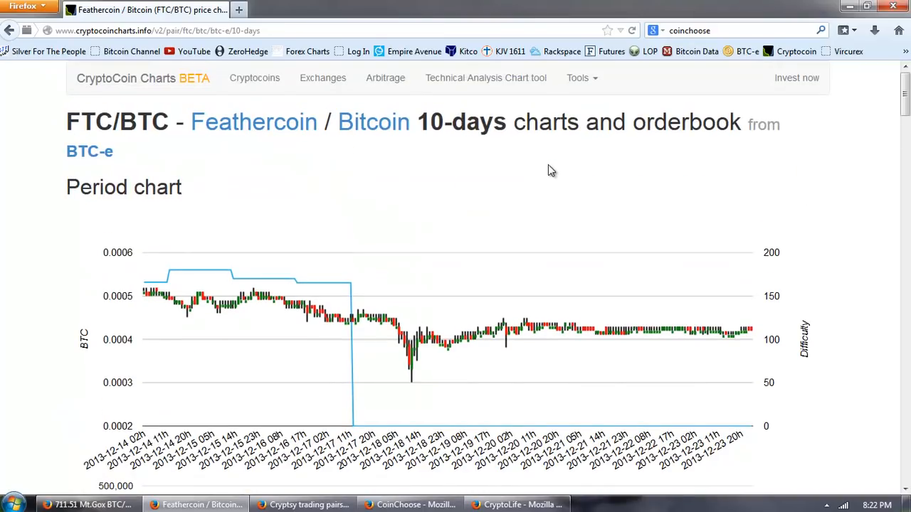
scroll(down, 3)
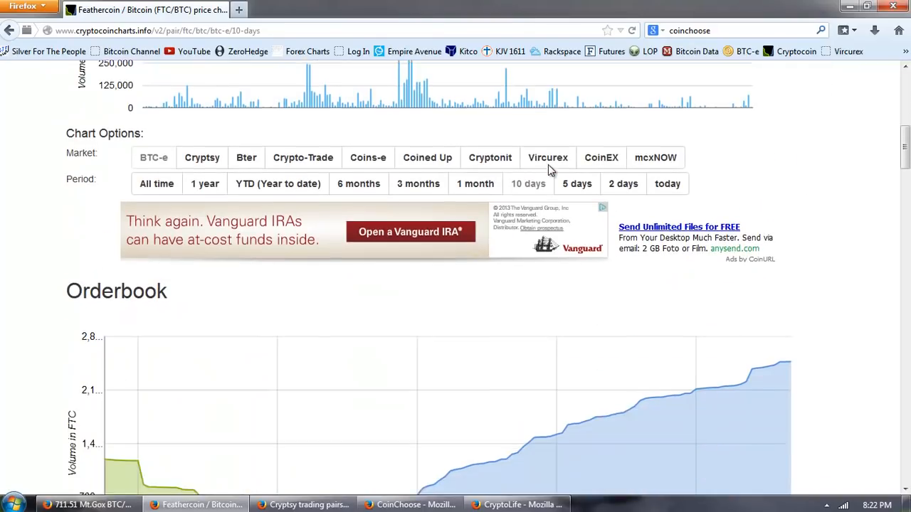
scroll(down, 3)
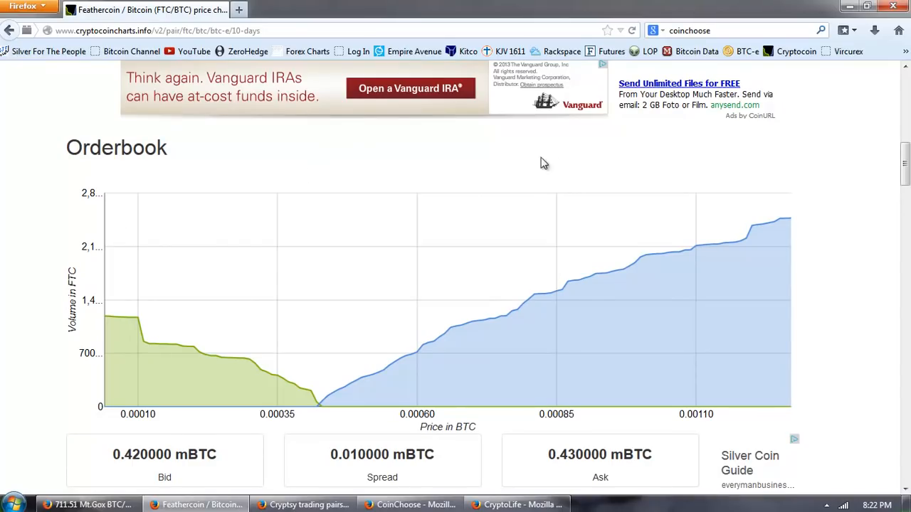
scroll(down, 3)
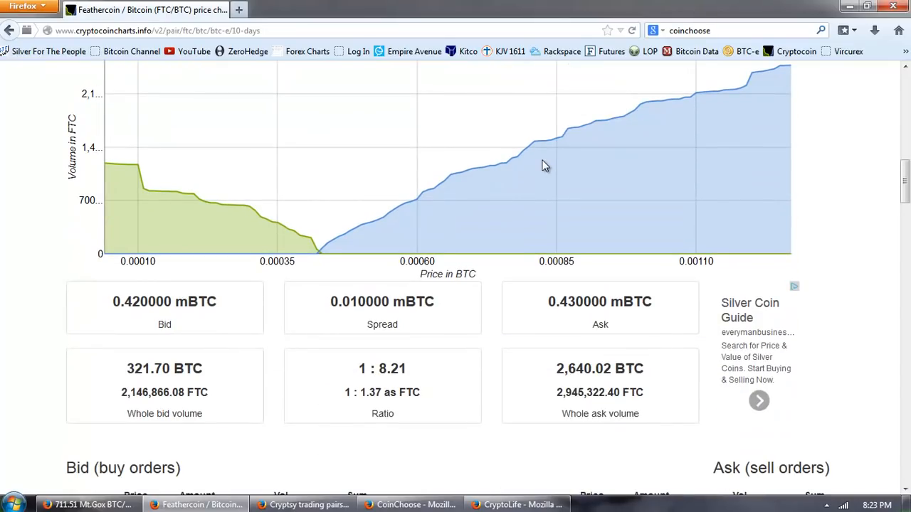
mouse_move(205, 422)
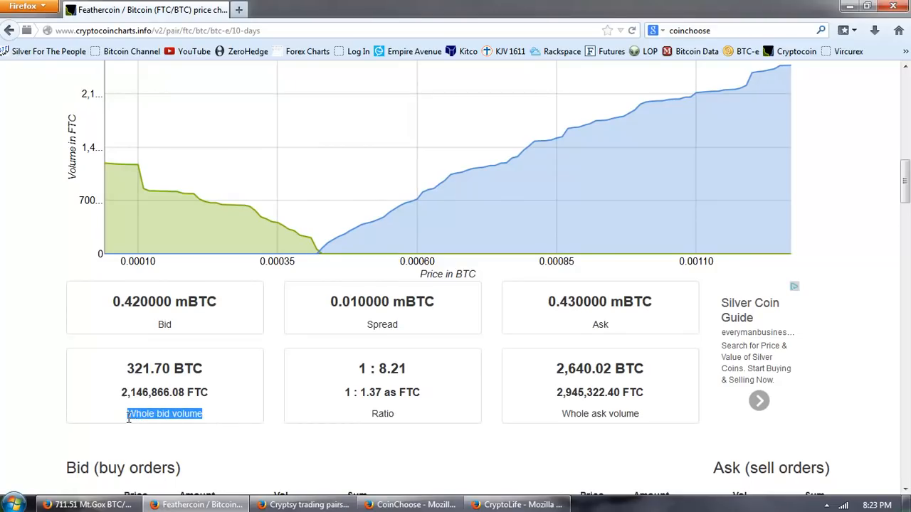
mouse_move(638, 418)
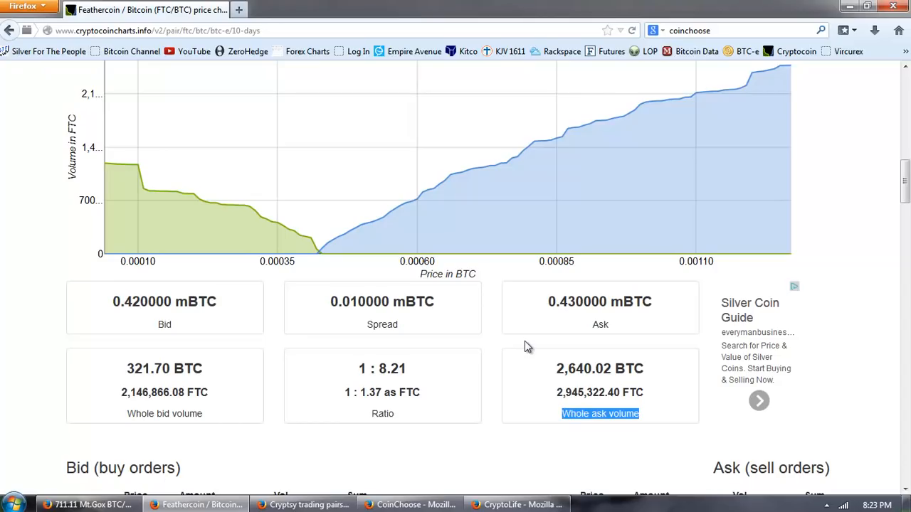
mouse_move(791, 134)
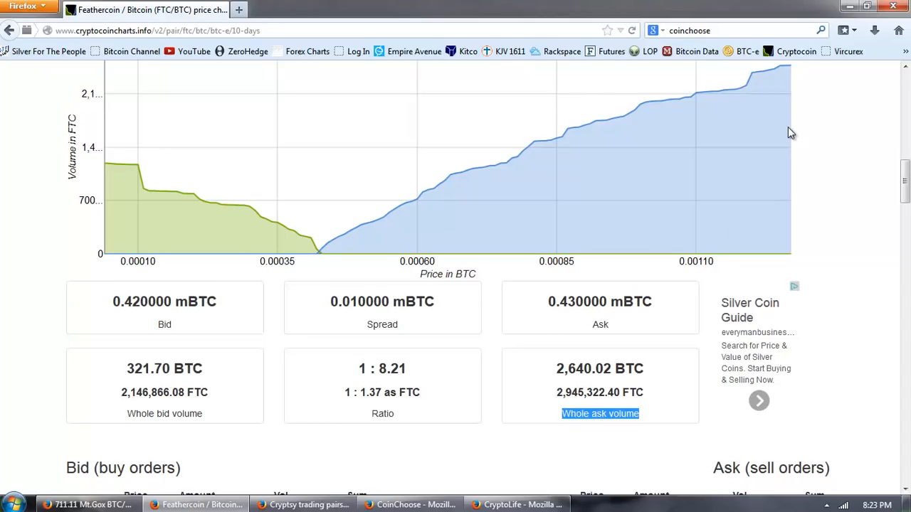
mouse_move(479, 219)
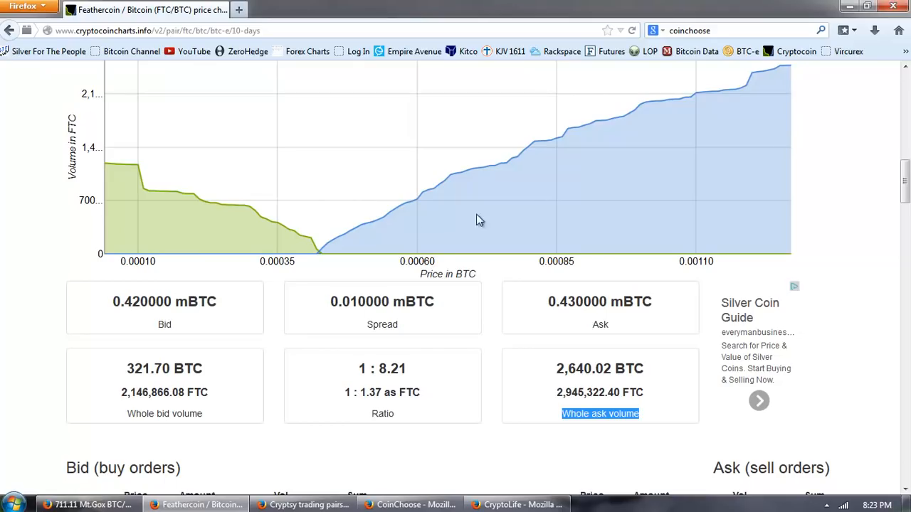
mouse_move(370, 250)
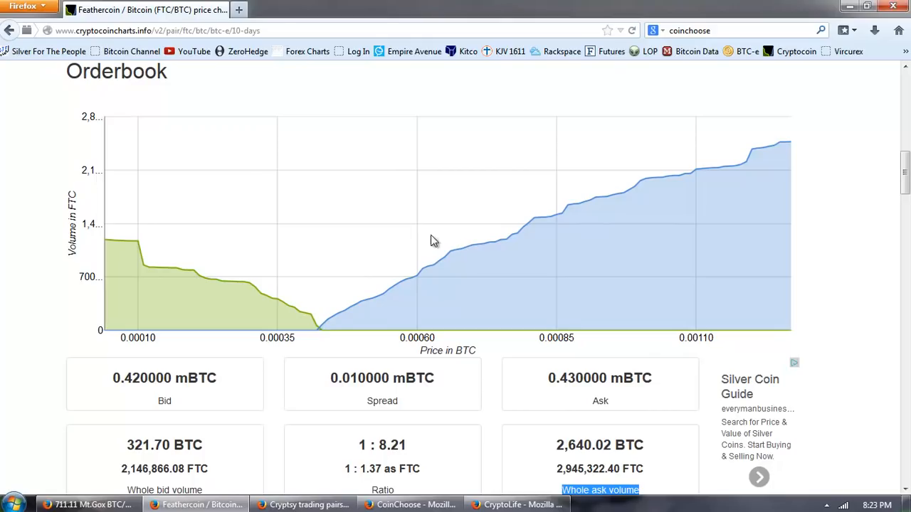
scroll(down, 3)
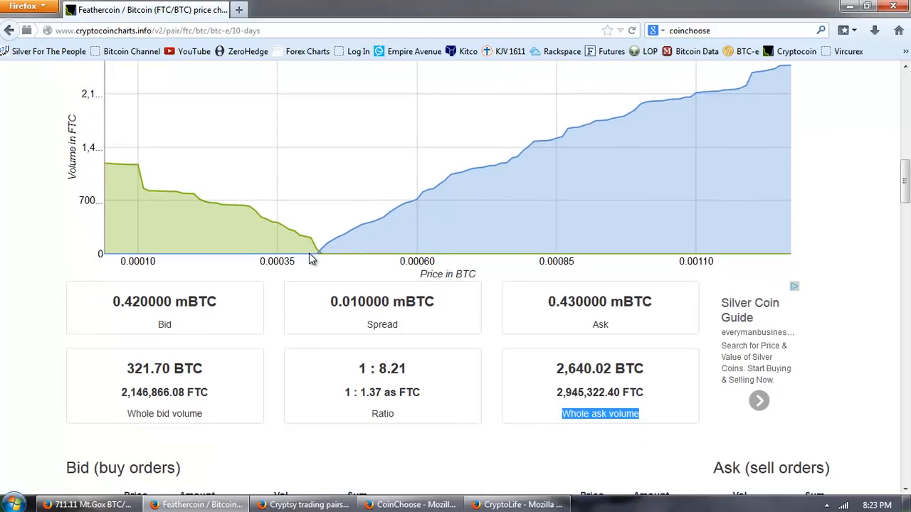
mouse_move(455, 99)
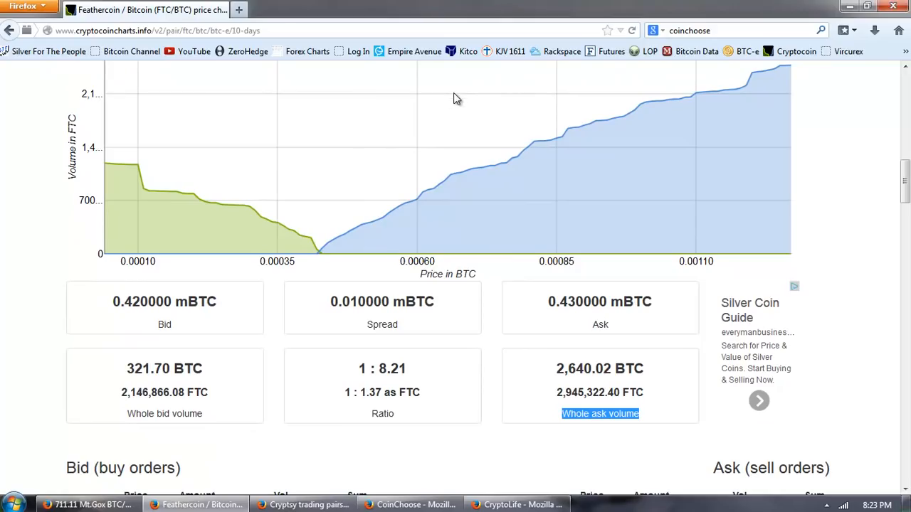
mouse_move(222, 377)
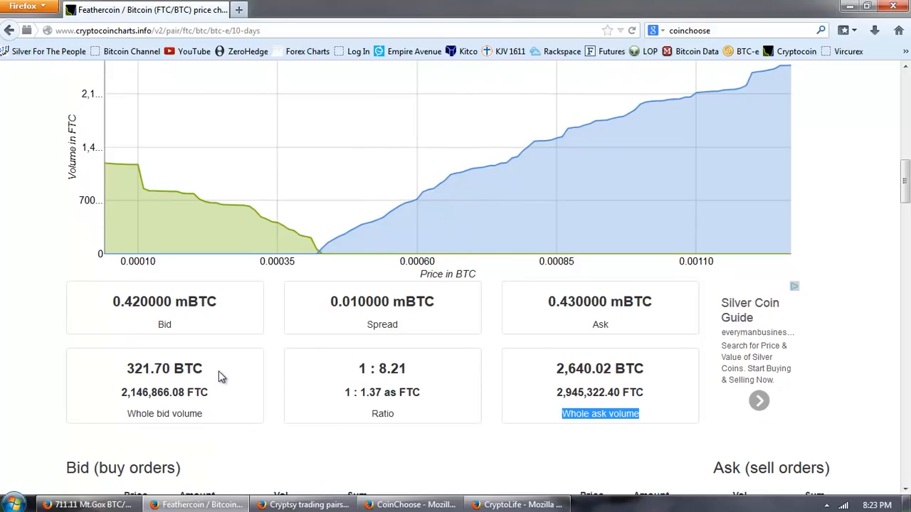
double_click(165, 369)
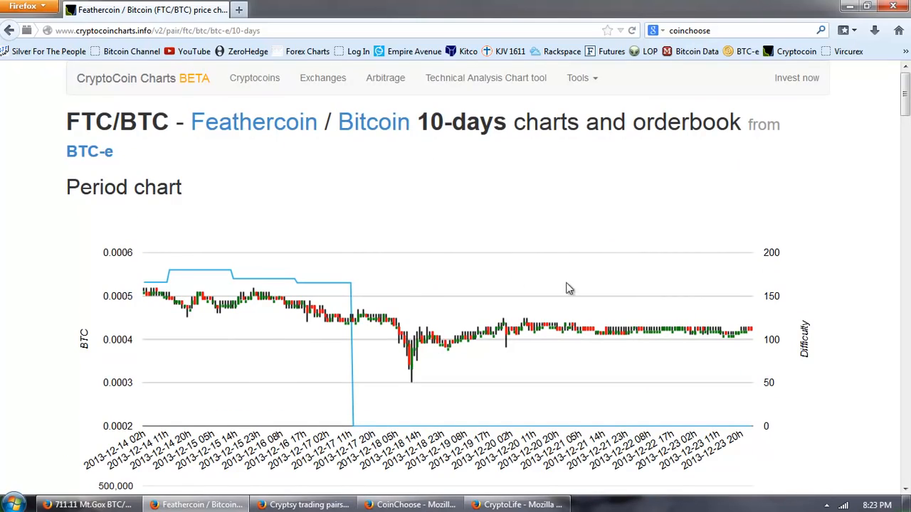
scroll(down, 3)
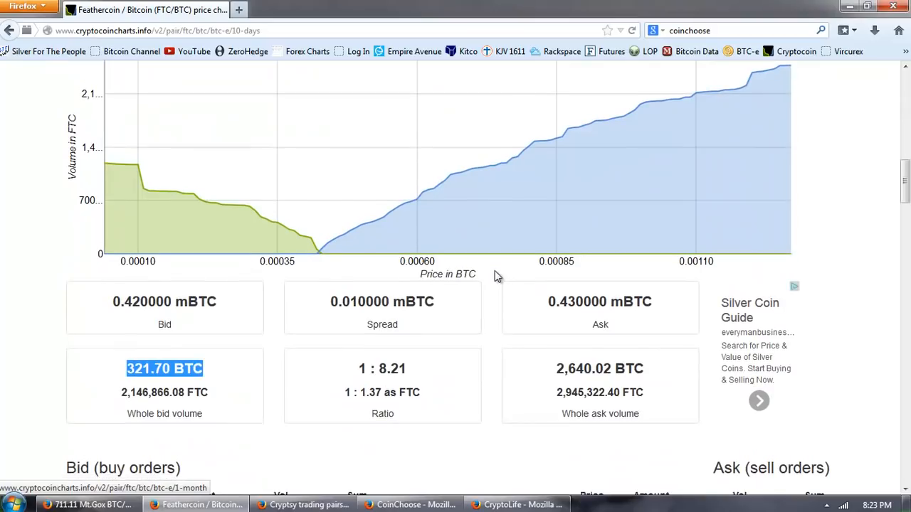
scroll(down, 3)
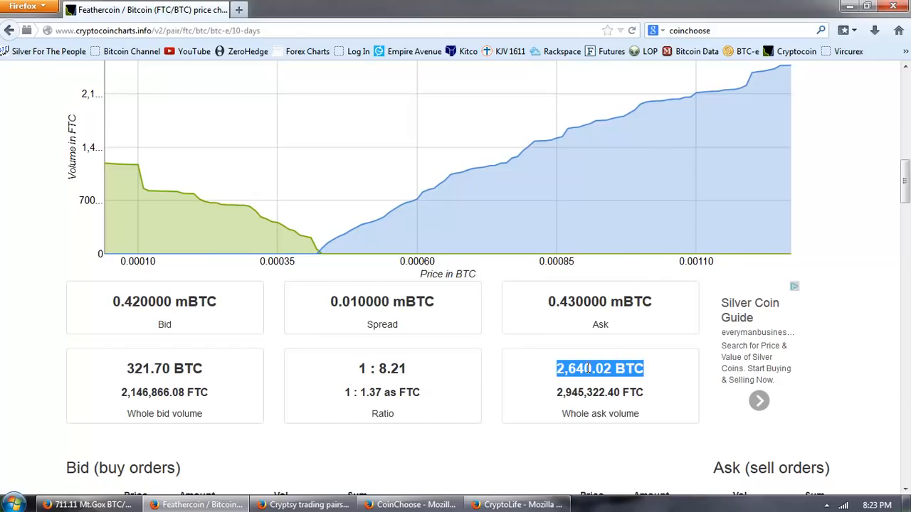
mouse_move(643, 196)
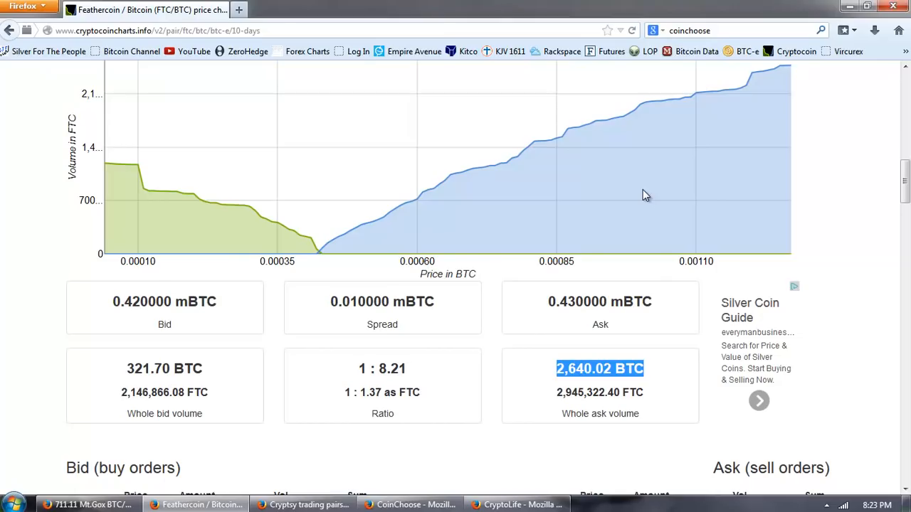
mouse_move(623, 215)
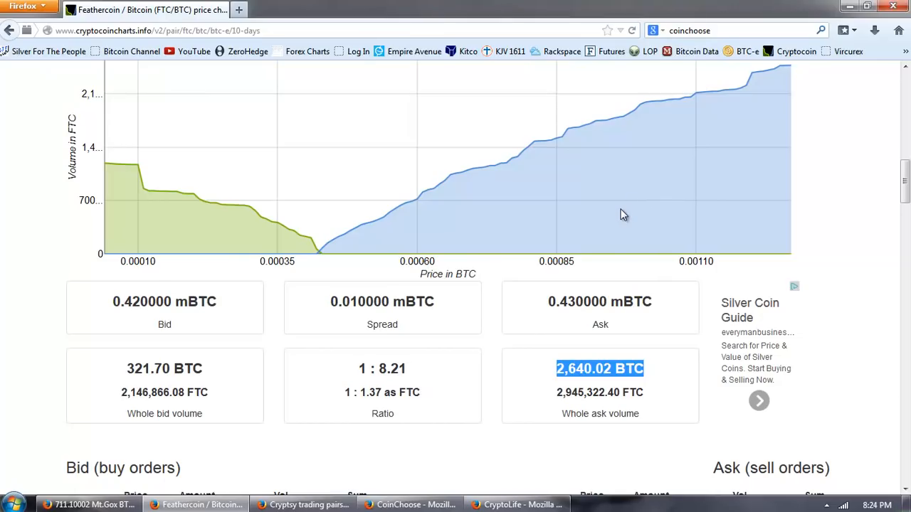
mouse_move(530, 282)
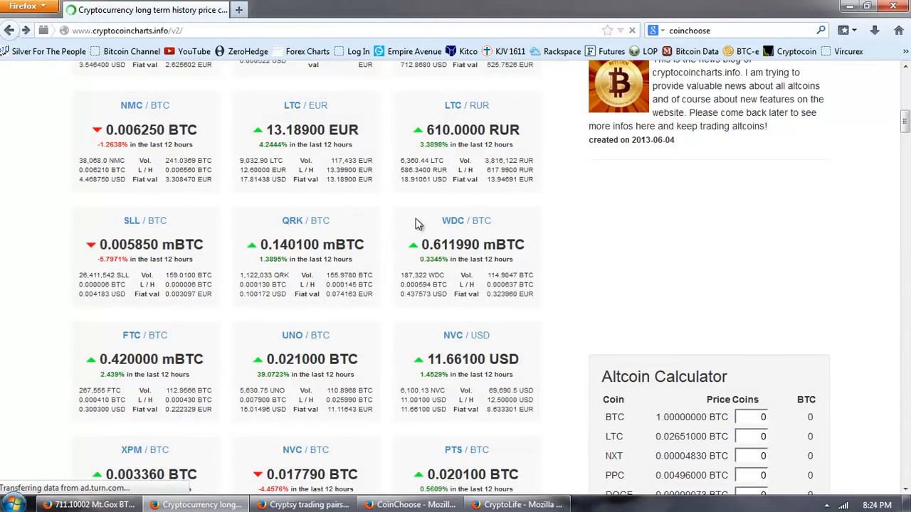
scroll(down, 3)
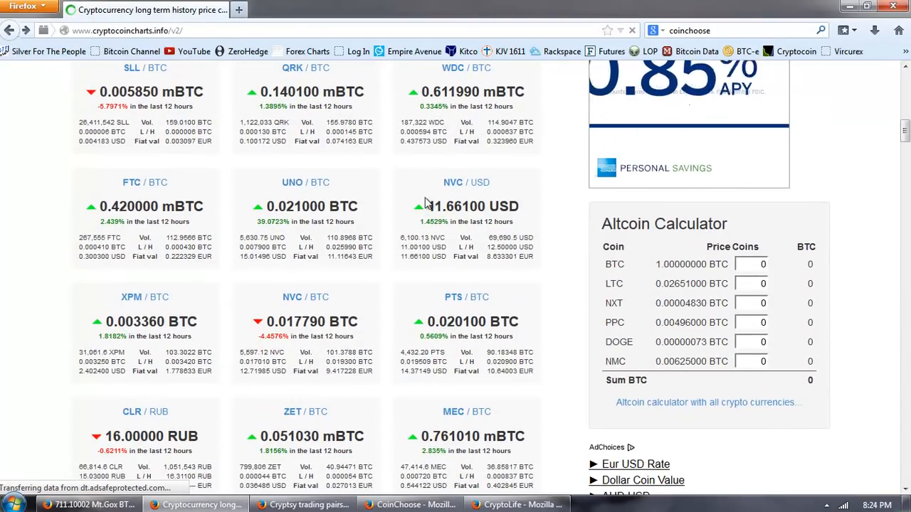
scroll(down, 3)
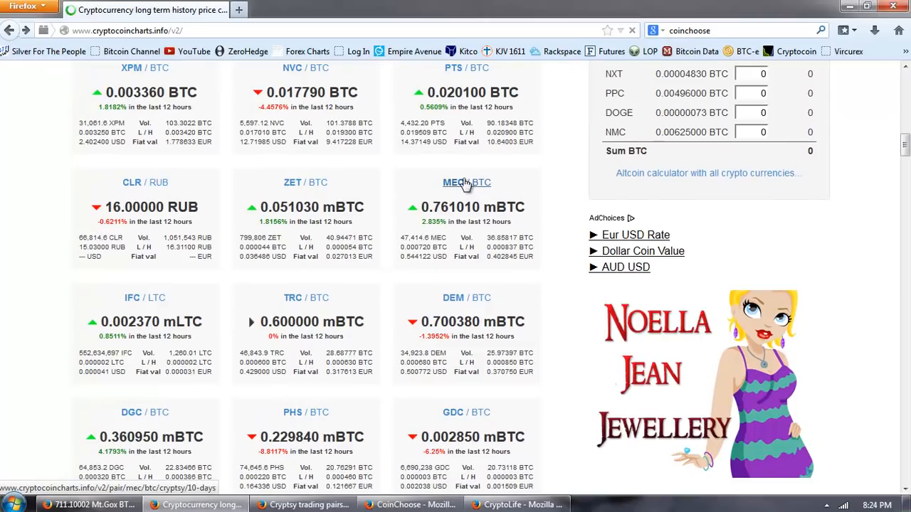
click(453, 183)
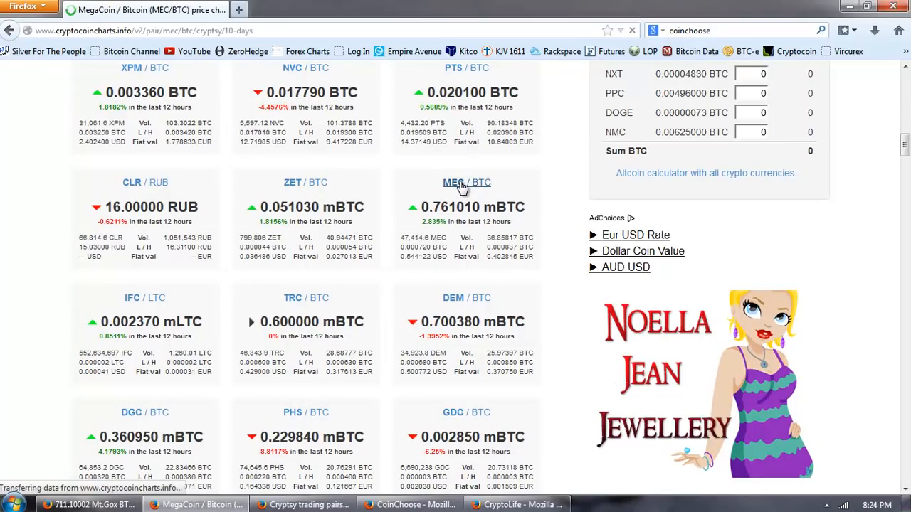
click(452, 183)
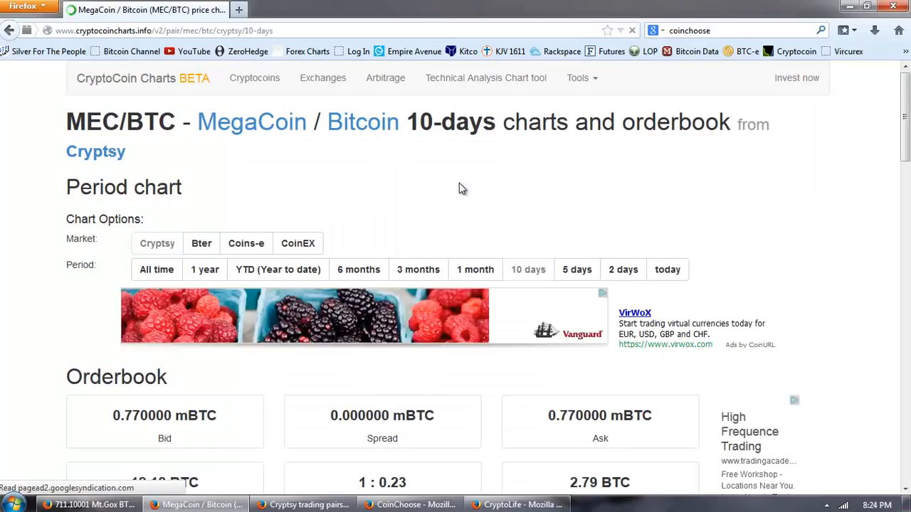
scroll(down, 3)
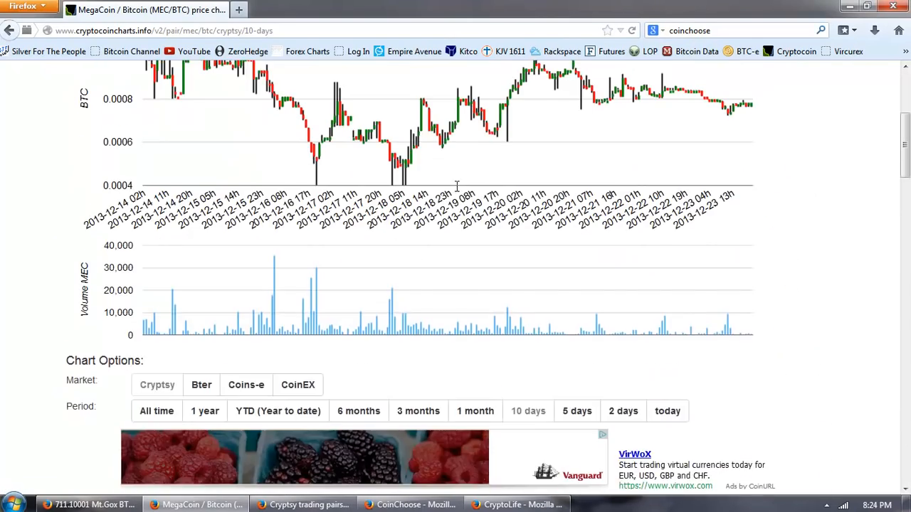
scroll(down, 3)
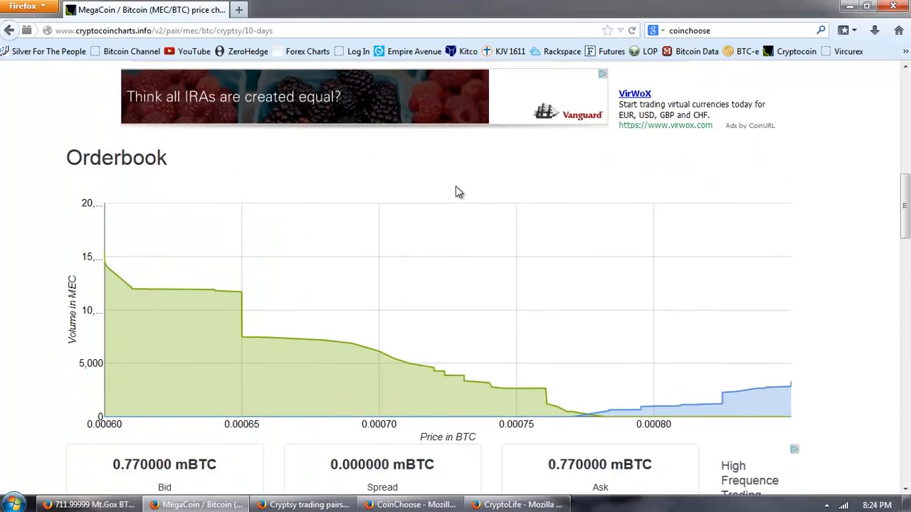
scroll(down, 3)
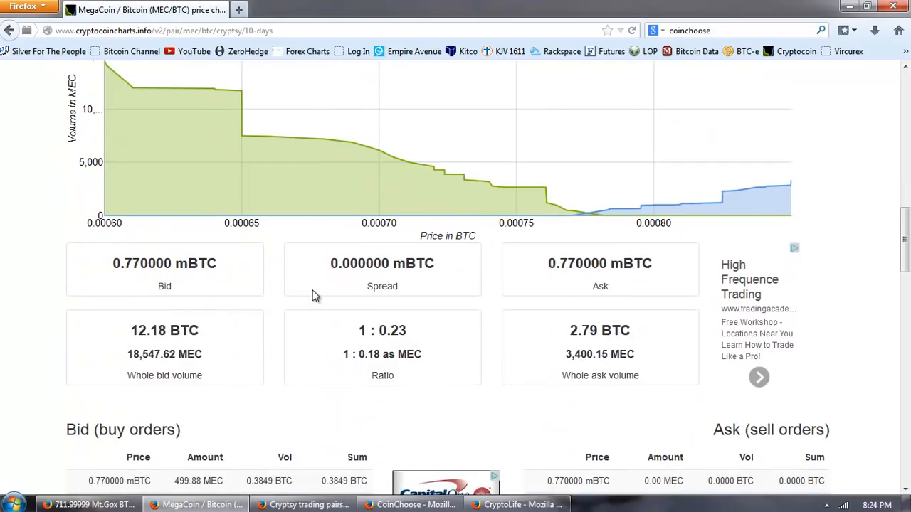
mouse_move(219, 362)
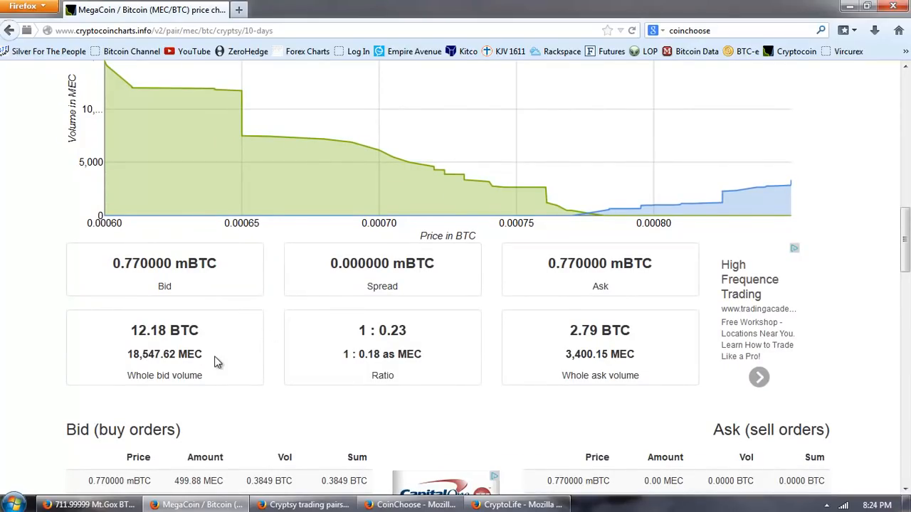
double_click(188, 331)
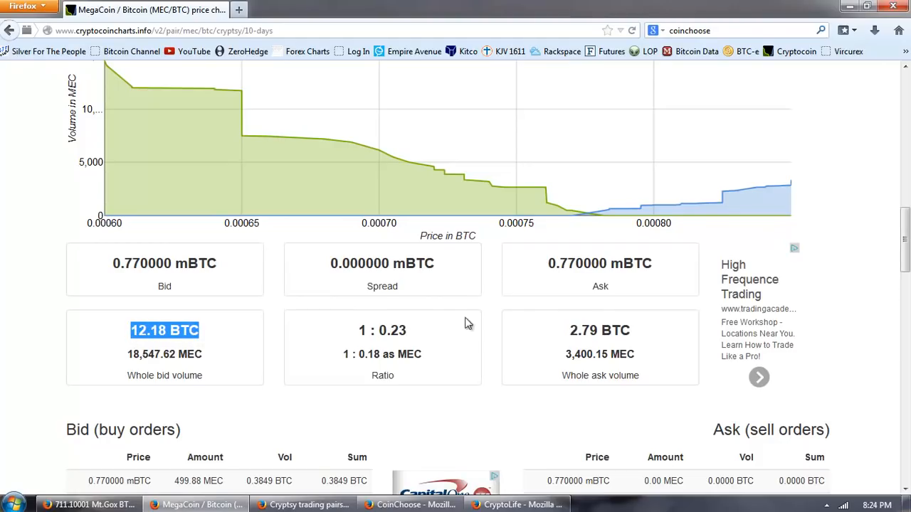
double_click(601, 330)
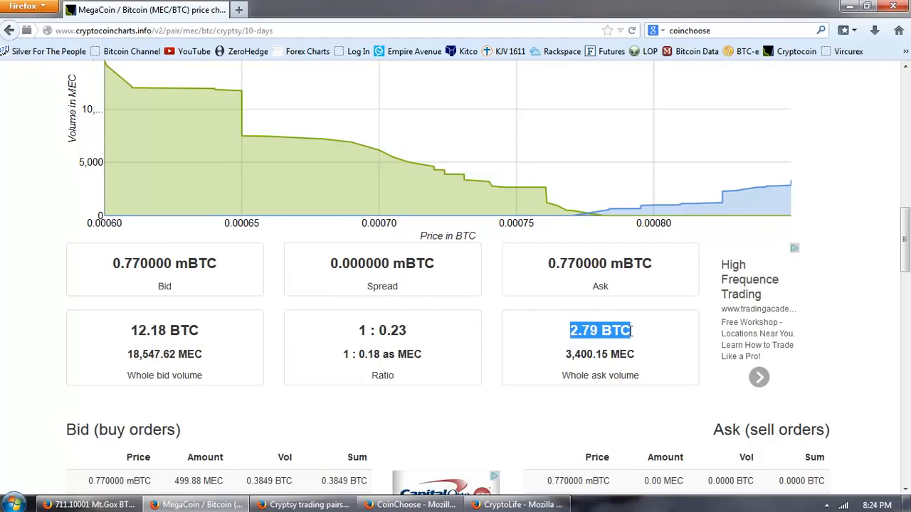
mouse_move(264, 342)
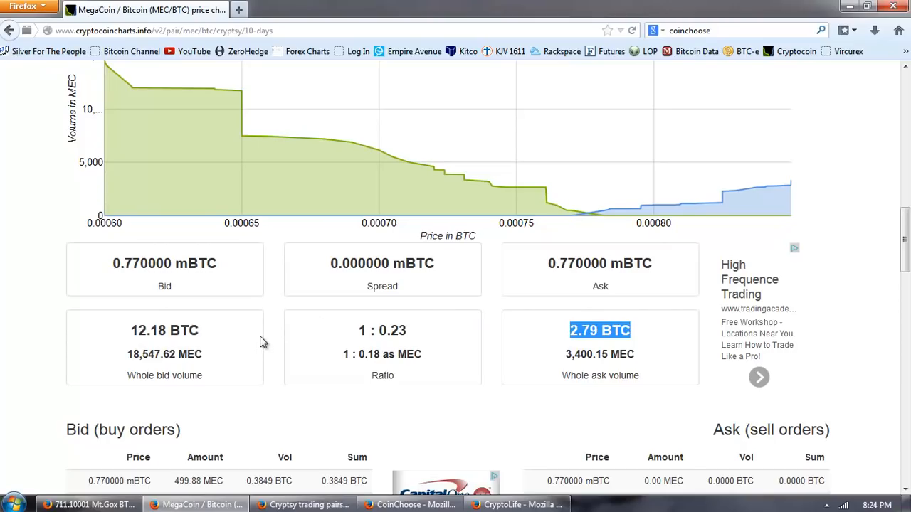
mouse_move(259, 346)
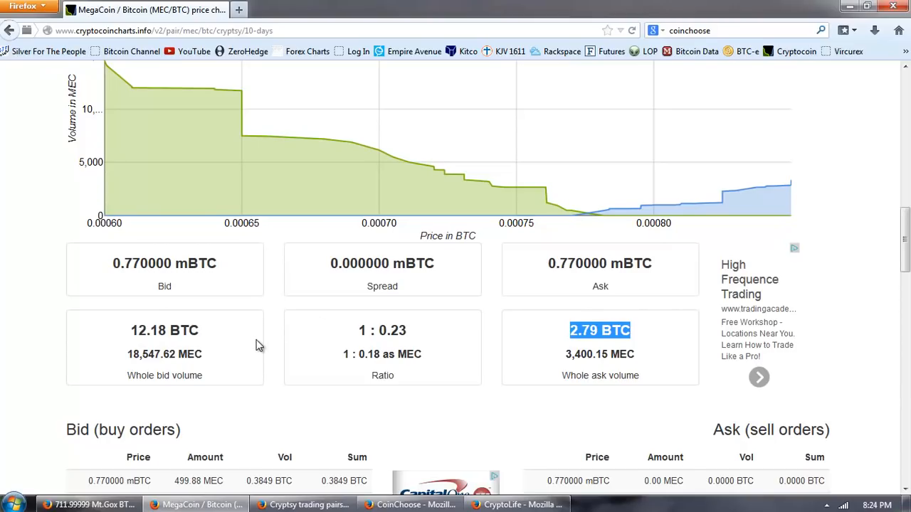
mouse_move(131, 365)
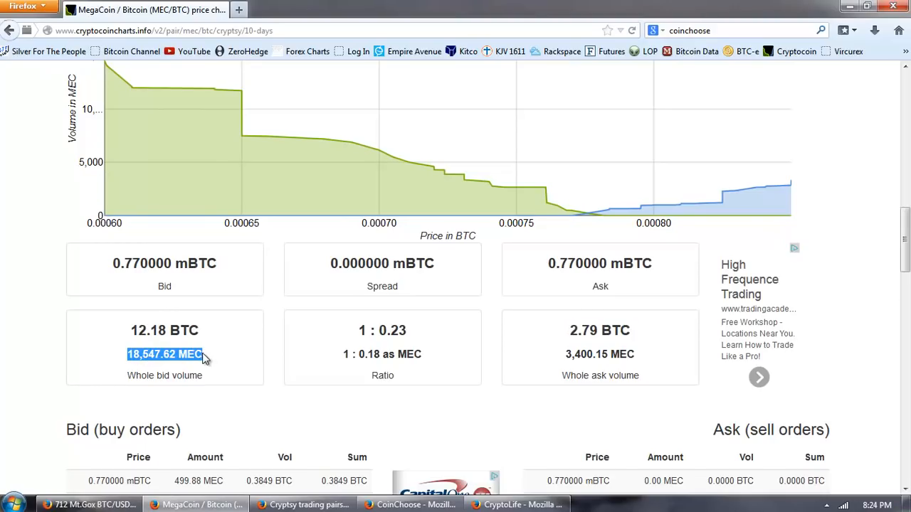
mouse_move(555, 356)
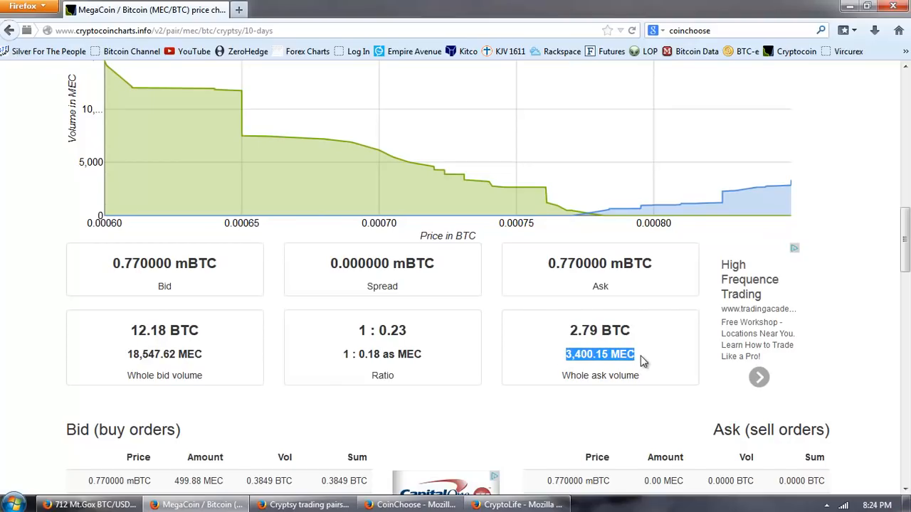
scroll(down, 3)
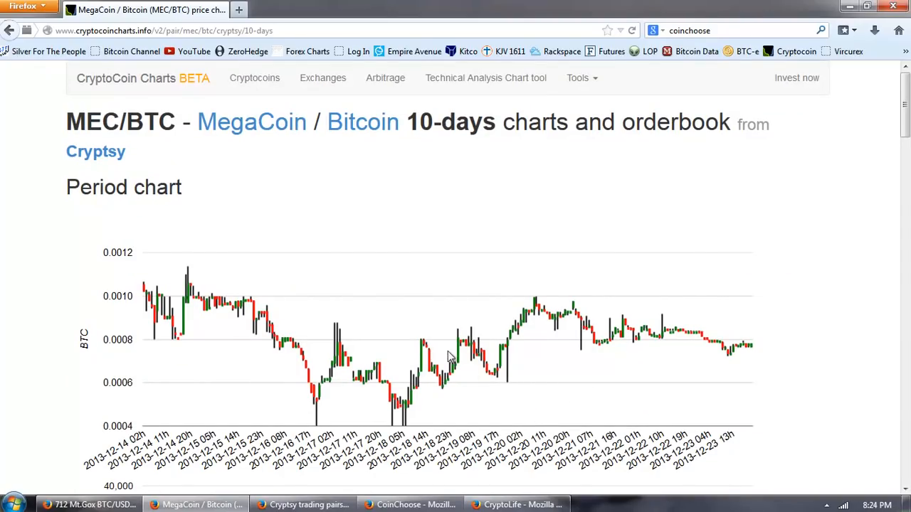
mouse_move(439, 343)
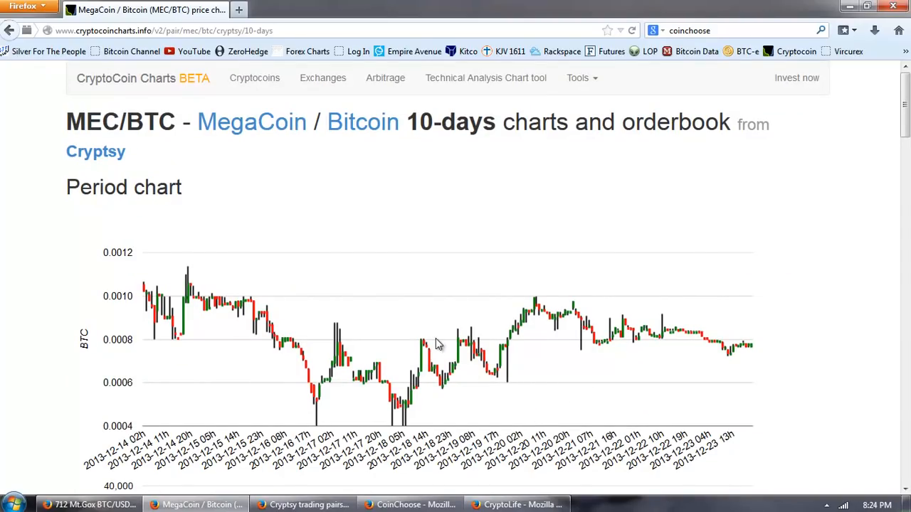
scroll(down, 3)
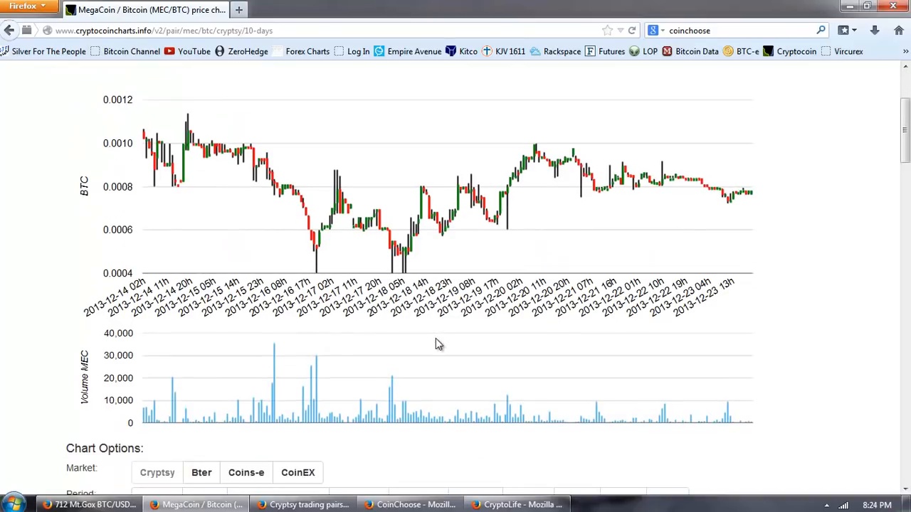
scroll(down, 3)
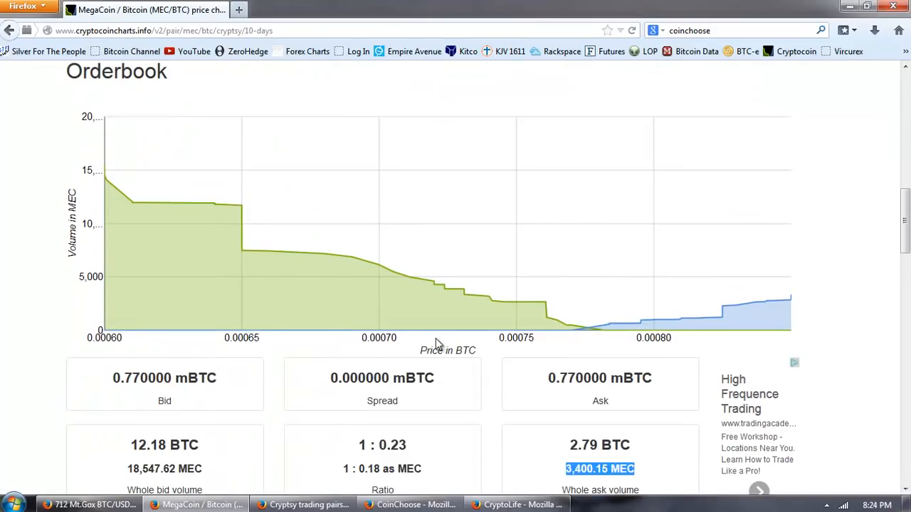
scroll(down, 3)
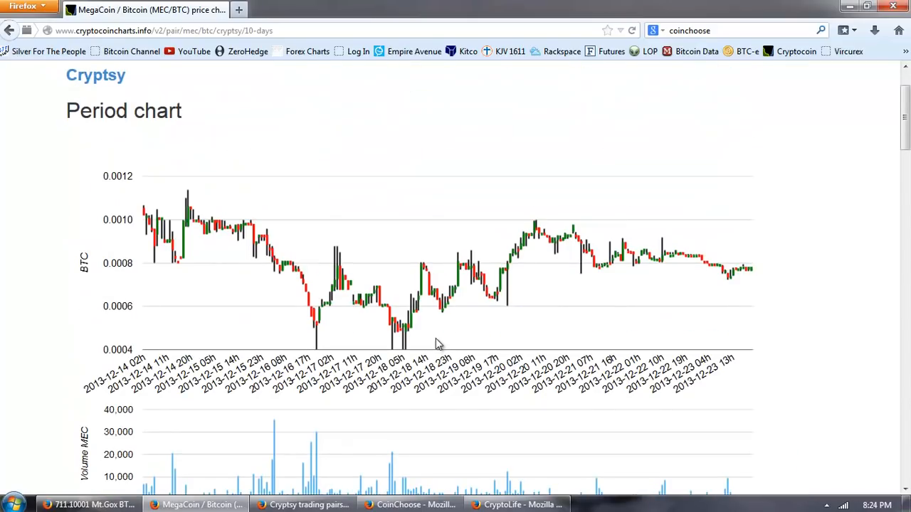
mouse_move(406, 355)
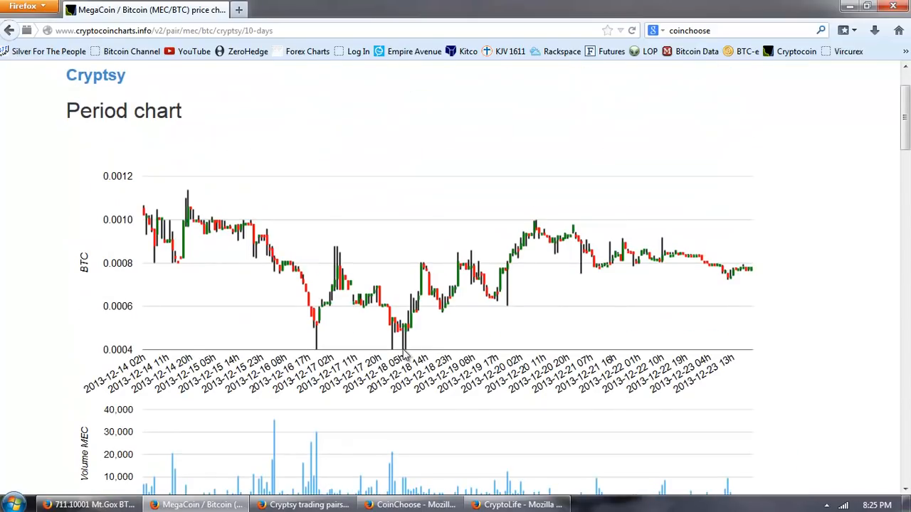
mouse_move(396, 270)
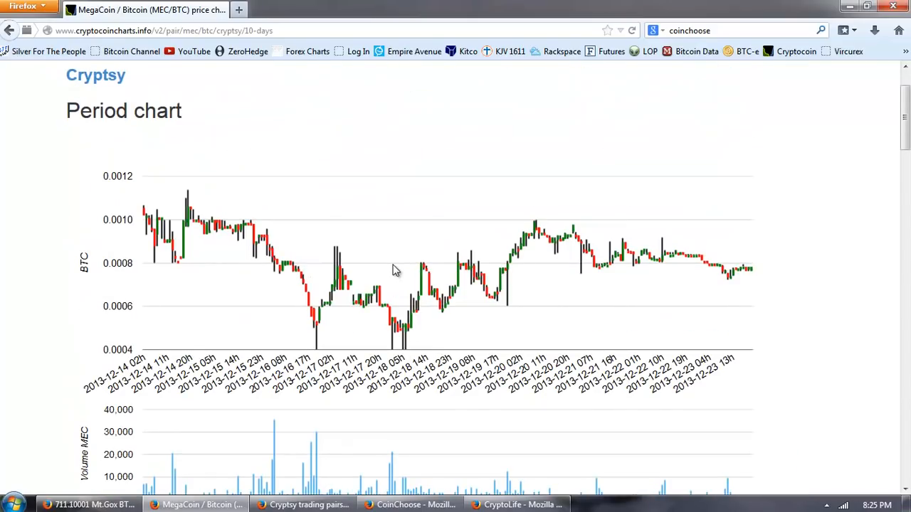
mouse_move(345, 216)
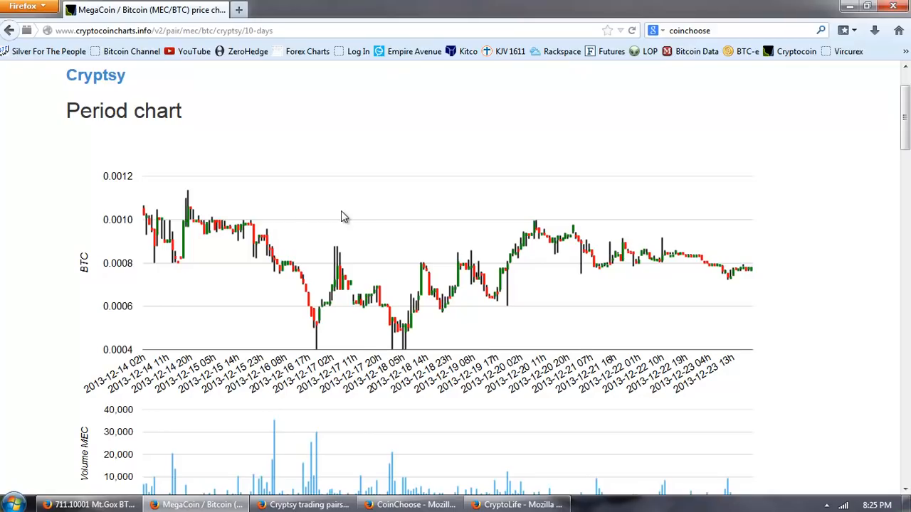
mouse_move(336, 219)
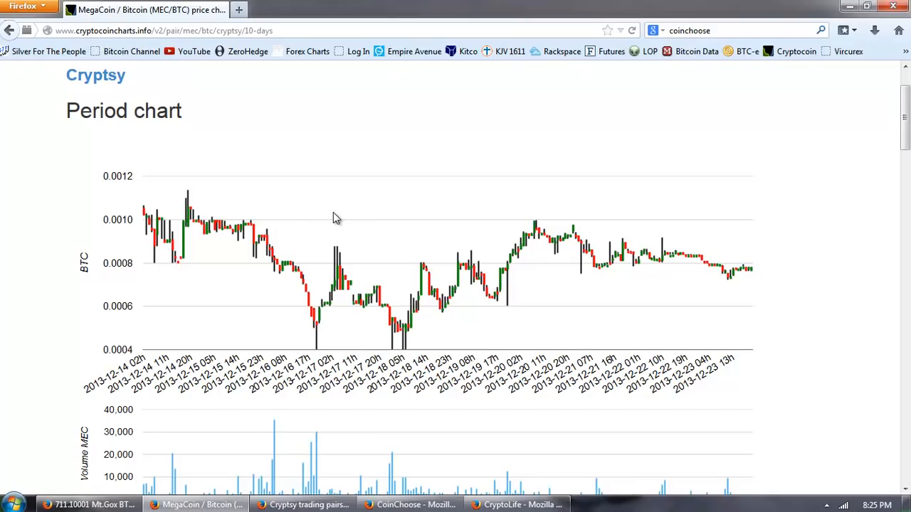
mouse_move(325, 225)
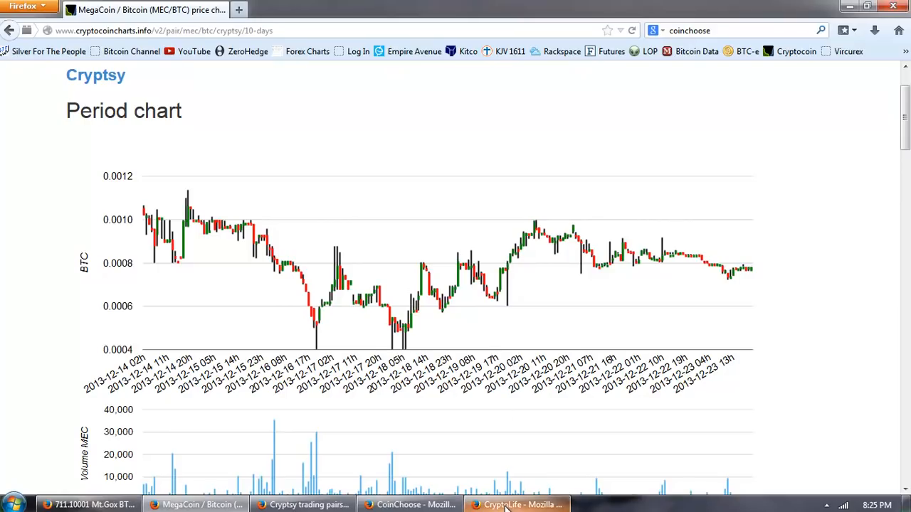
- Bring up CryptoLife and scroll its post list past the Earthcoin scam alert to the DogeCoin article
click(519, 504)
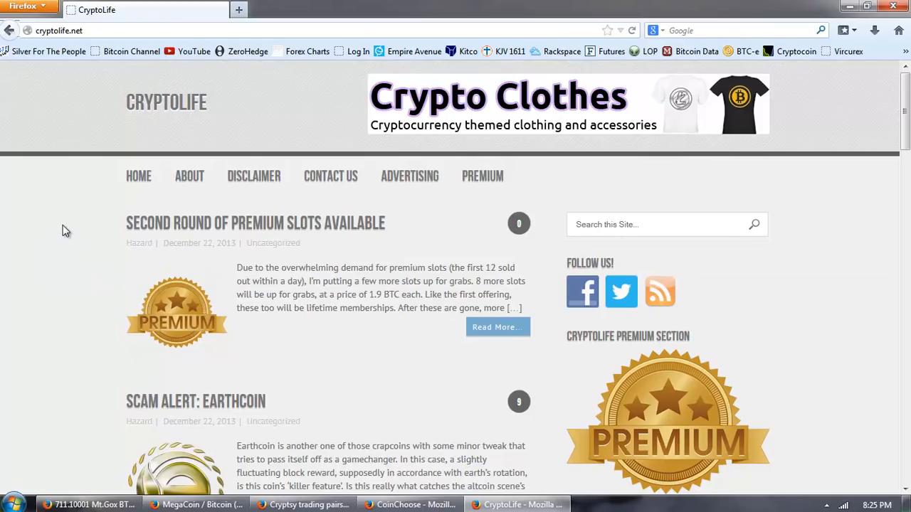
scroll(down, 3)
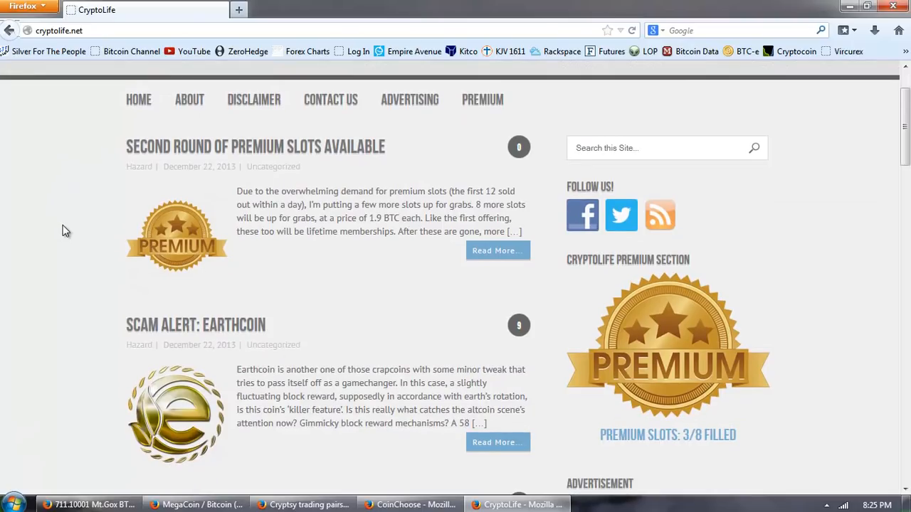
scroll(down, 3)
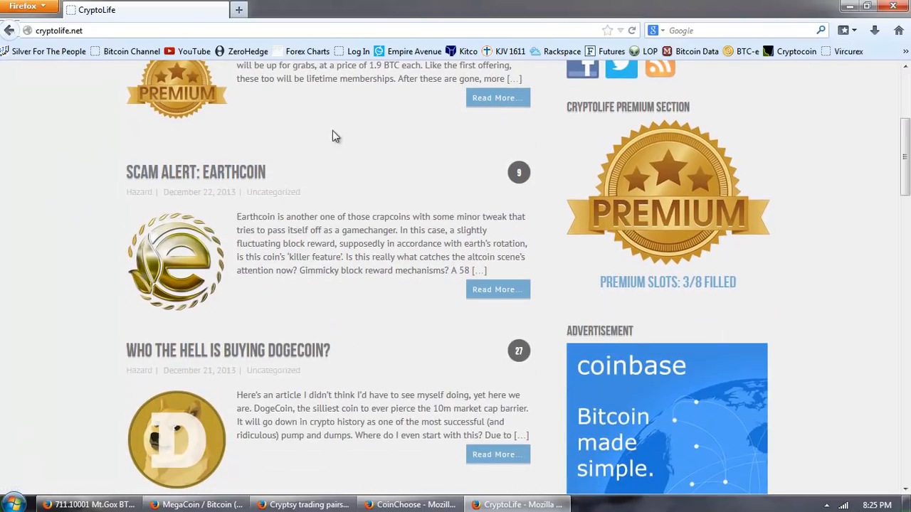
scroll(down, 3)
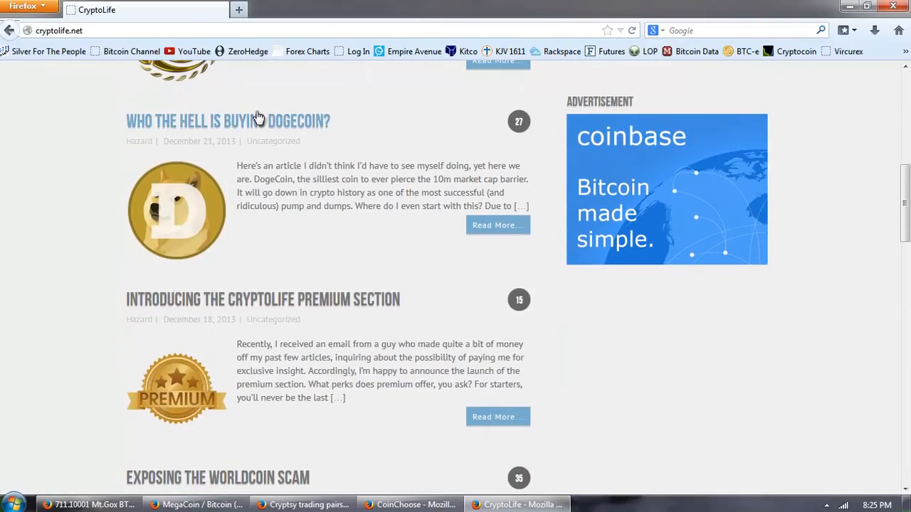
mouse_move(356, 111)
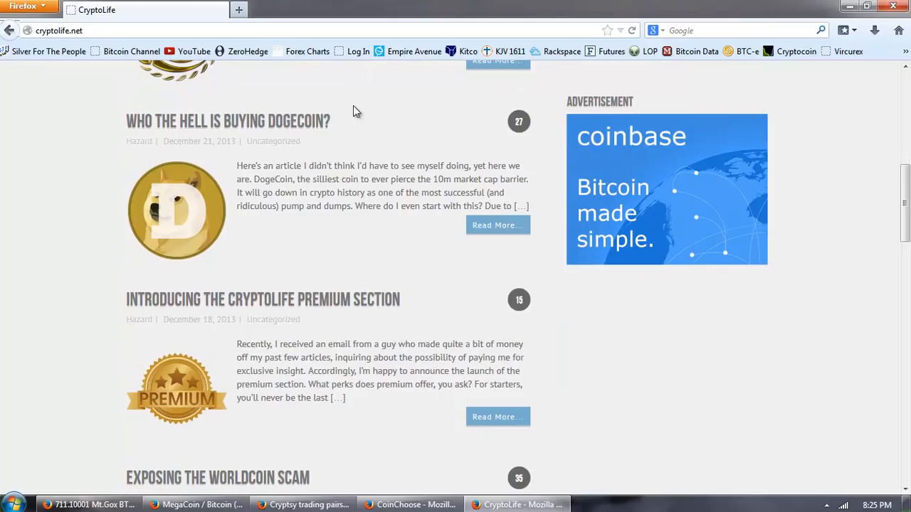
mouse_move(371, 122)
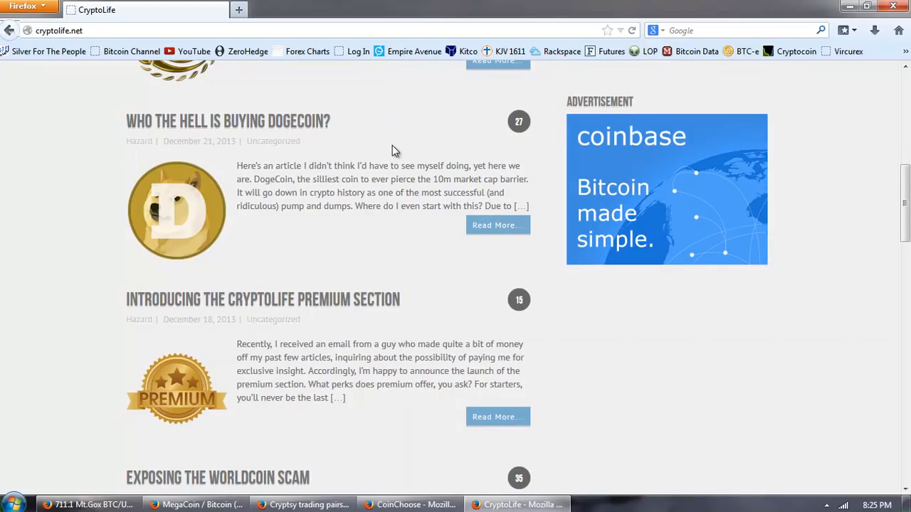
- Read the 'Who the hell is buying DogeCoin?' article, highlighting its opening lines
click(227, 121)
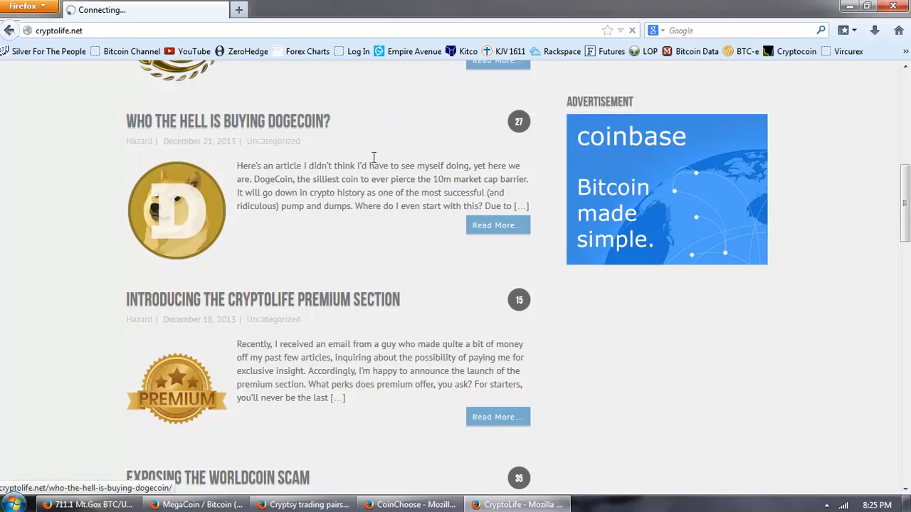
click(228, 119)
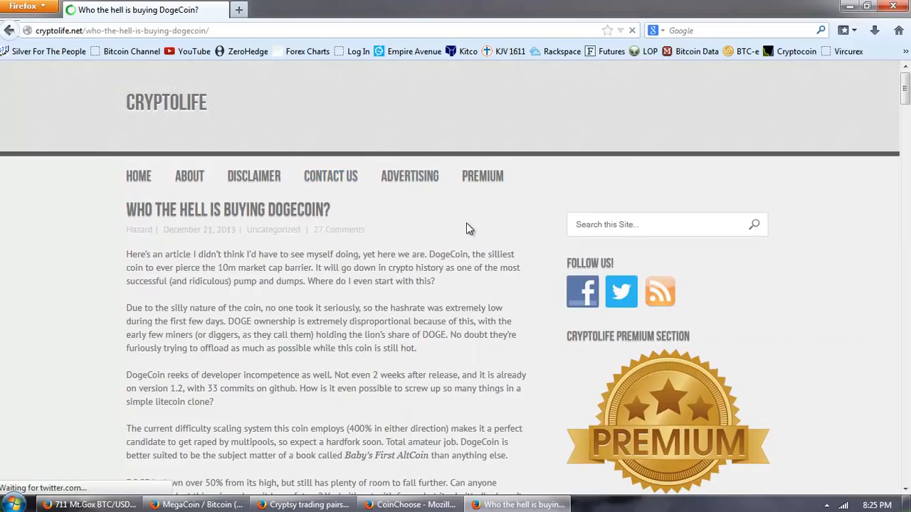
scroll(down, 3)
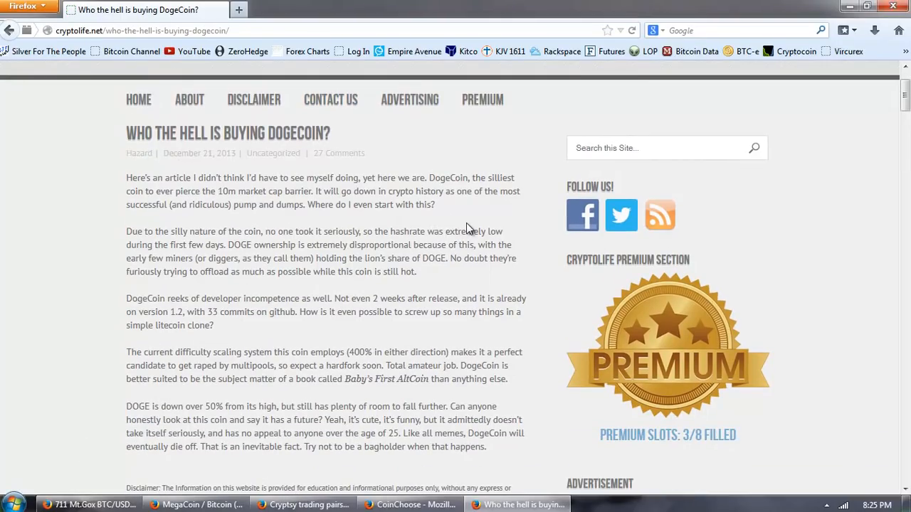
scroll(down, 3)
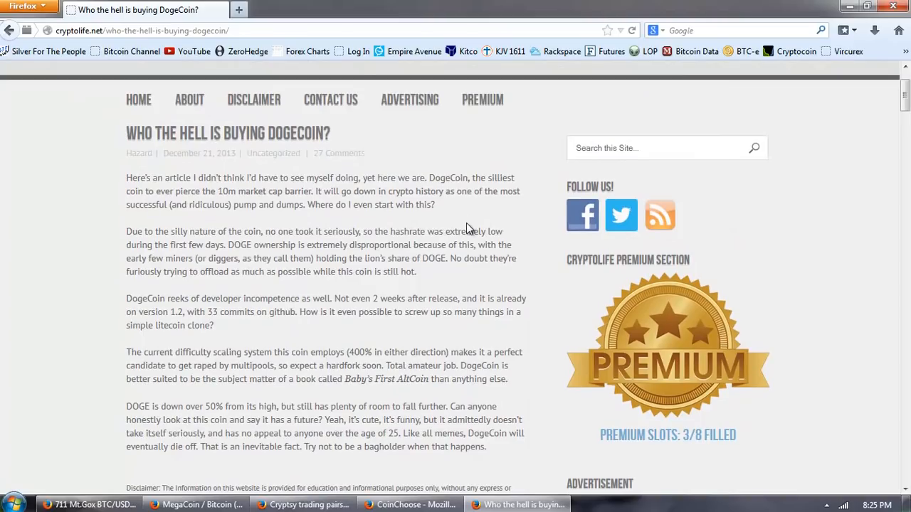
mouse_move(455, 216)
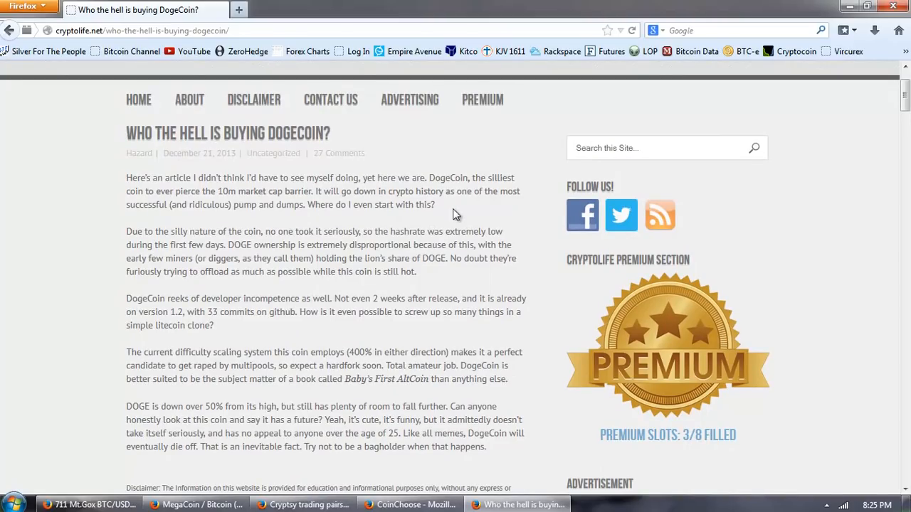
mouse_move(242, 202)
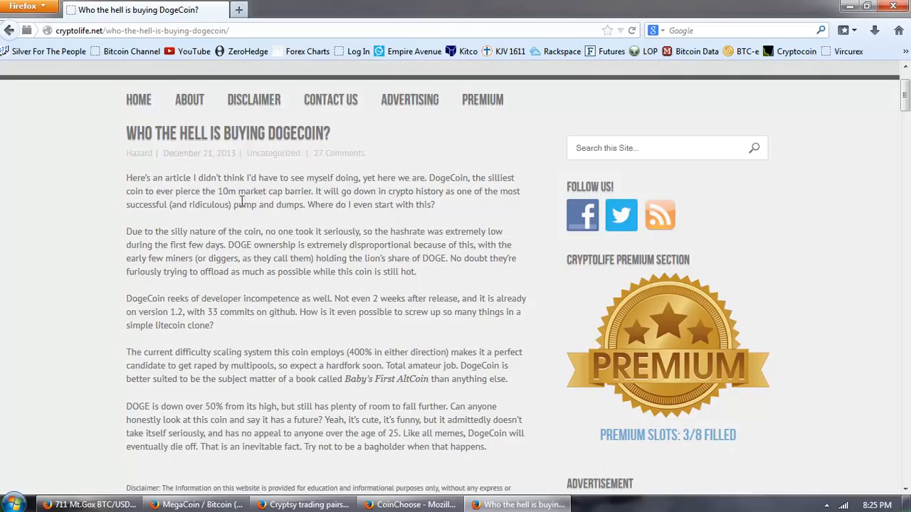
double_click(250, 191)
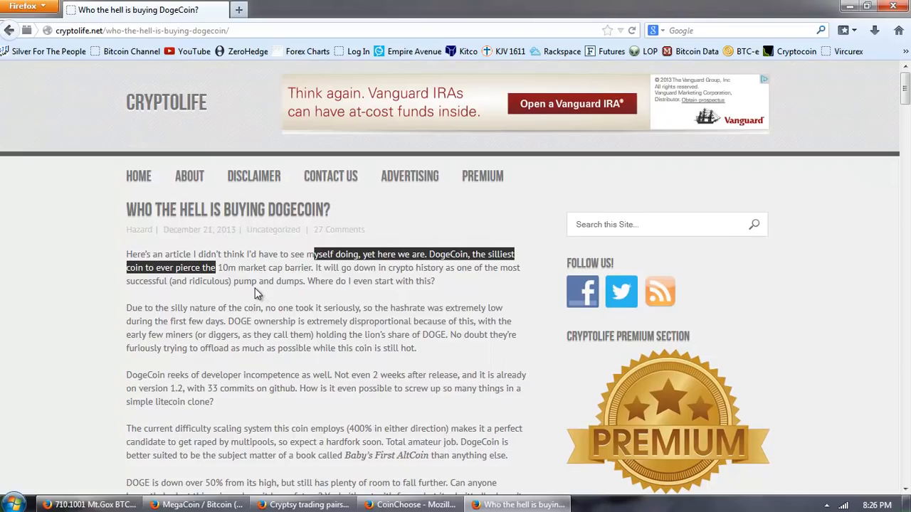
mouse_move(359, 258)
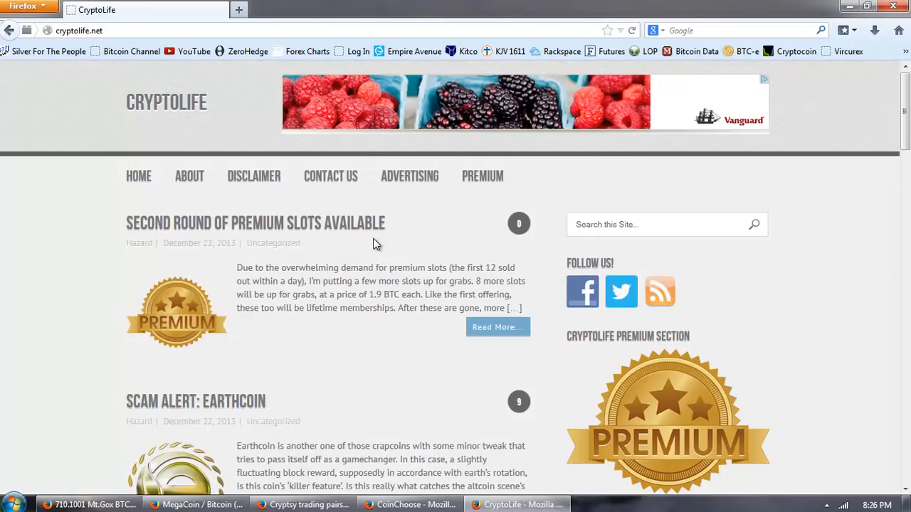
scroll(down, 3)
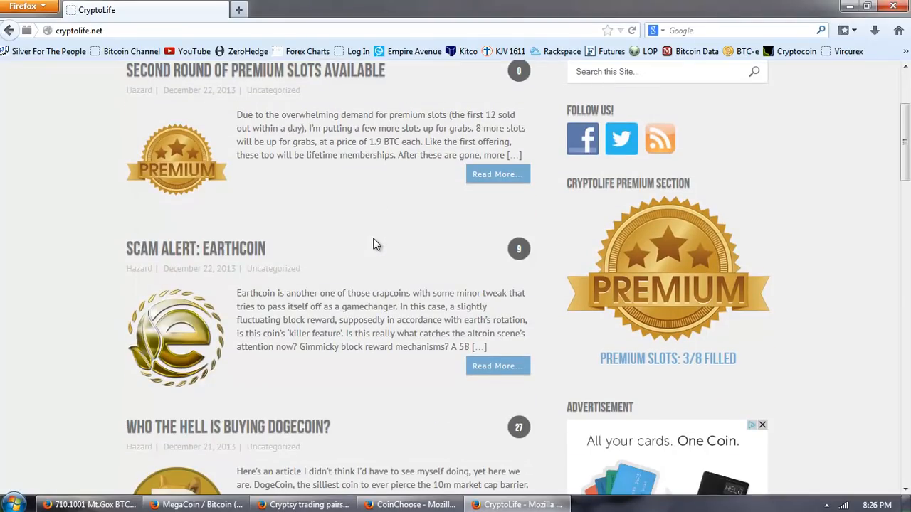
mouse_move(389, 190)
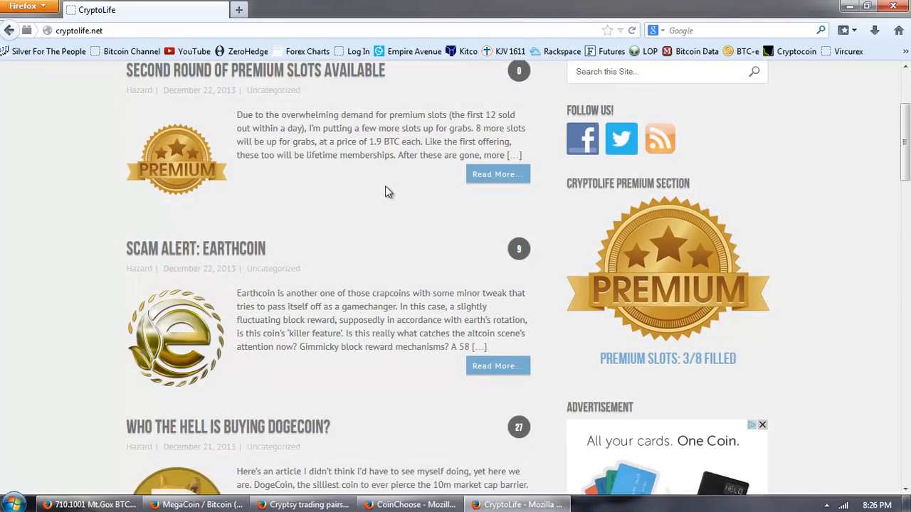
mouse_move(349, 222)
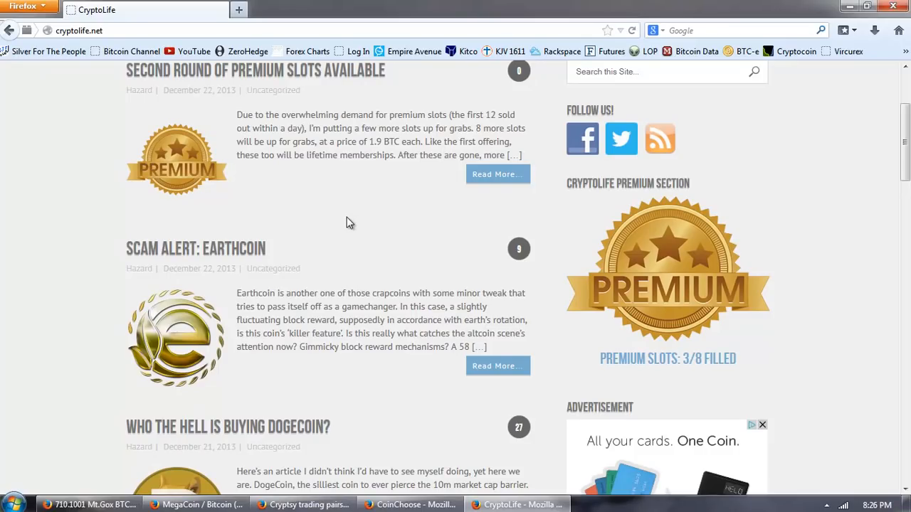
mouse_move(339, 236)
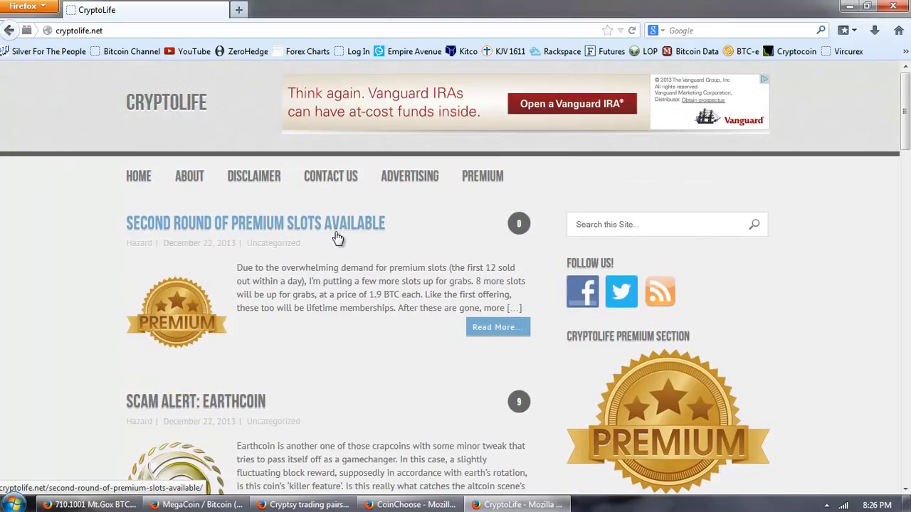
mouse_move(582, 58)
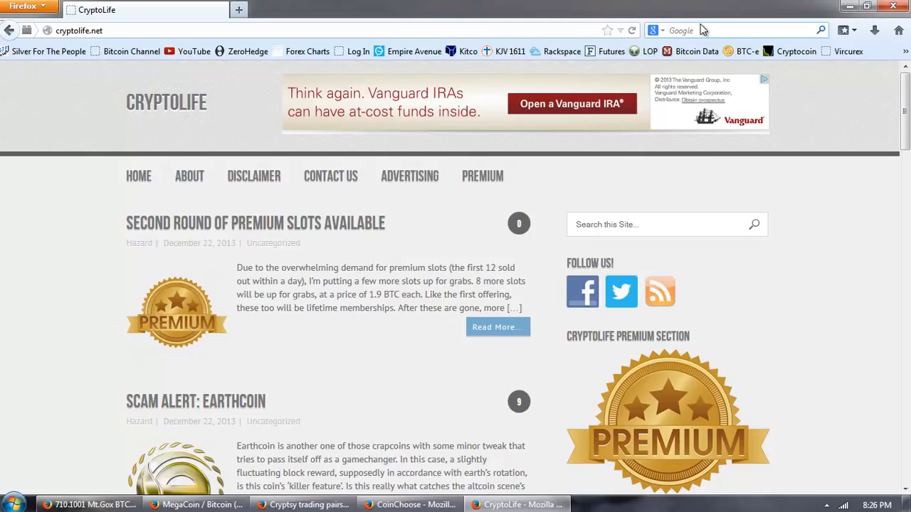
- Search Google for 'coin market cap' and pick the coinmarketcap.com result
text(c)
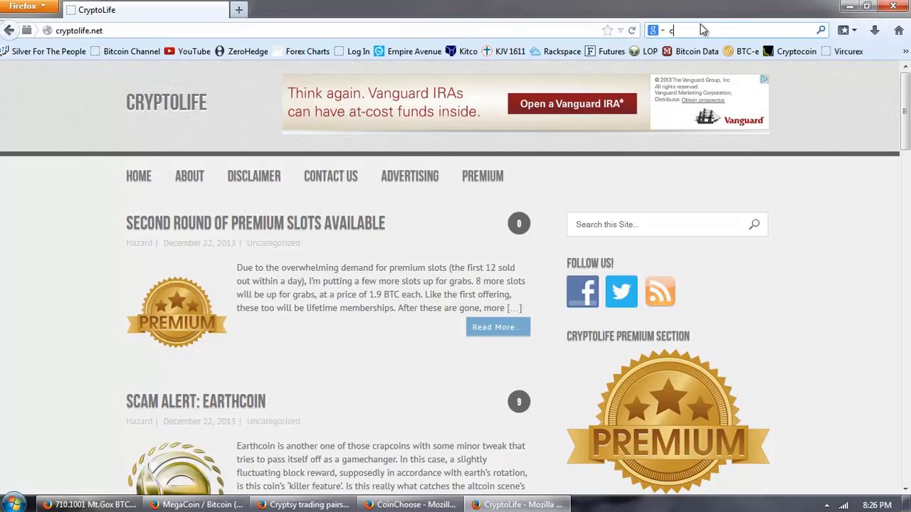
text(oi)
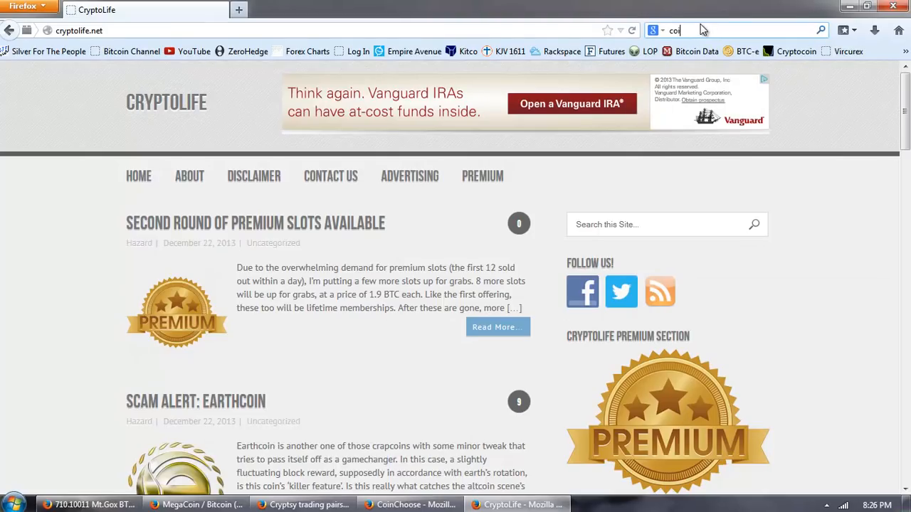
text(coi)
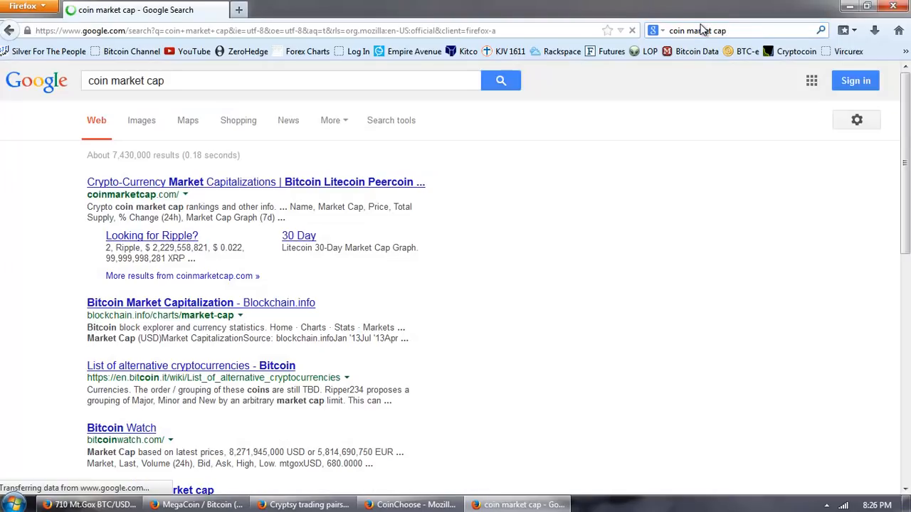
click(202, 182)
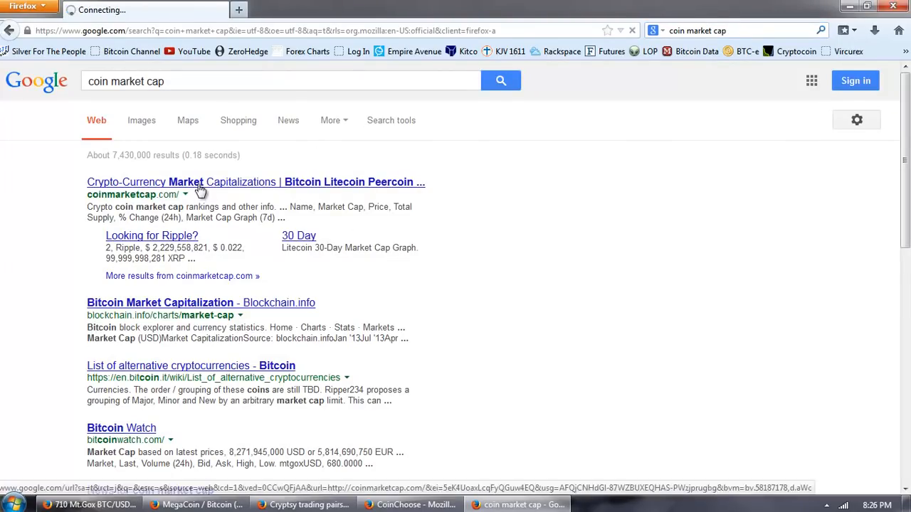
- Load CoinMarketCap's rankings table and highlight Megacoin's total supply figure
click(256, 182)
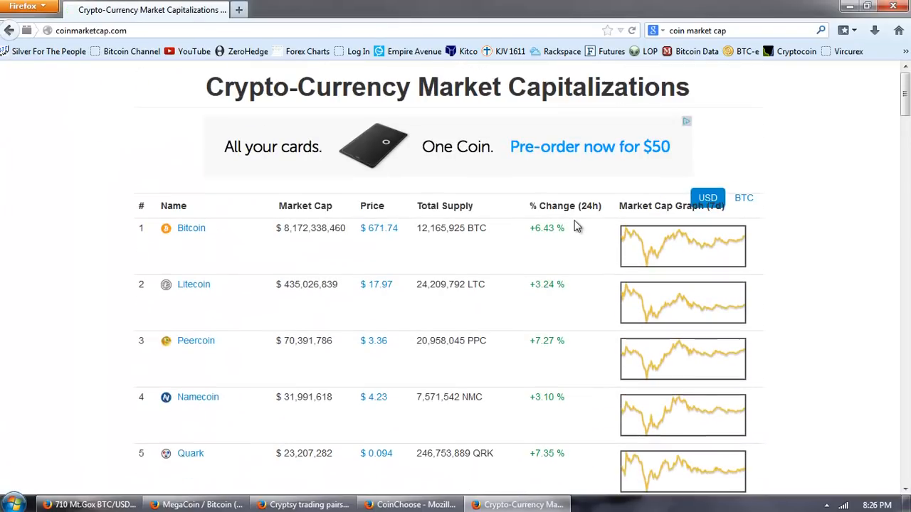
scroll(down, 3)
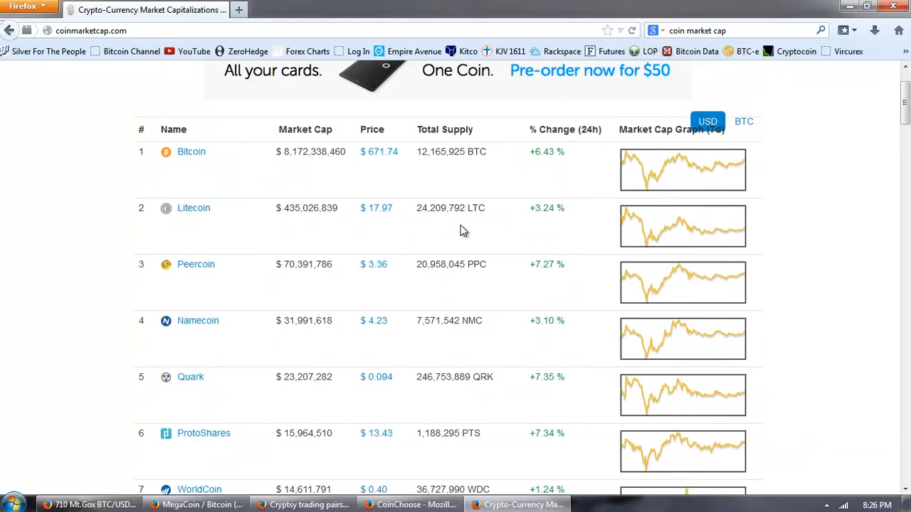
scroll(down, 3)
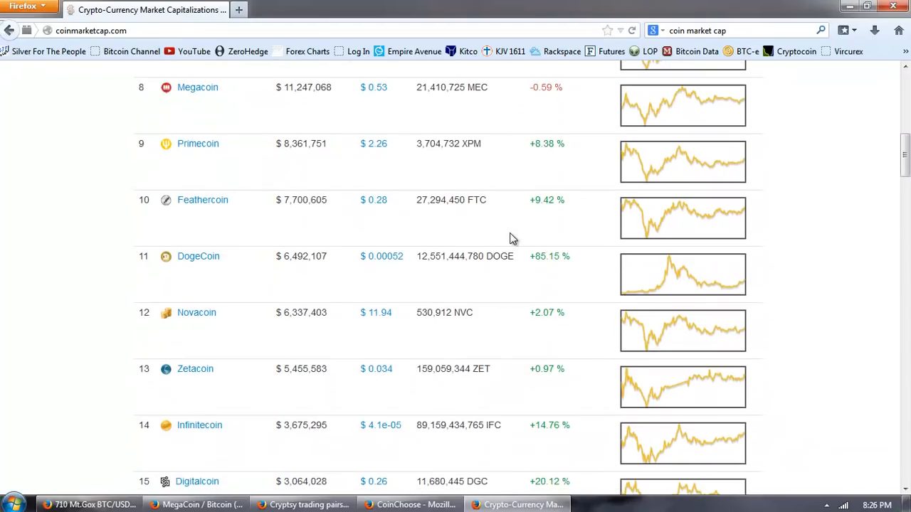
scroll(down, 3)
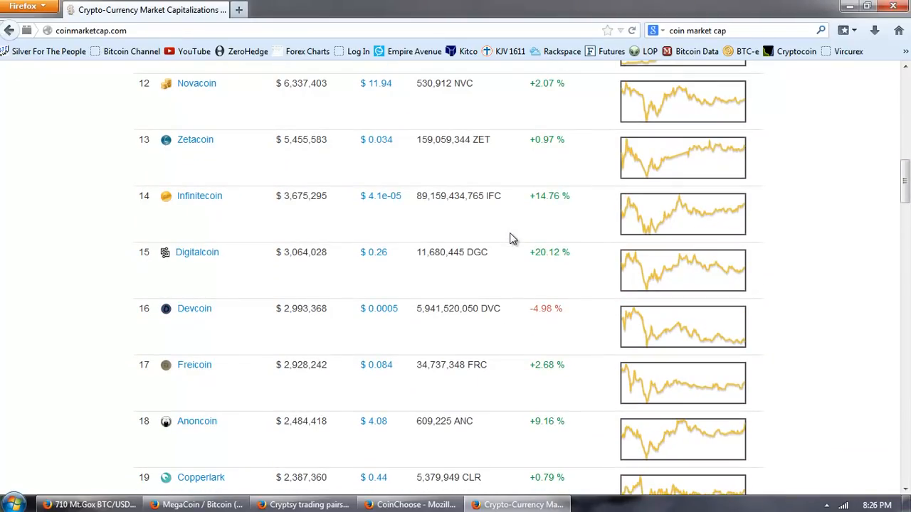
mouse_move(601, 251)
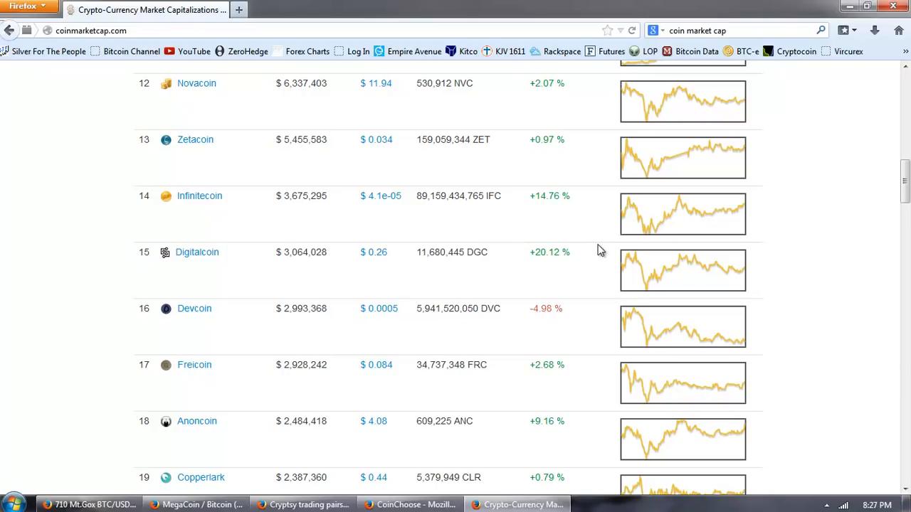
mouse_move(419, 316)
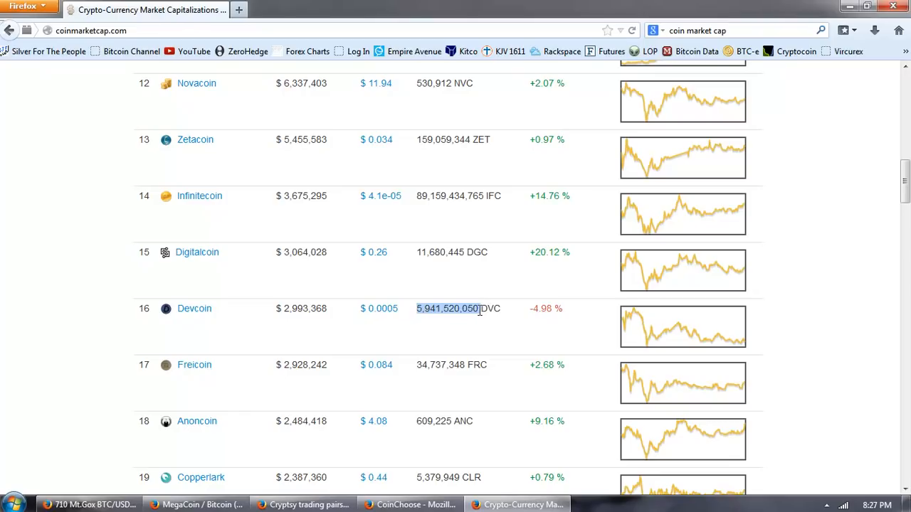
mouse_move(498, 329)
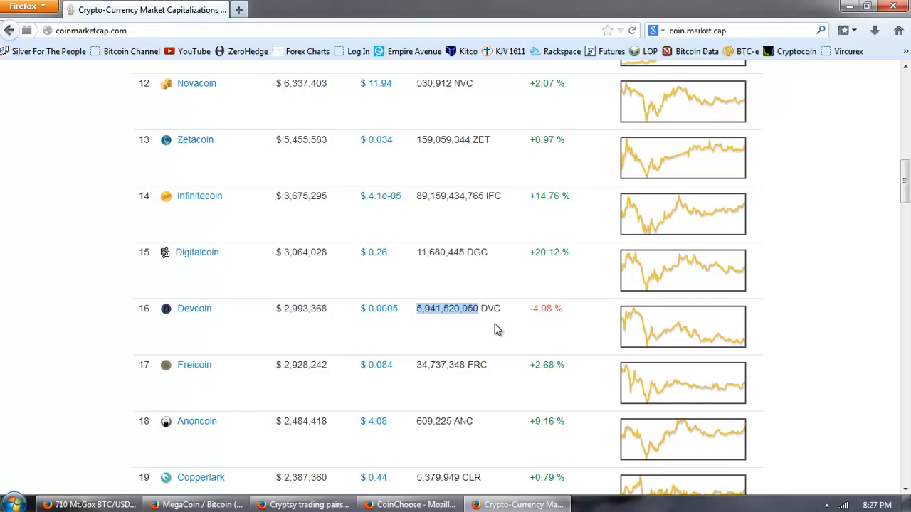
scroll(up, 3)
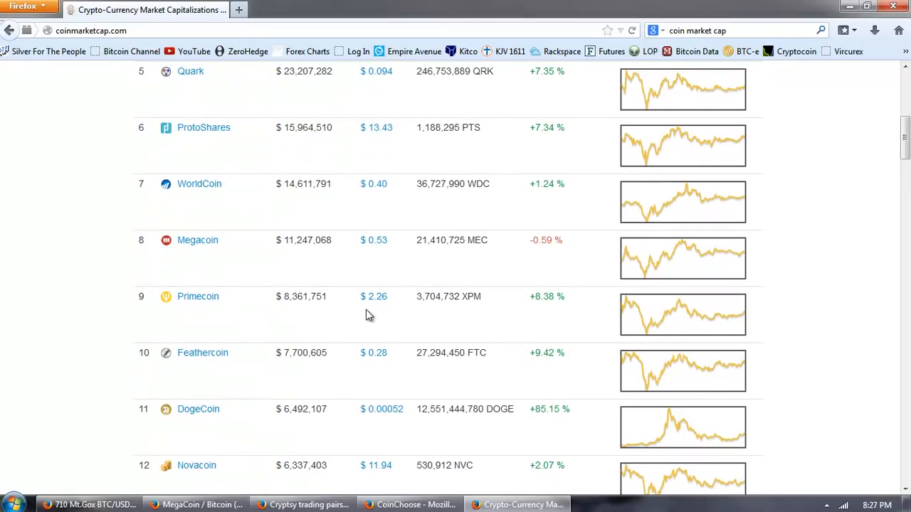
mouse_move(421, 253)
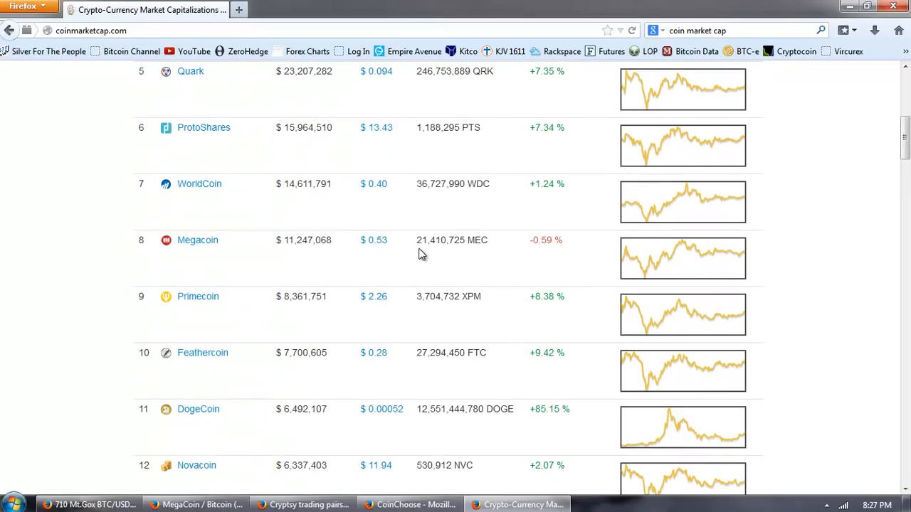
double_click(440, 239)
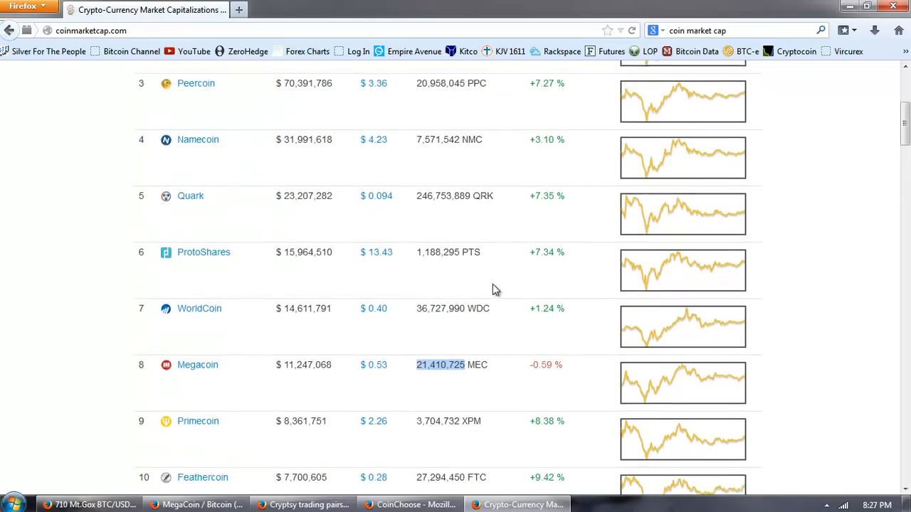
- Scroll further down and highlight Unobtanium's total supply of 107,480 UNO
scroll(down, 3)
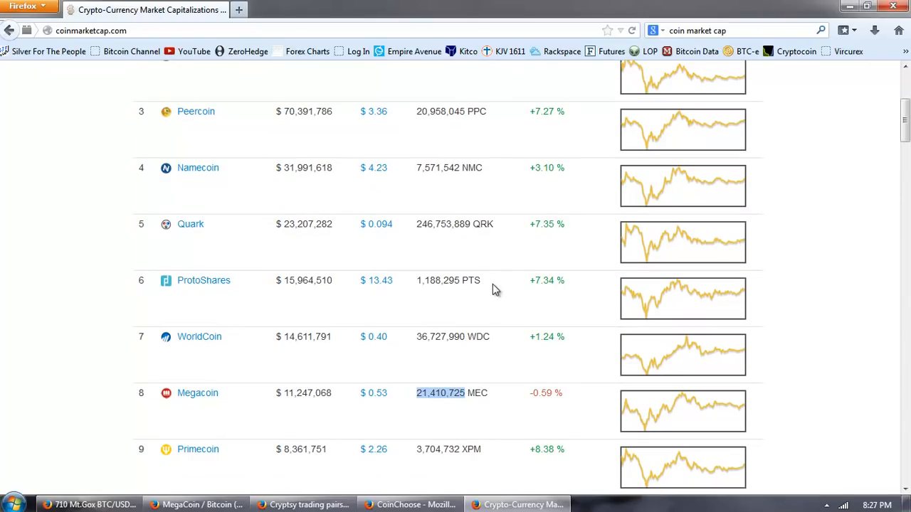
mouse_move(420, 228)
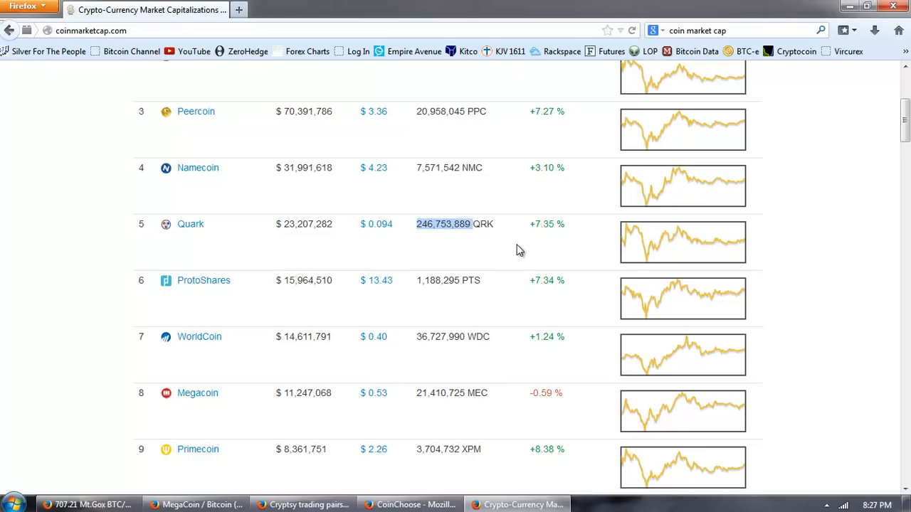
scroll(down, 3)
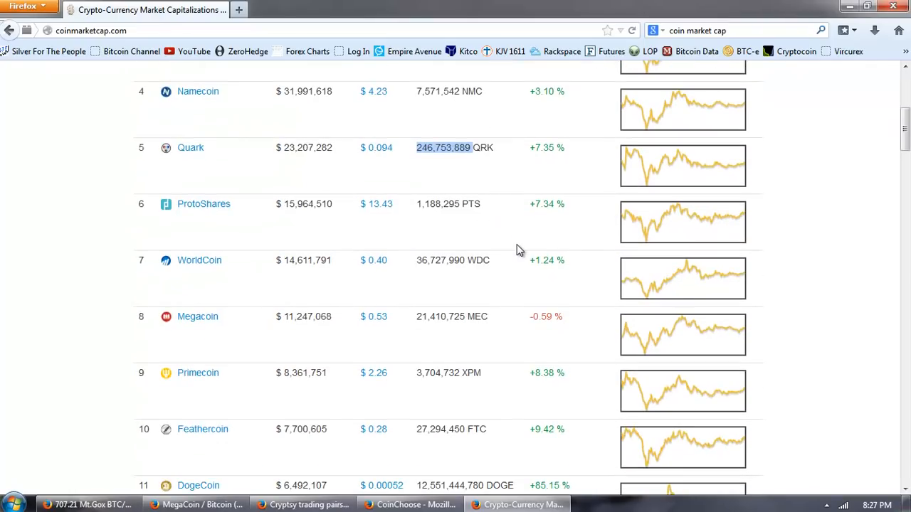
scroll(down, 3)
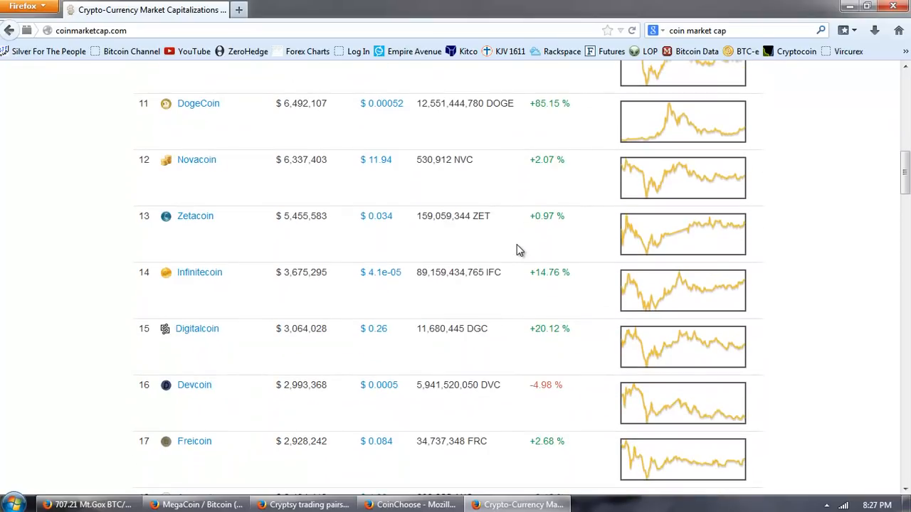
scroll(down, 3)
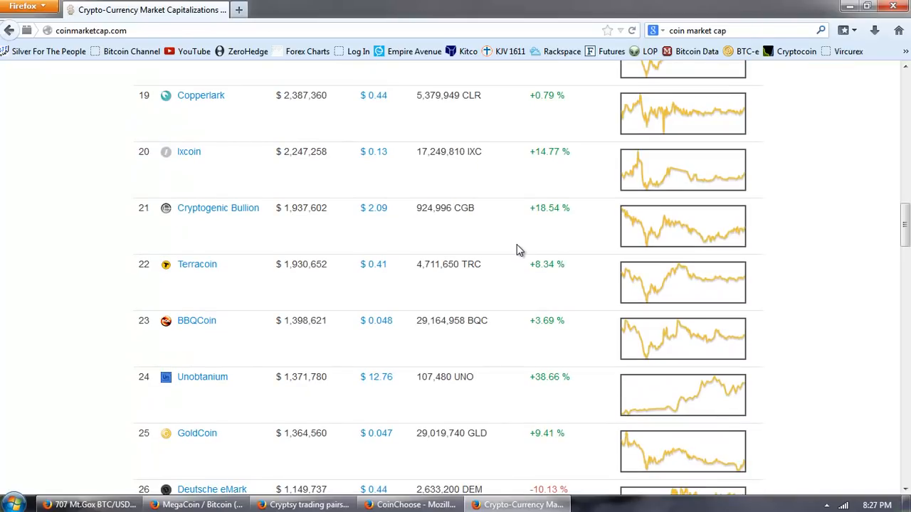
mouse_move(202, 376)
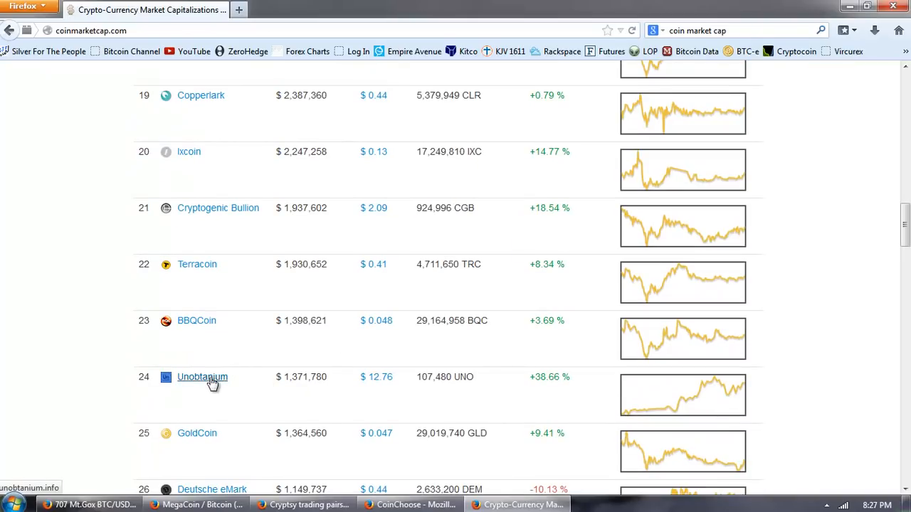
mouse_move(385, 356)
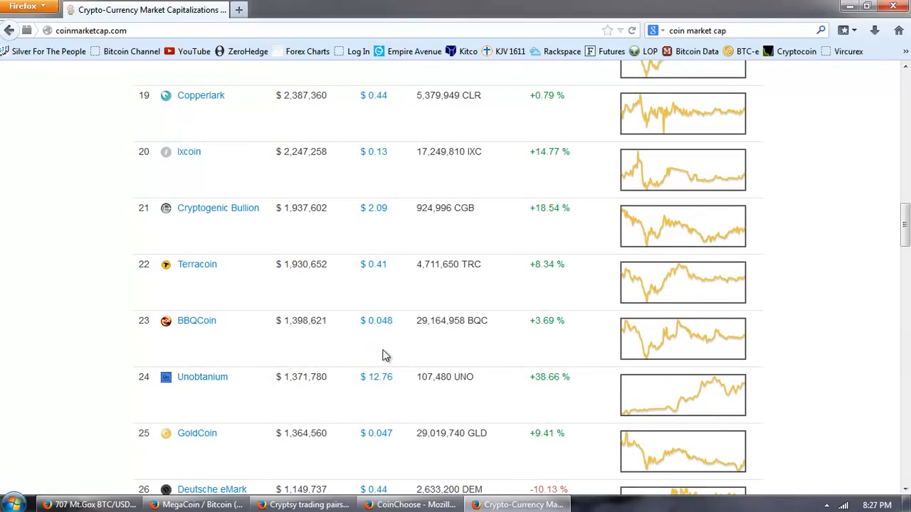
mouse_move(420, 377)
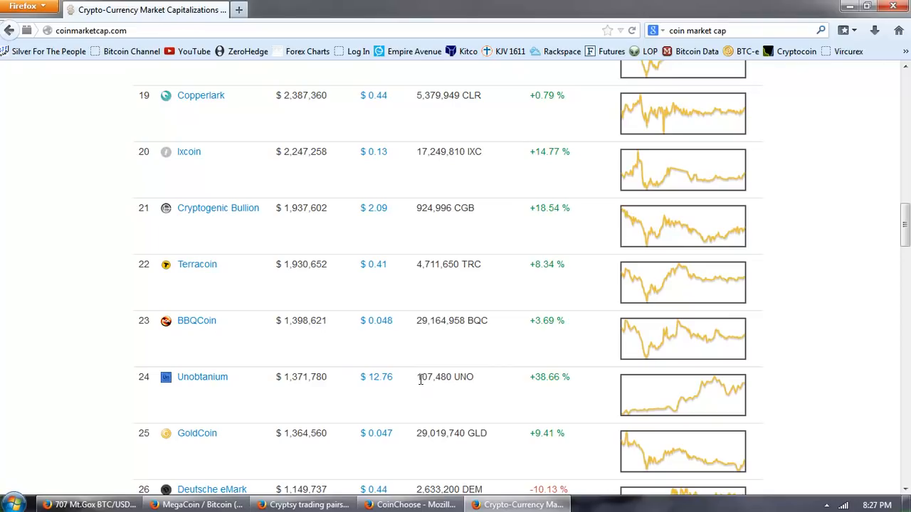
double_click(433, 376)
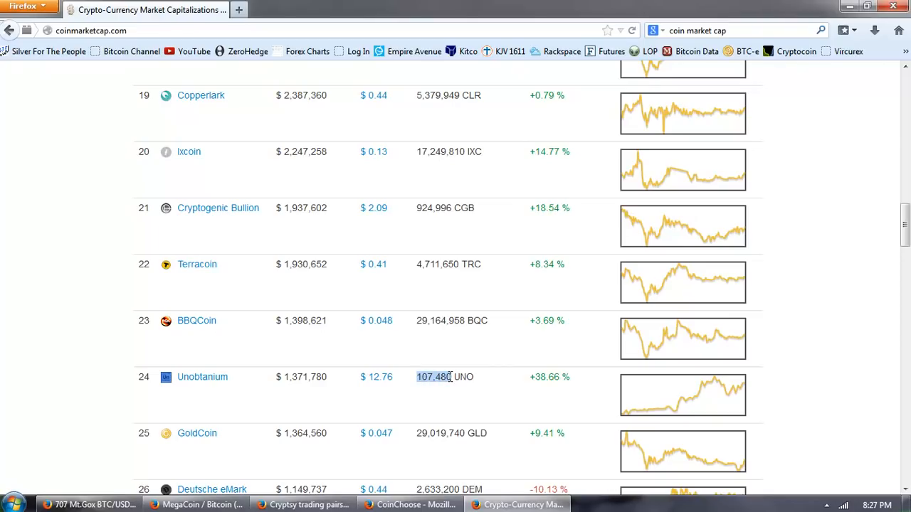
mouse_move(396, 383)
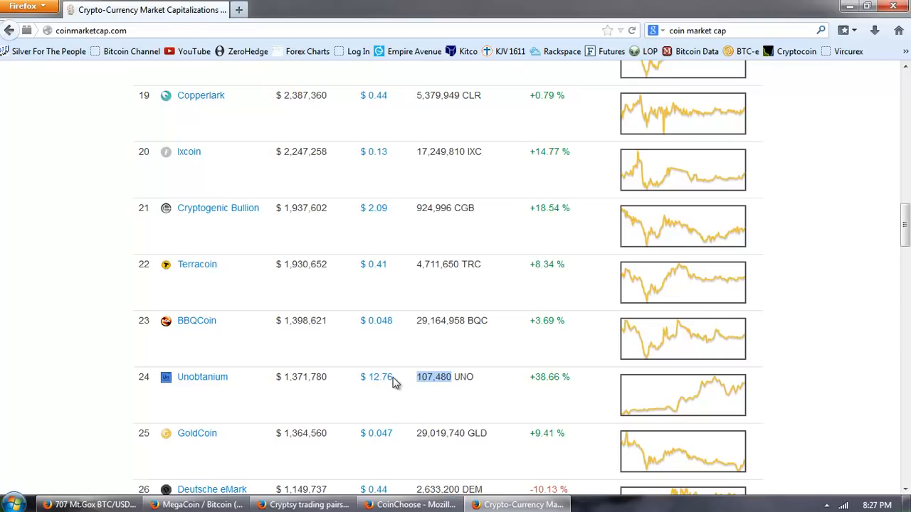
mouse_move(375, 376)
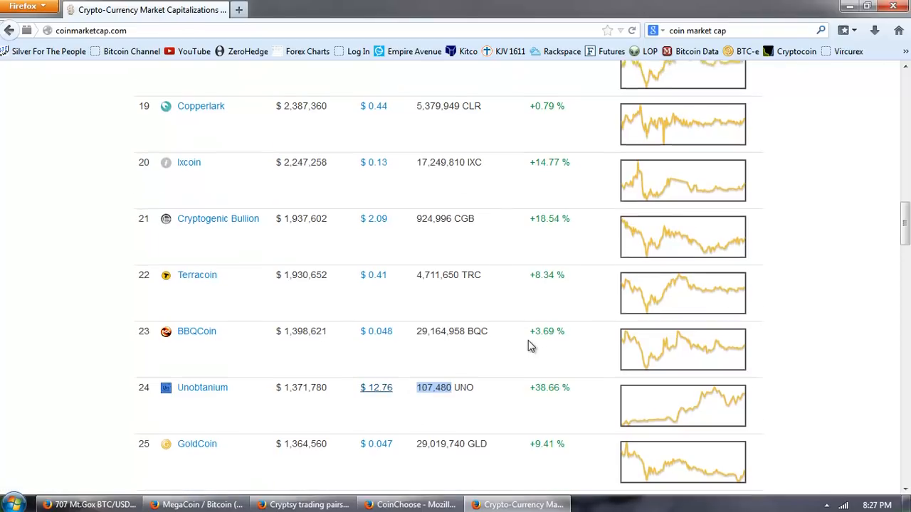
scroll(up, 3)
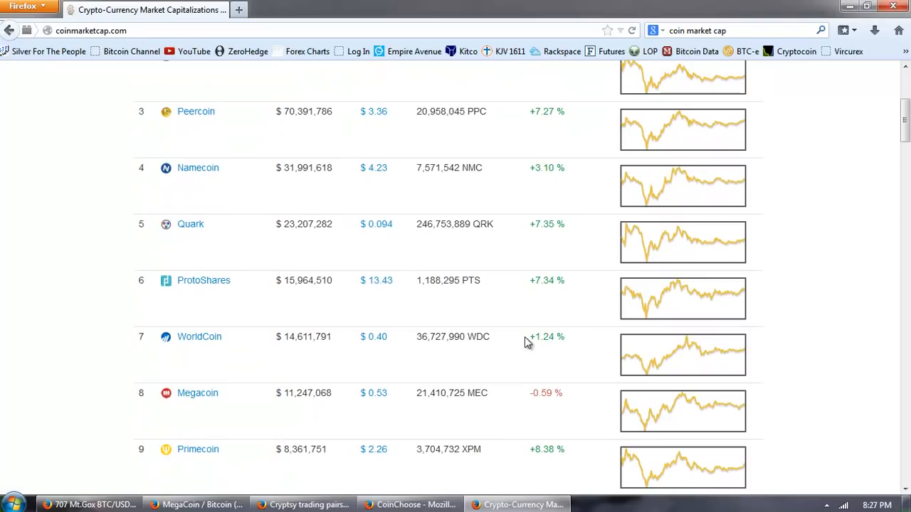
scroll(up, 3)
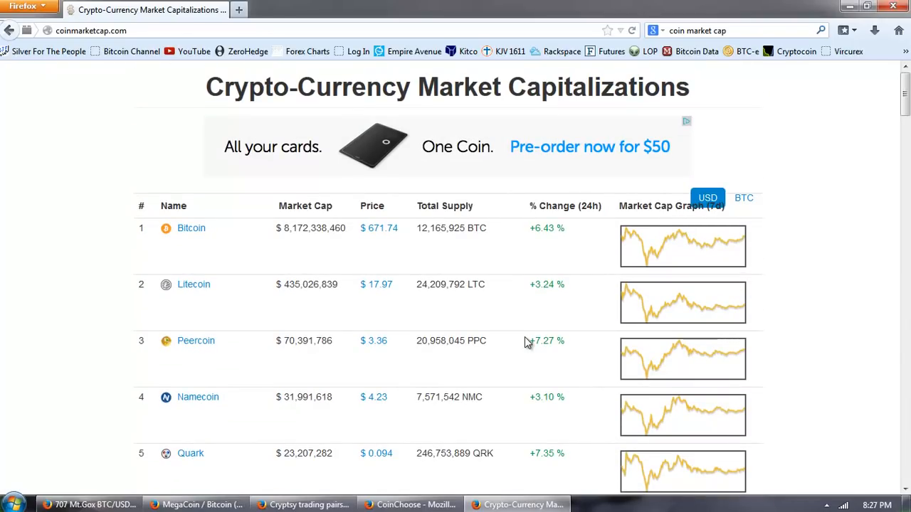
mouse_move(443, 331)
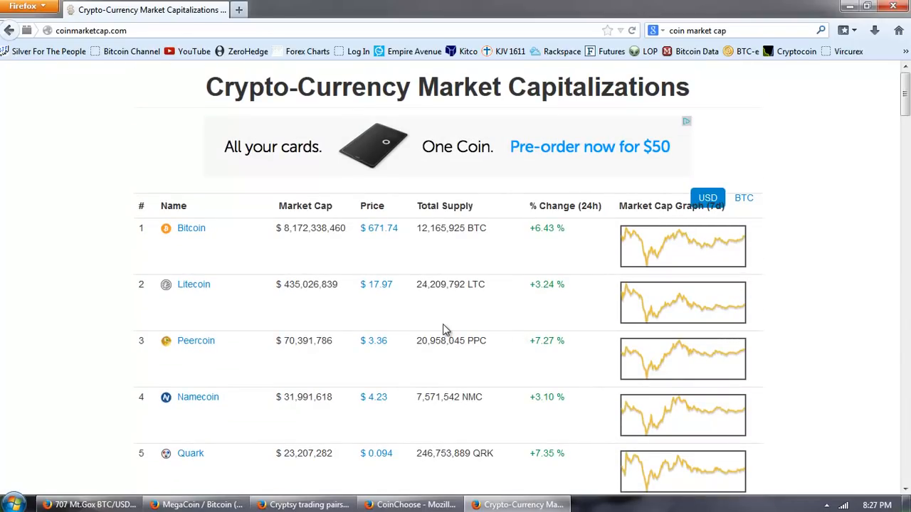
scroll(down, 3)
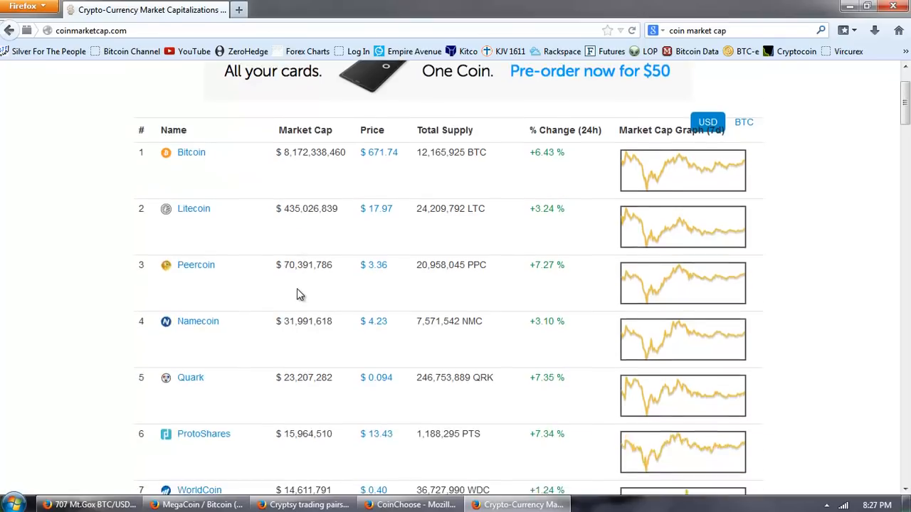
scroll(down, 3)
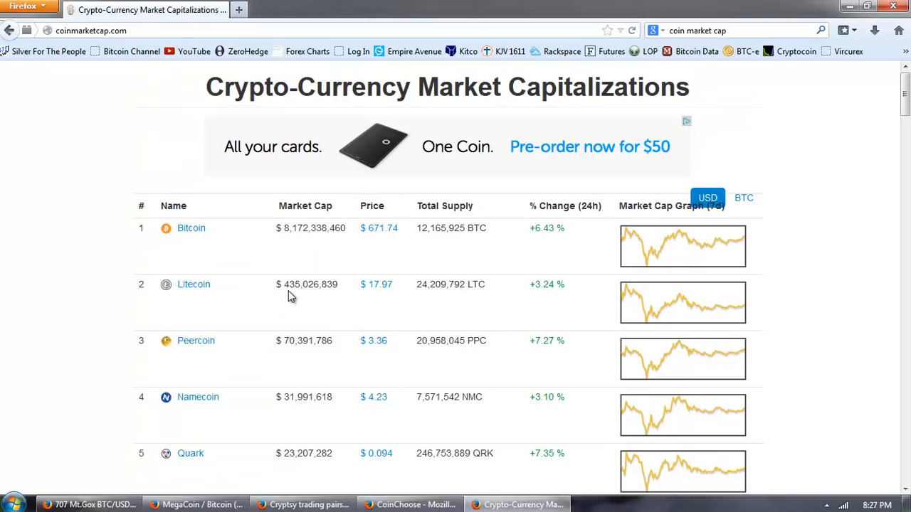
scroll(down, 3)
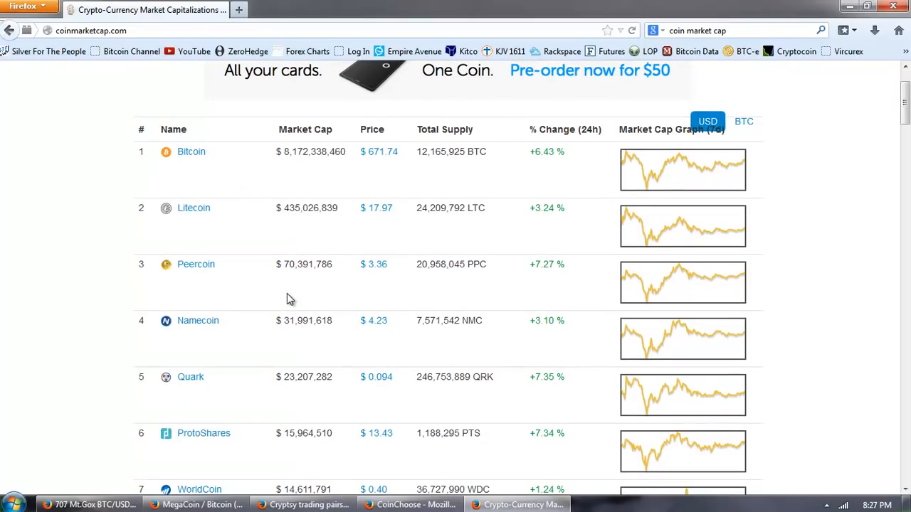
mouse_move(222, 384)
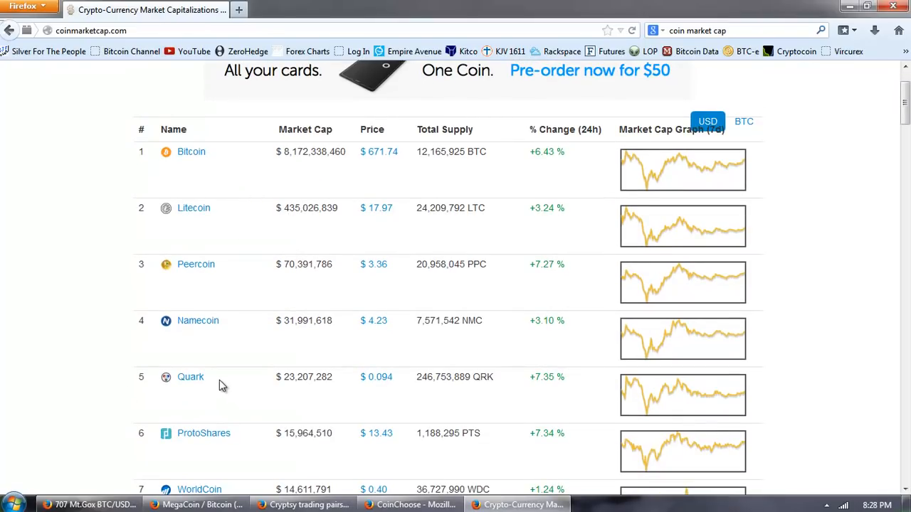
scroll(down, 3)
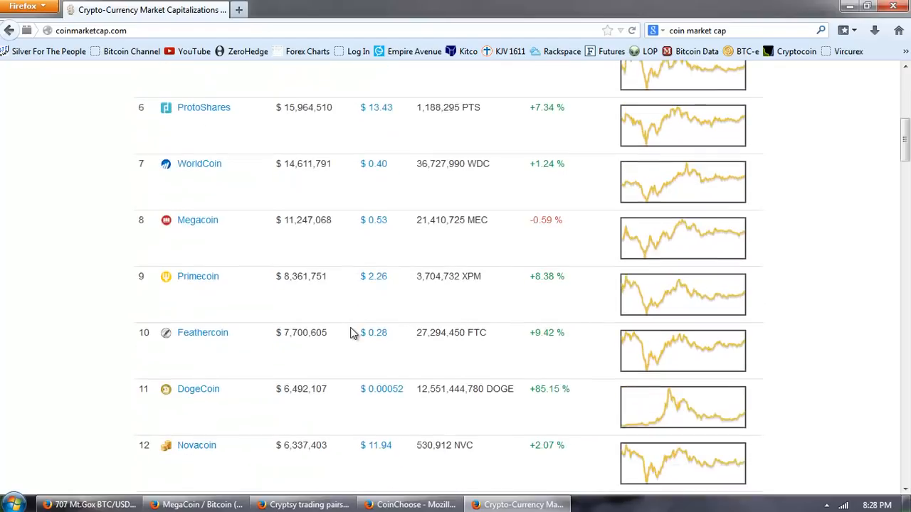
scroll(down, 3)
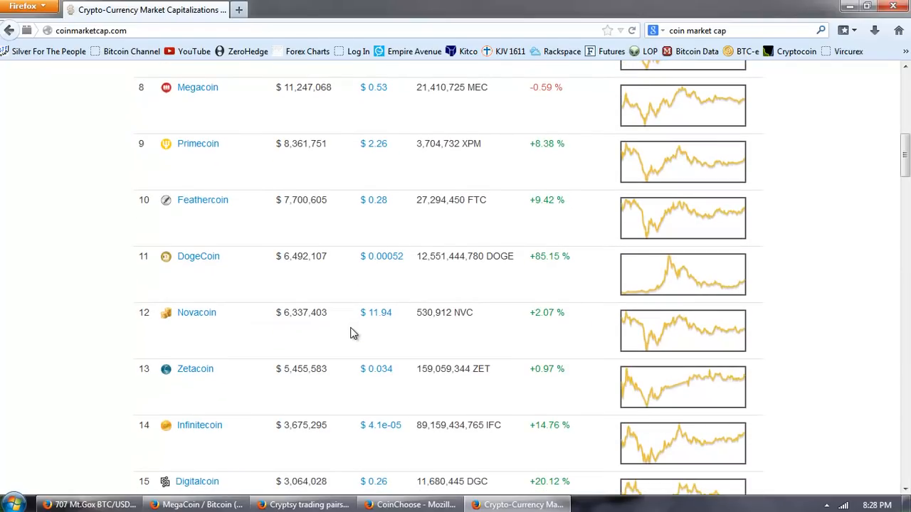
scroll(up, 3)
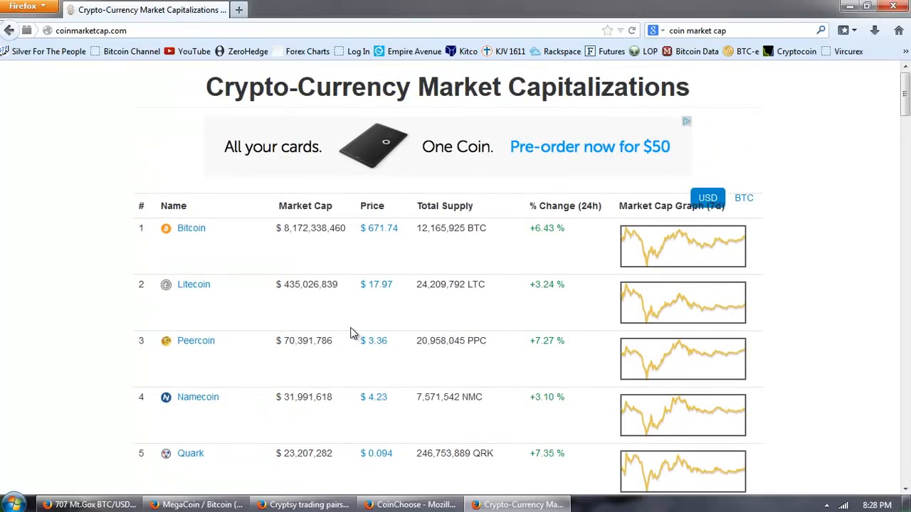
mouse_move(230, 272)
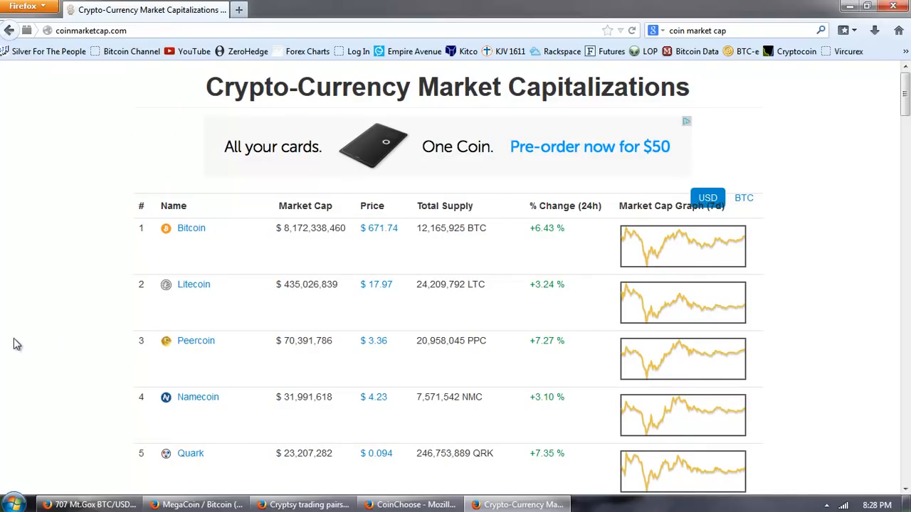
mouse_move(128, 292)
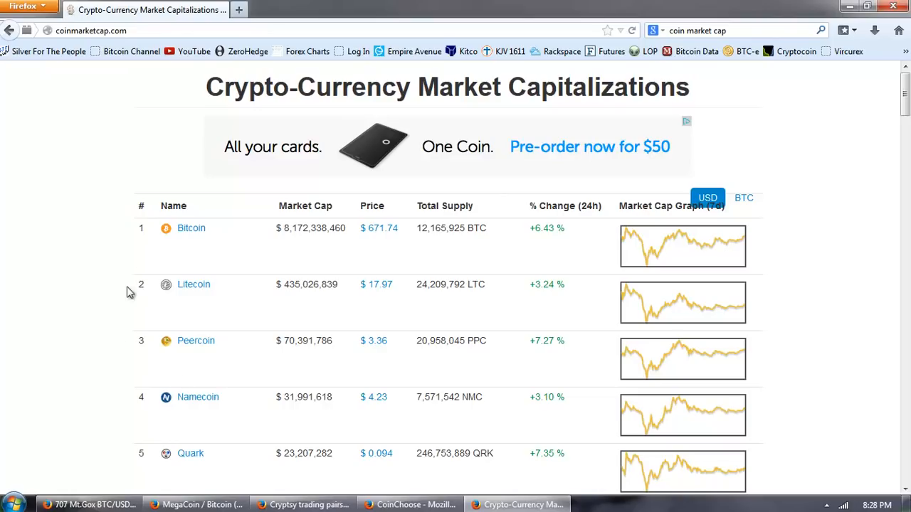
mouse_move(45, 326)
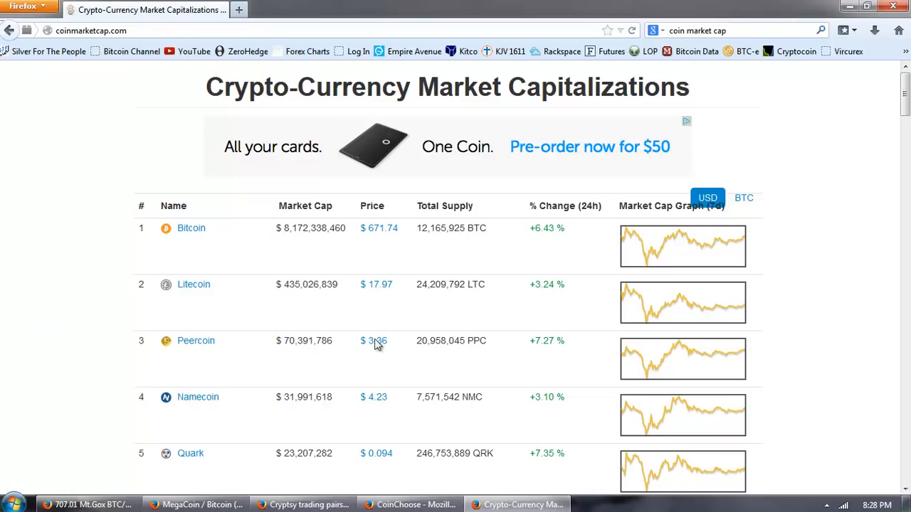
mouse_move(46, 313)
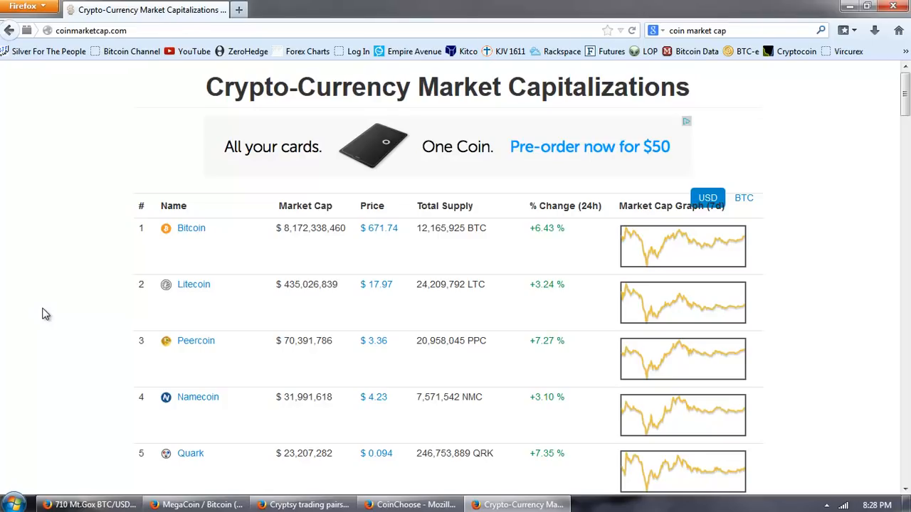
mouse_move(2, 320)
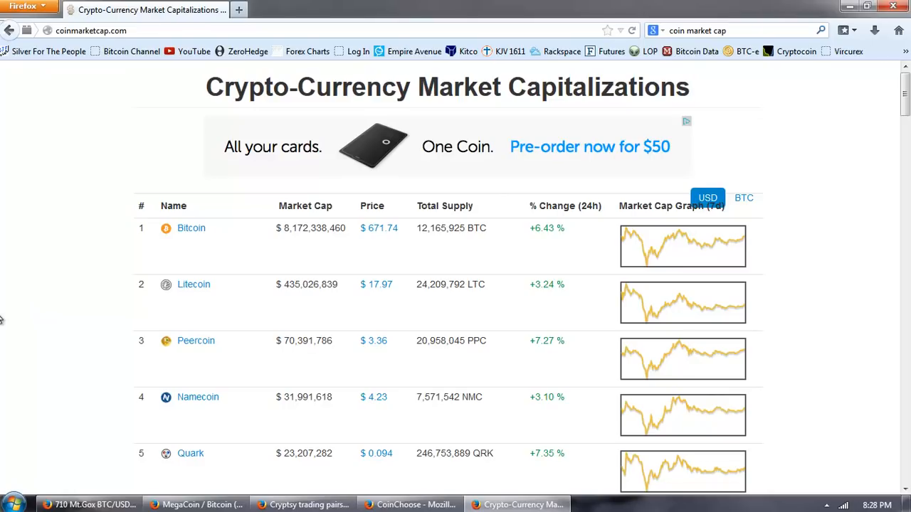
mouse_move(2, 328)
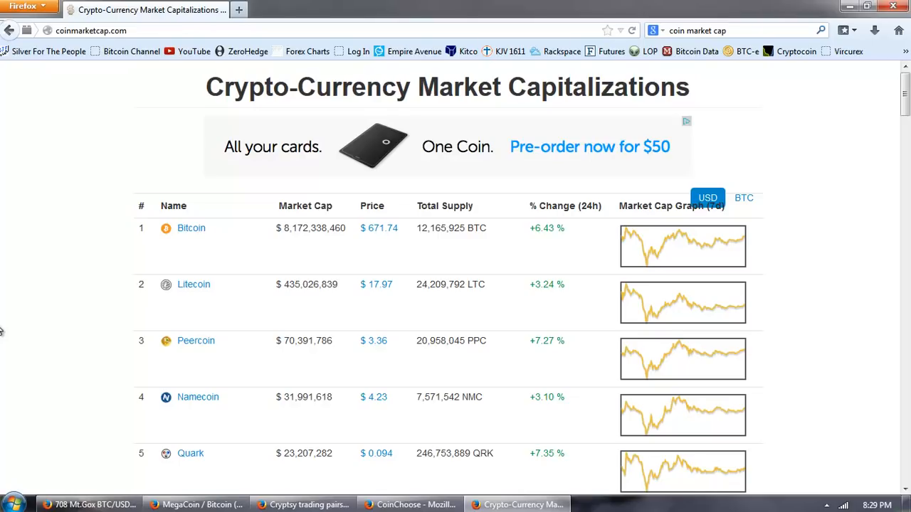
scroll(down, 3)
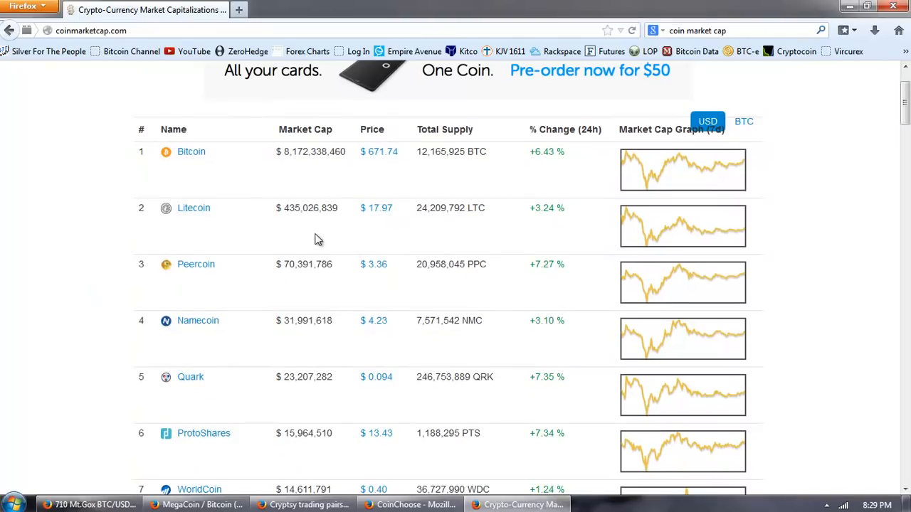
scroll(down, 3)
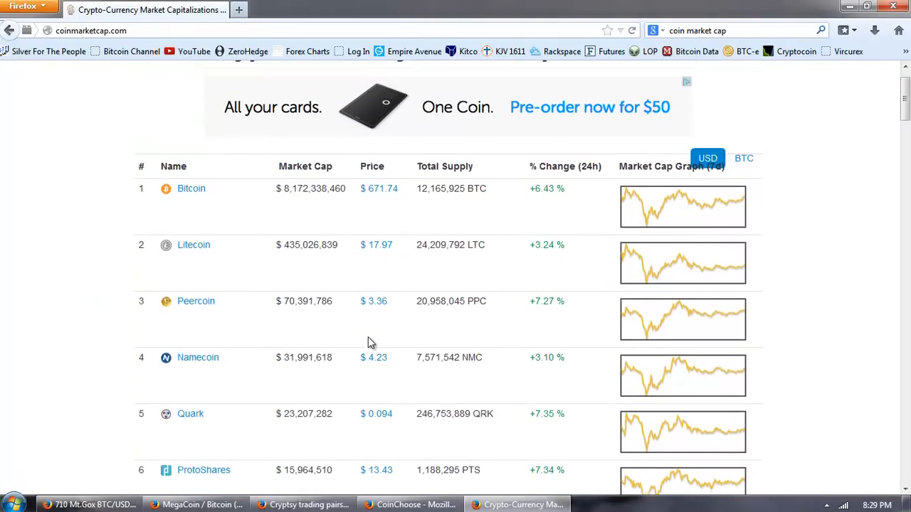
scroll(up, 3)
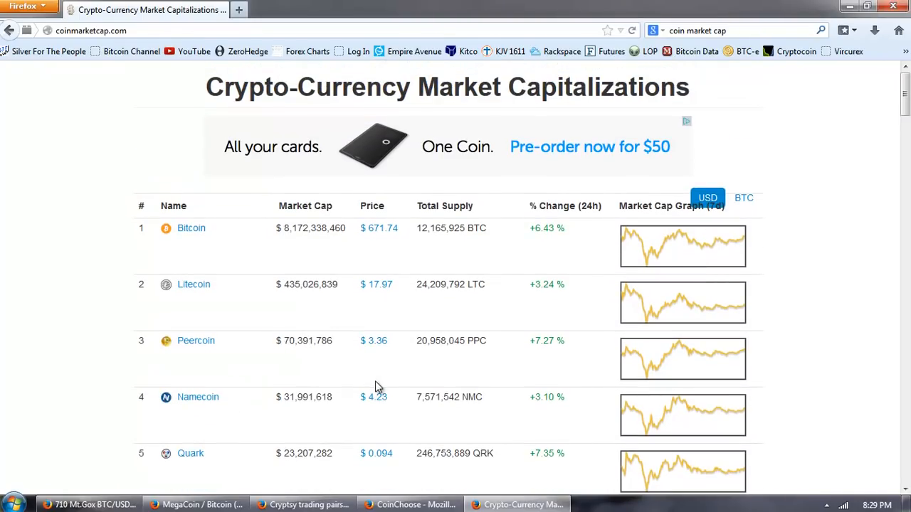
mouse_move(406, 315)
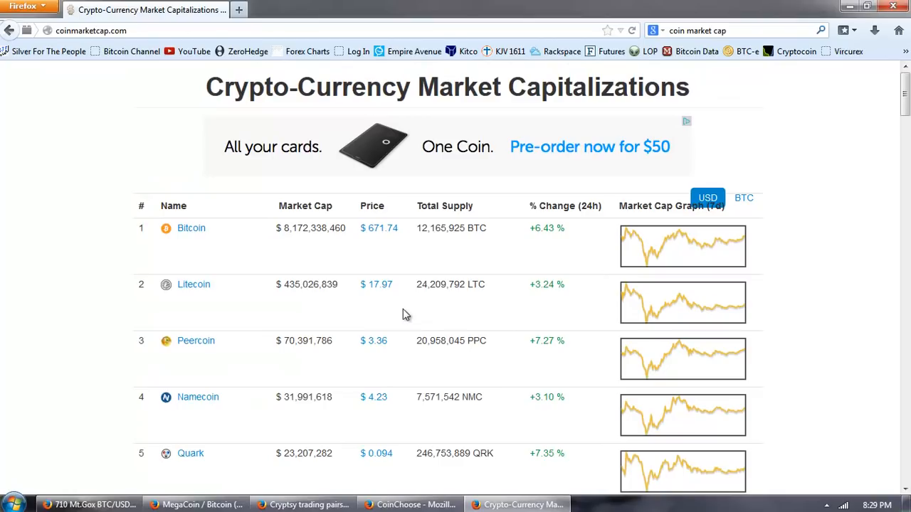
mouse_move(103, 302)
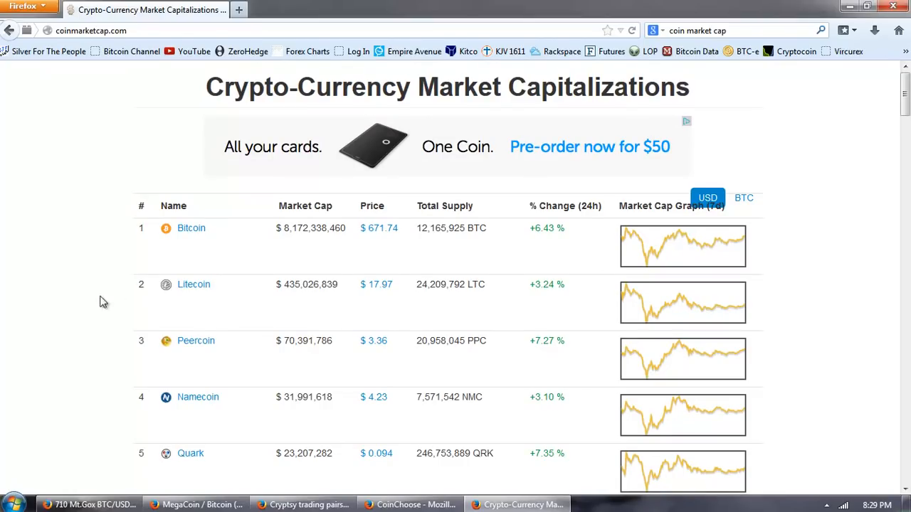
mouse_move(52, 288)
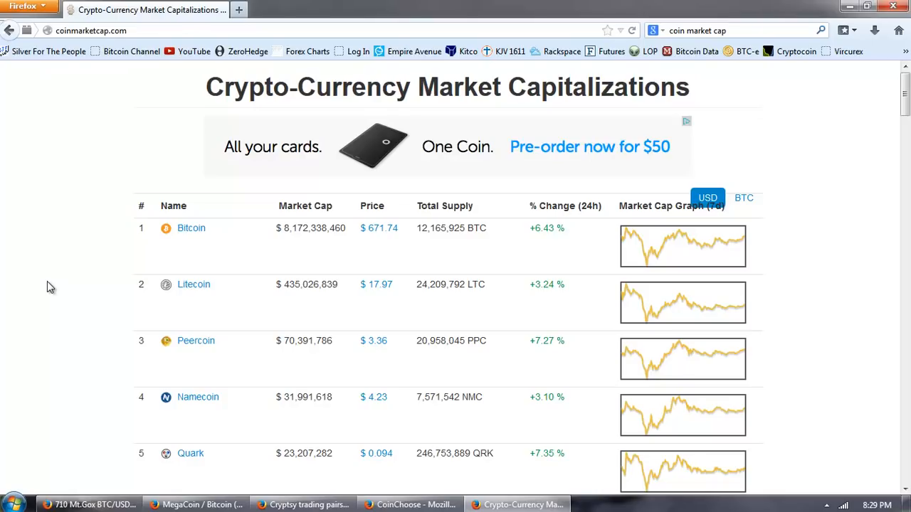
mouse_move(261, 321)
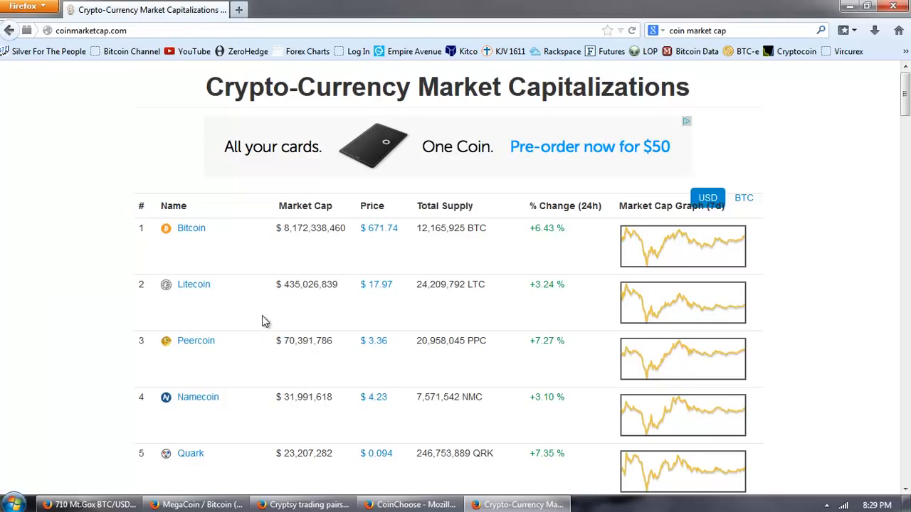
- Show the BitcoinWisdom Mt.Gox BTC/USD chart at 5m, 15m and 30m candle intervals
click(88, 504)
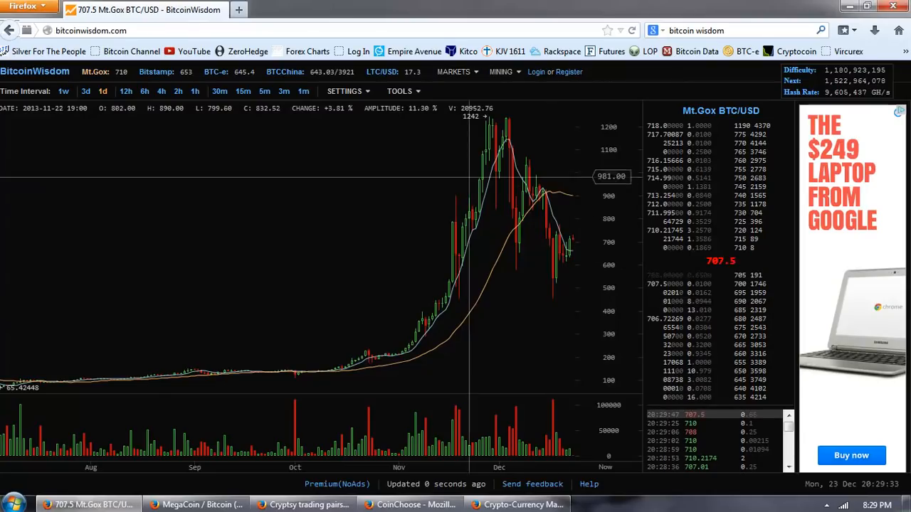
click(302, 91)
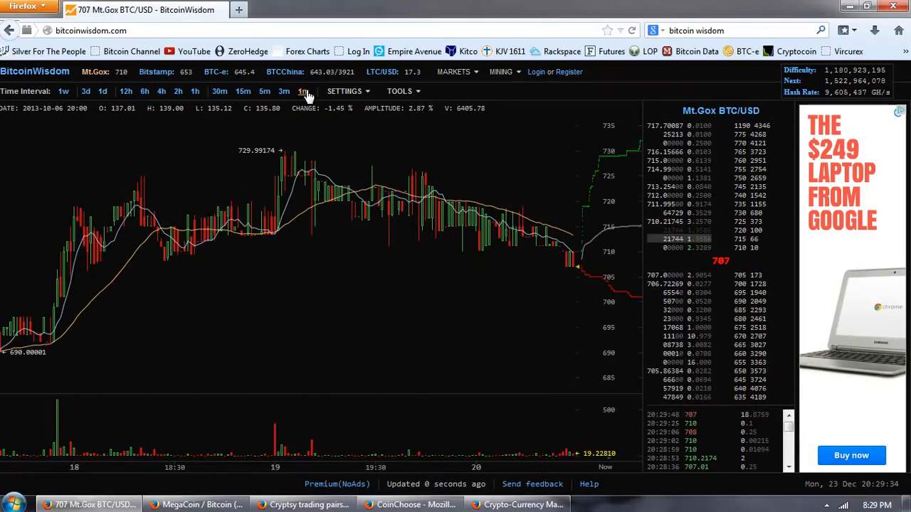
click(285, 91)
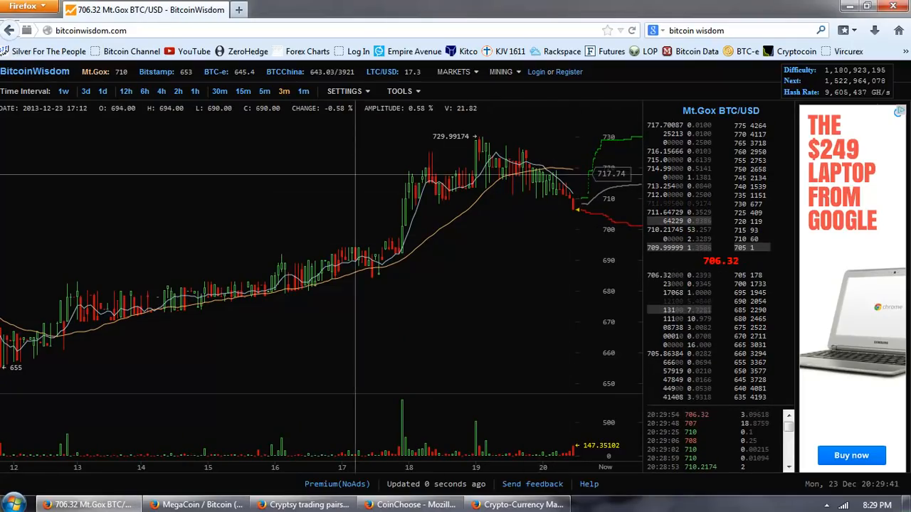
click(265, 91)
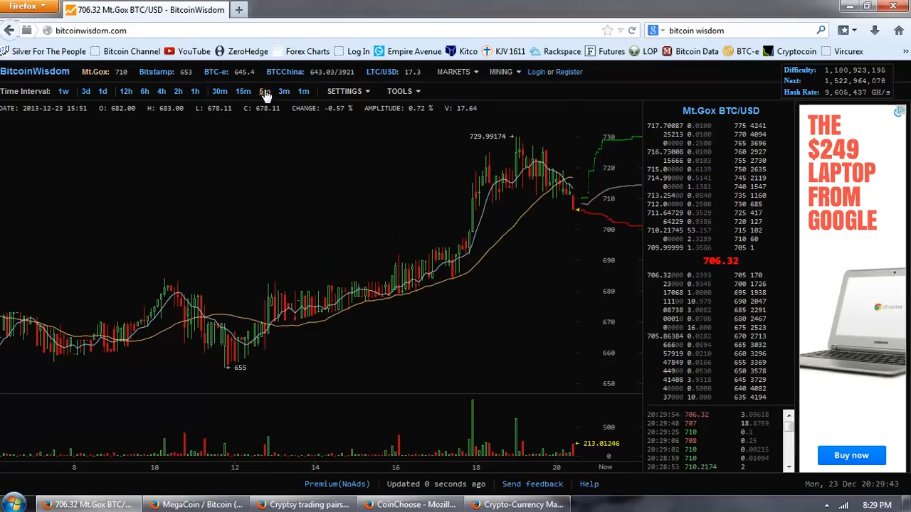
click(243, 91)
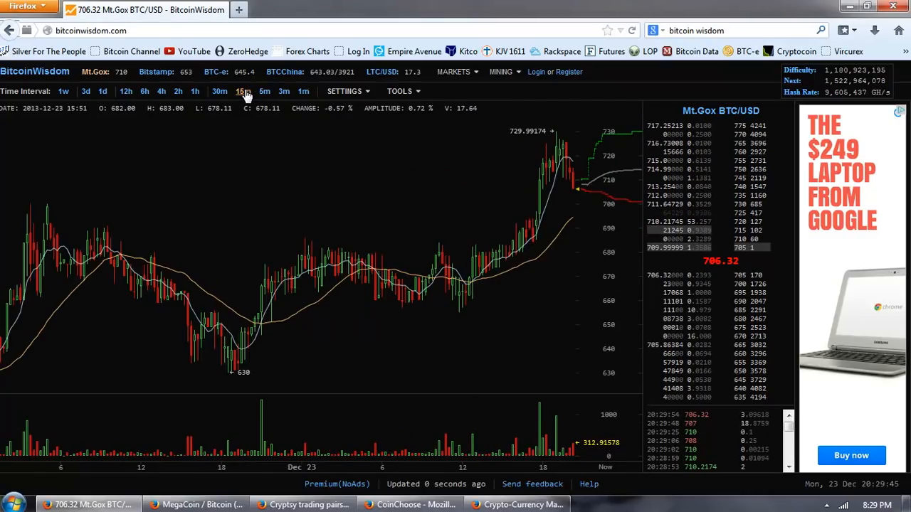